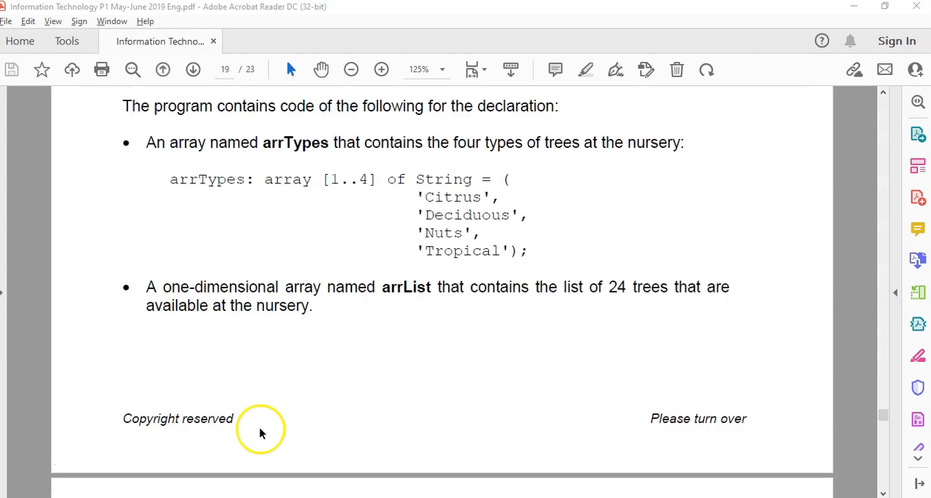
mouse_move(325, 388)
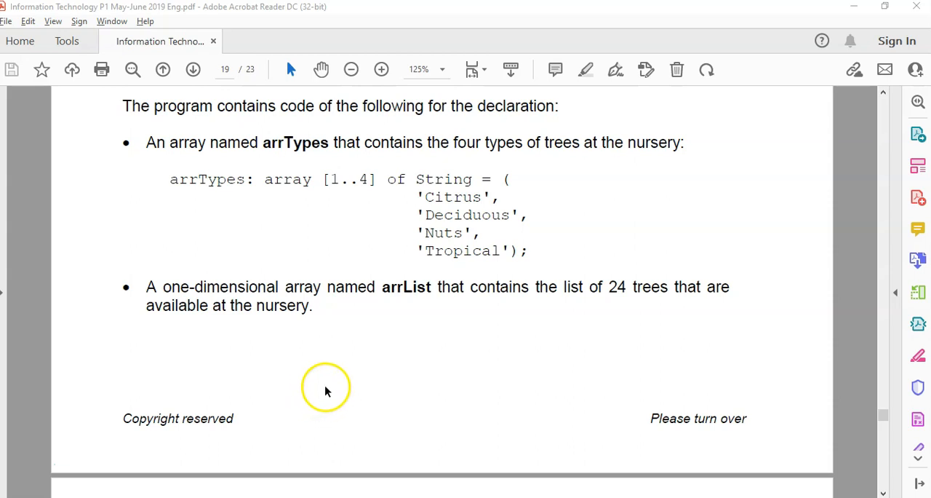
Step: Scroll to page 20's Question 4.1 instructions and highlight the type letter C in Orange#C
scroll(down, 3)
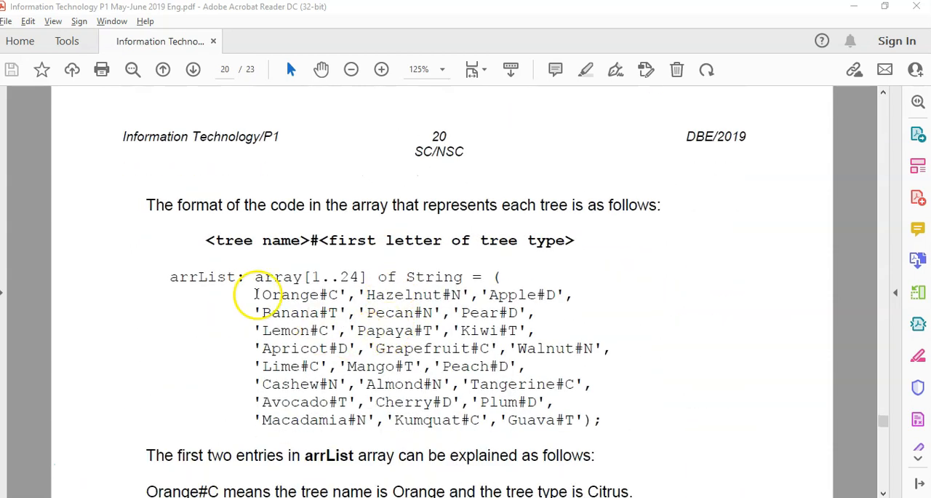
double_click(207, 277)
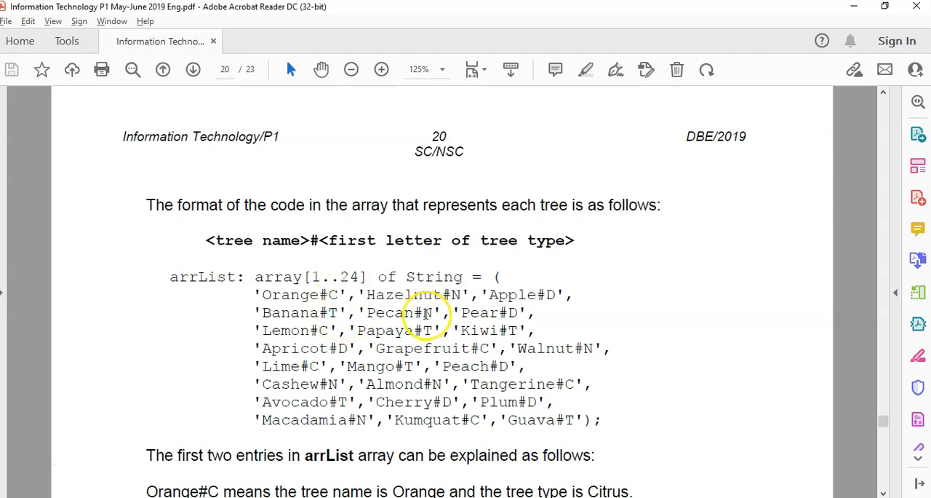
scroll(down, 3)
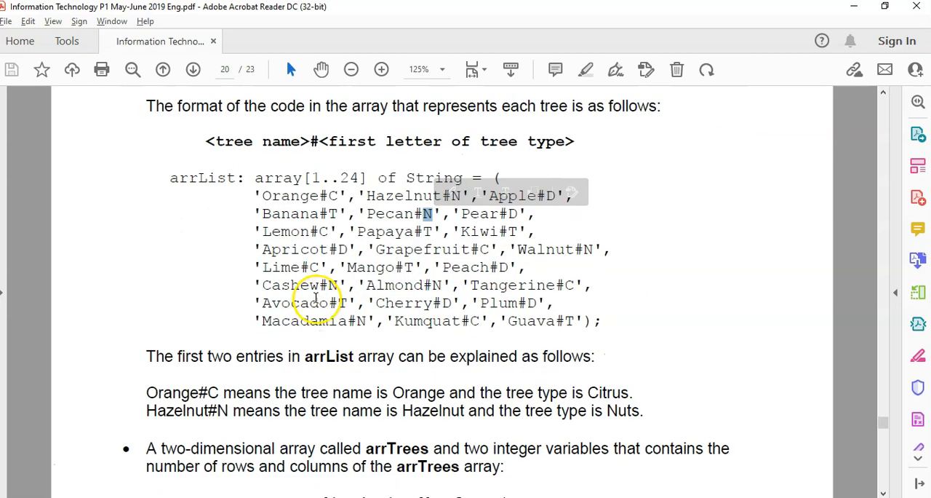
scroll(down, 3)
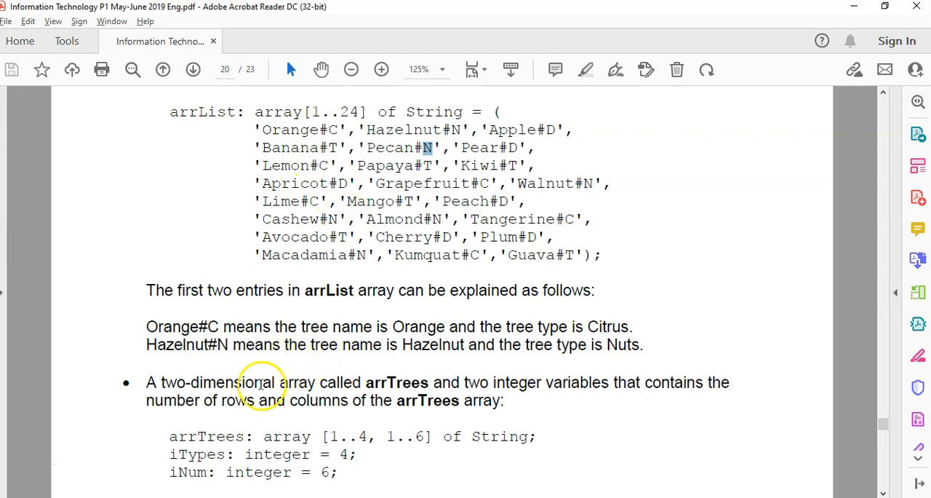
double_click(211, 436)
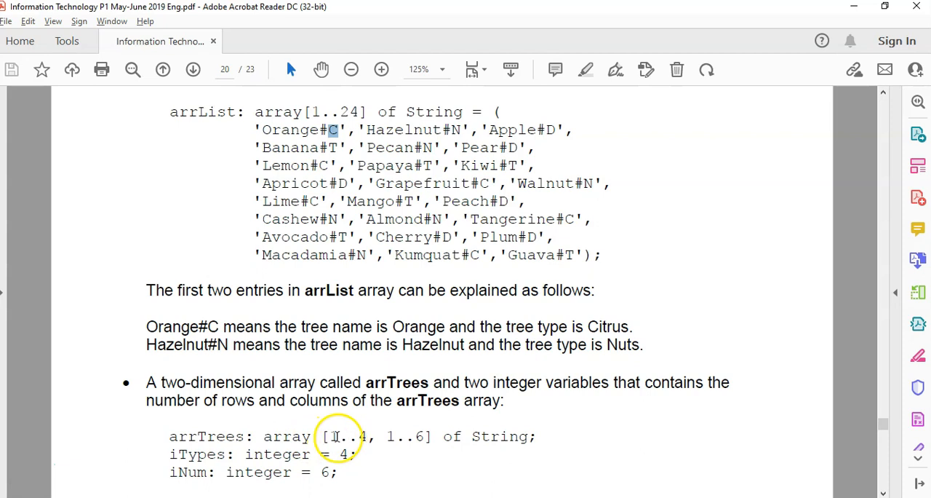
mouse_move(393, 246)
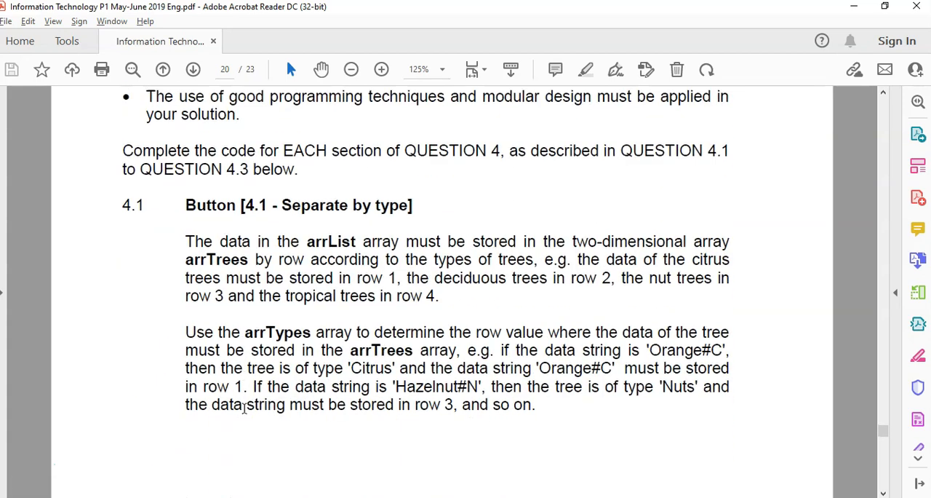
Step: Scroll through page 21 to read the Question 4.3 'Sort alphabetically' requirements
scroll(down, 3)
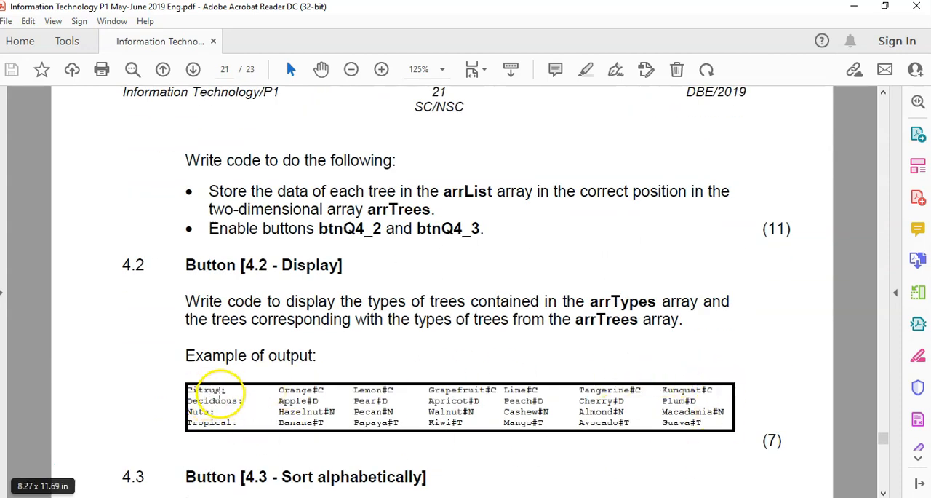
mouse_move(564, 390)
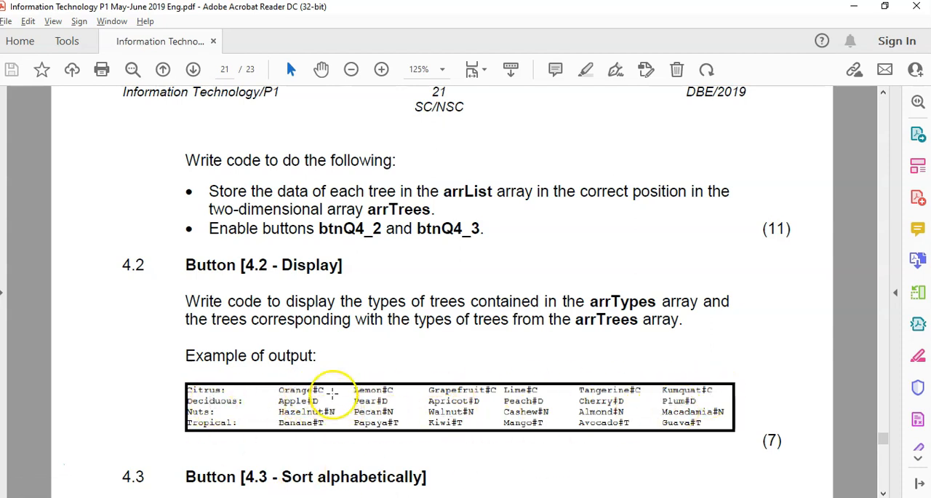
mouse_move(630, 324)
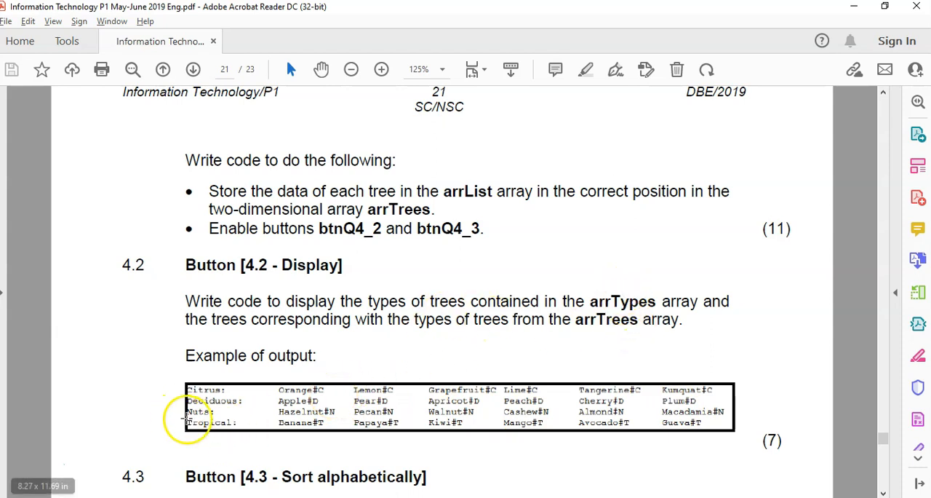
scroll(down, 3)
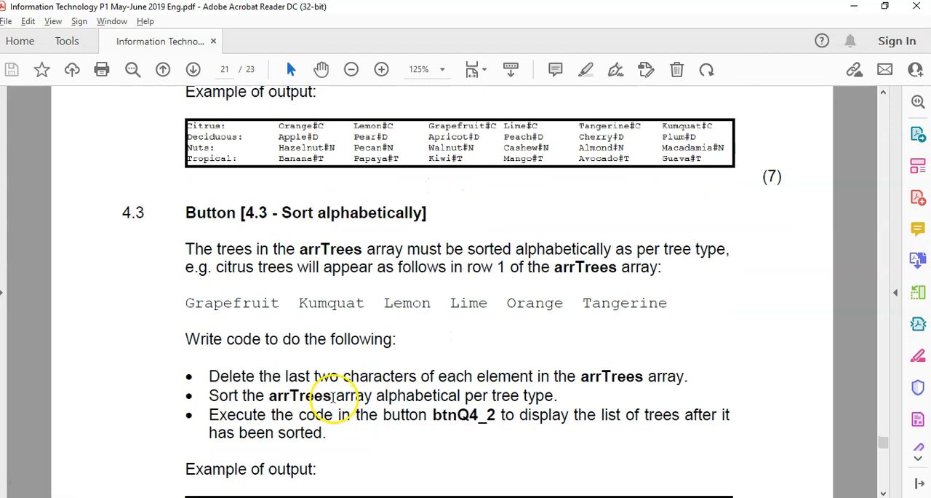
mouse_move(316, 232)
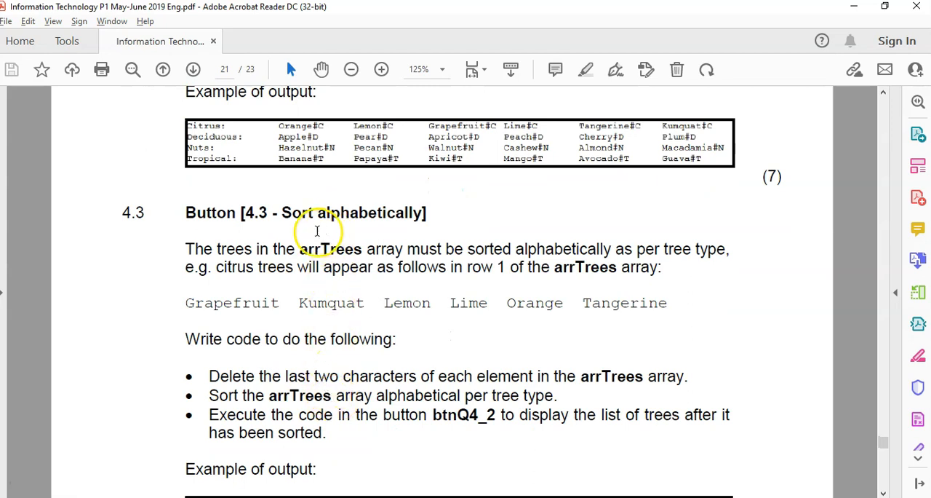
mouse_move(235, 226)
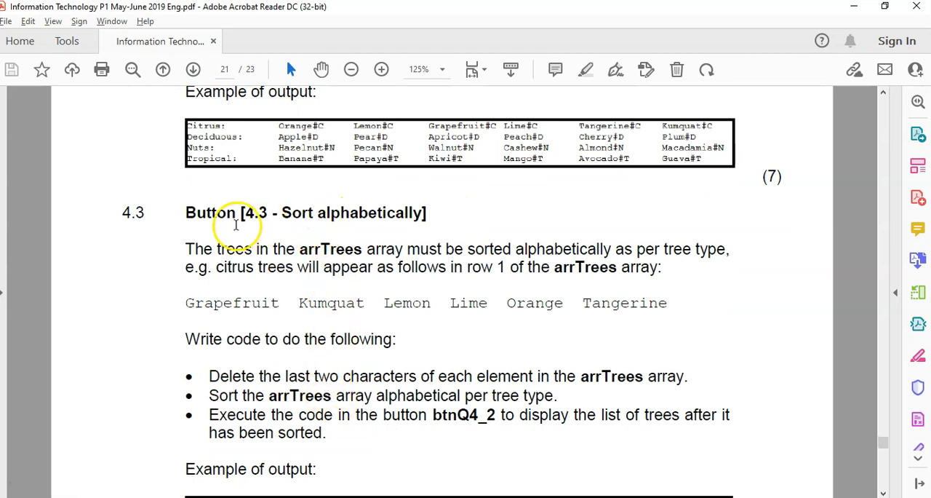
mouse_move(632, 248)
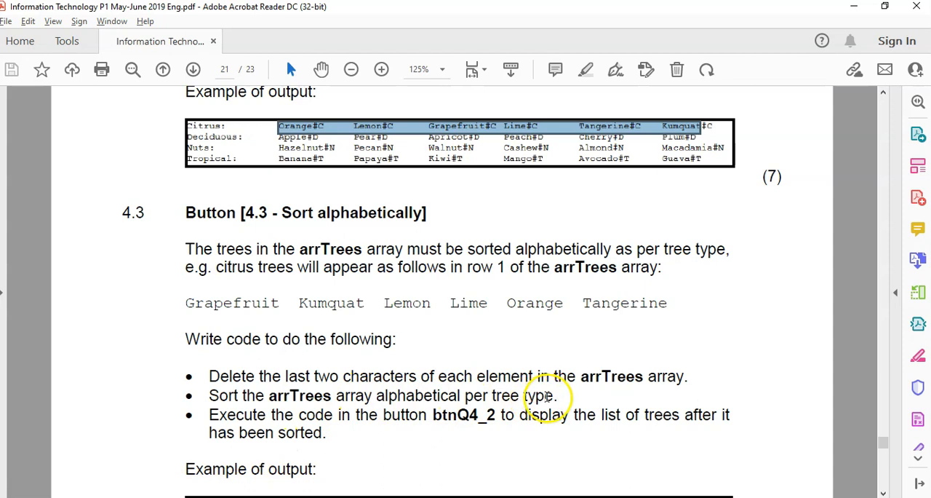
mouse_move(262, 185)
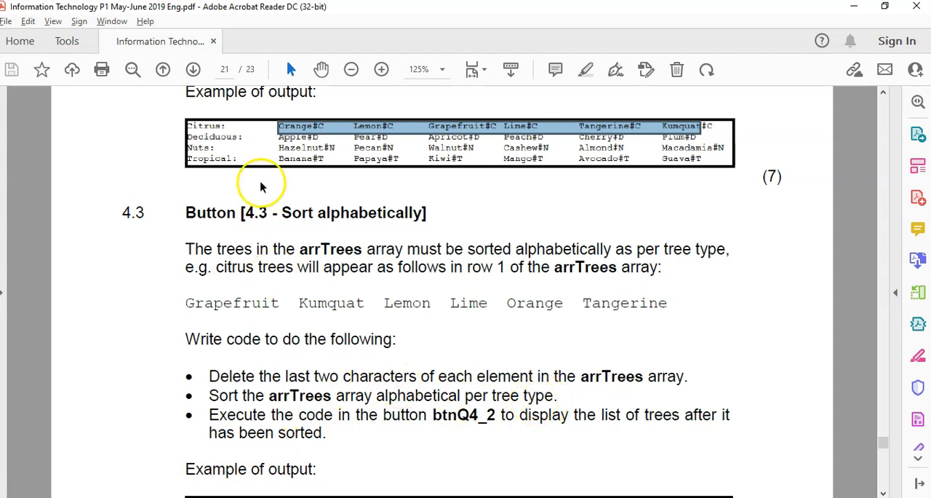
mouse_move(329, 343)
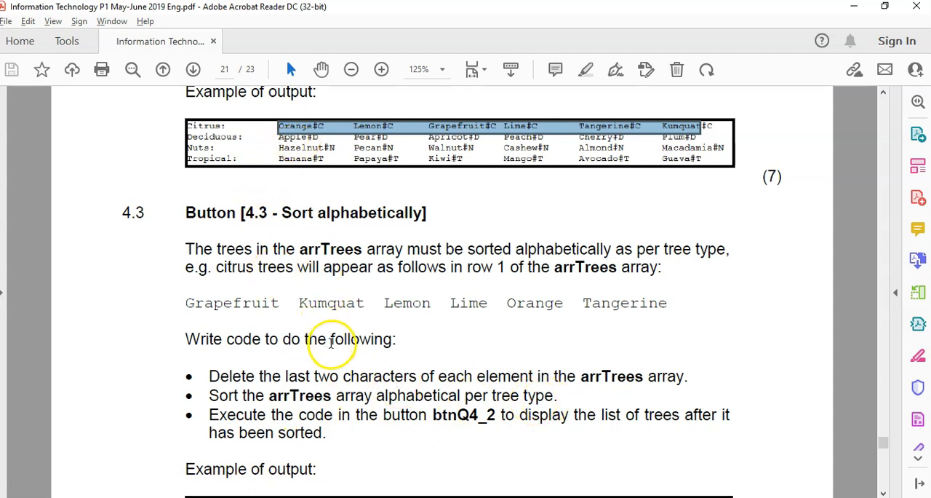
mouse_move(309, 100)
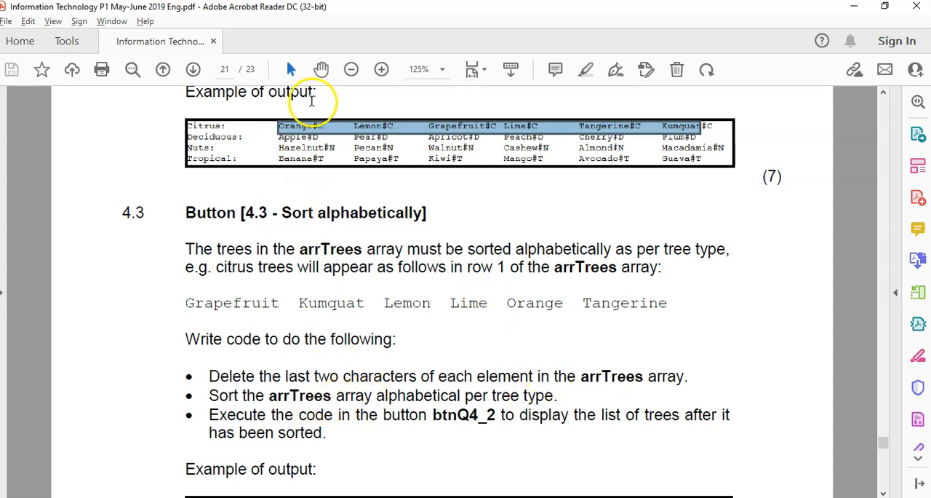
mouse_move(275, 399)
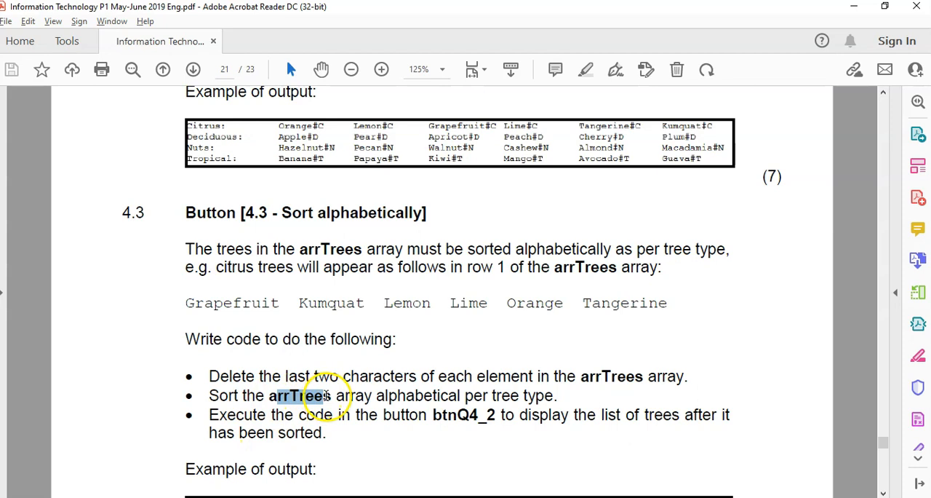
scroll(up, 3)
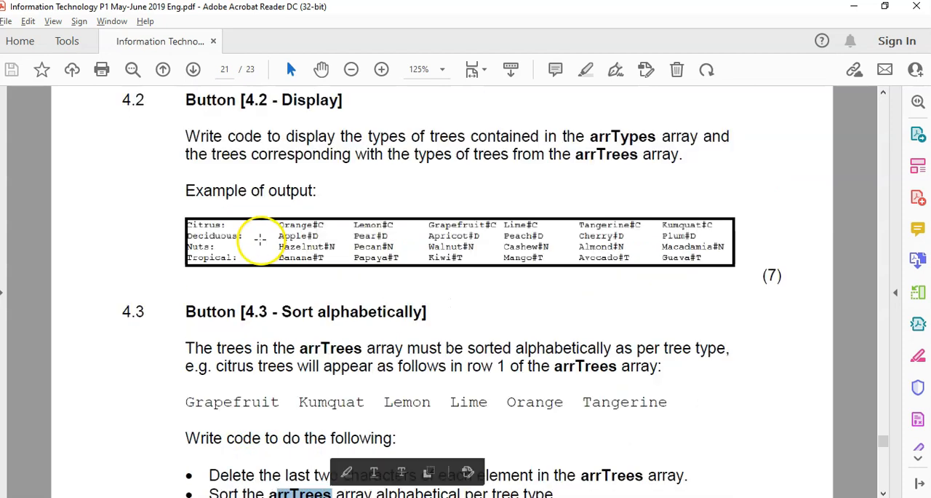
scroll(down, 3)
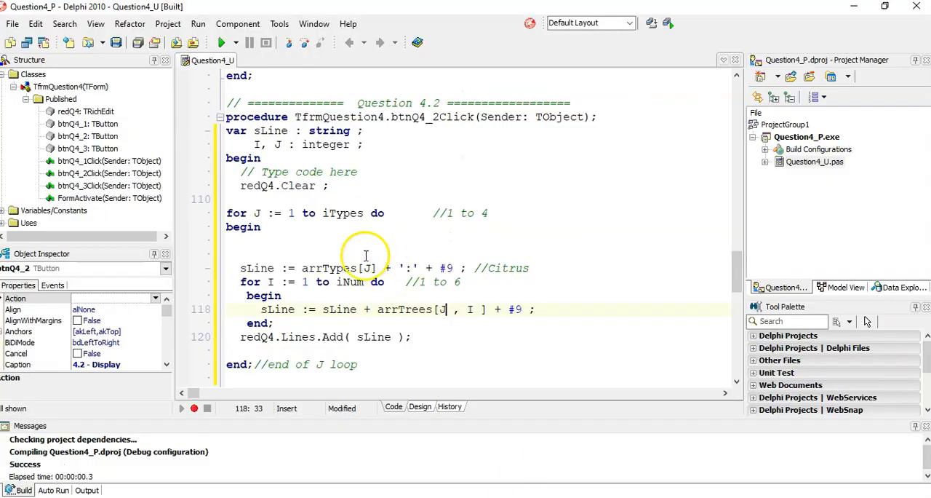
Step: Open the 4.3 button's btnQ4_3Click handler and type a for I := 1 to 6 loop with a comment
click(420, 406)
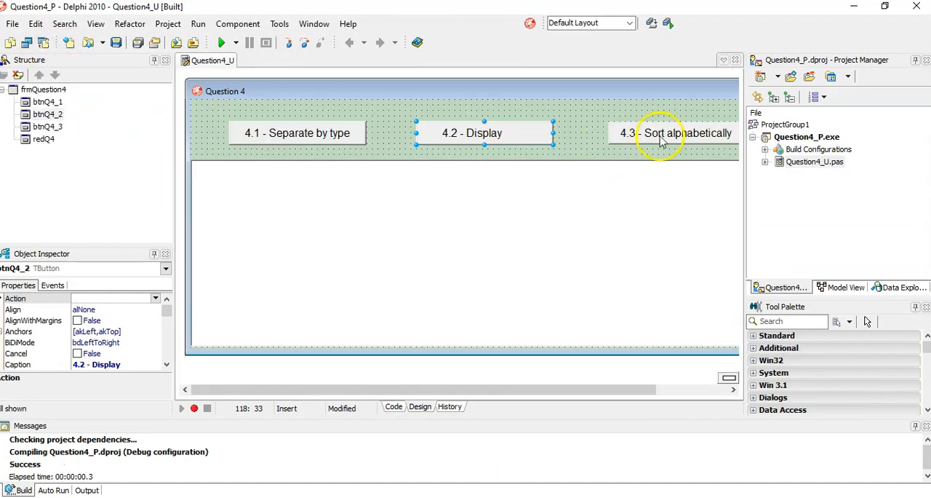
click(393, 406)
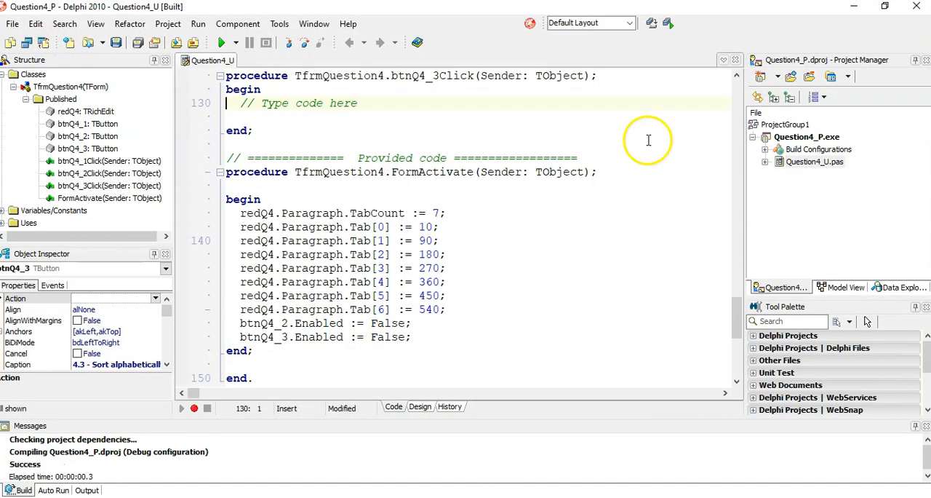
mouse_move(371, 167)
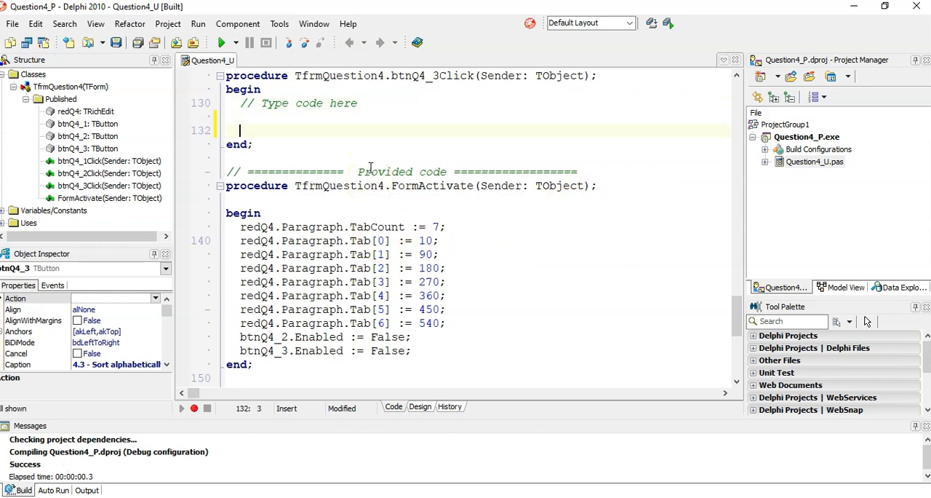
text(for i := 0 to List.Count - 1 do)
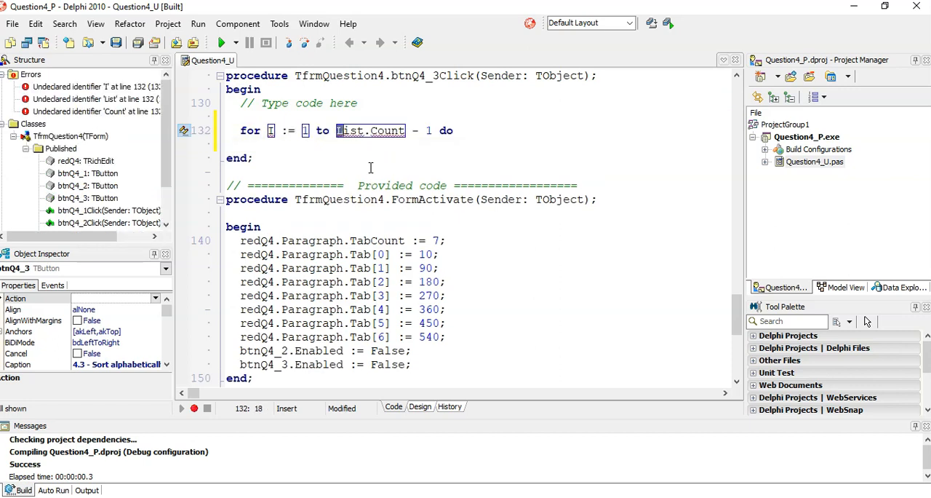
text(6)
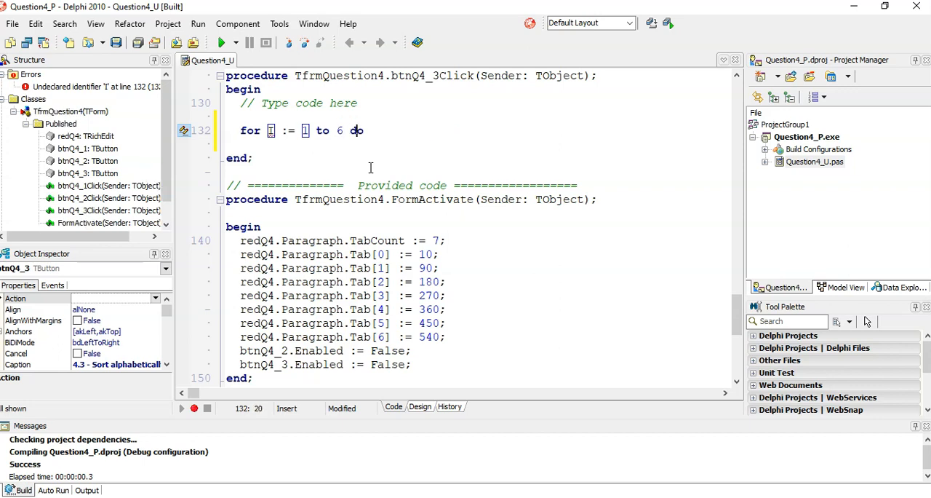
text(//i)
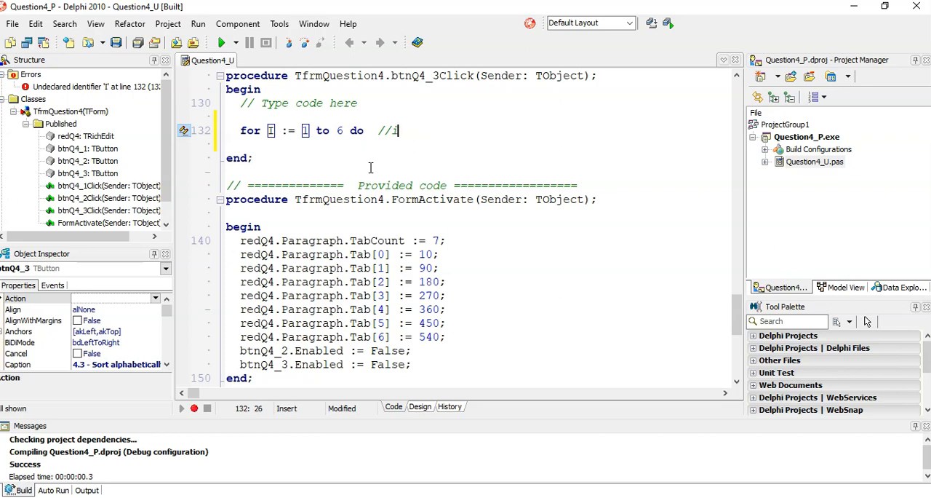
scroll(up, 3)
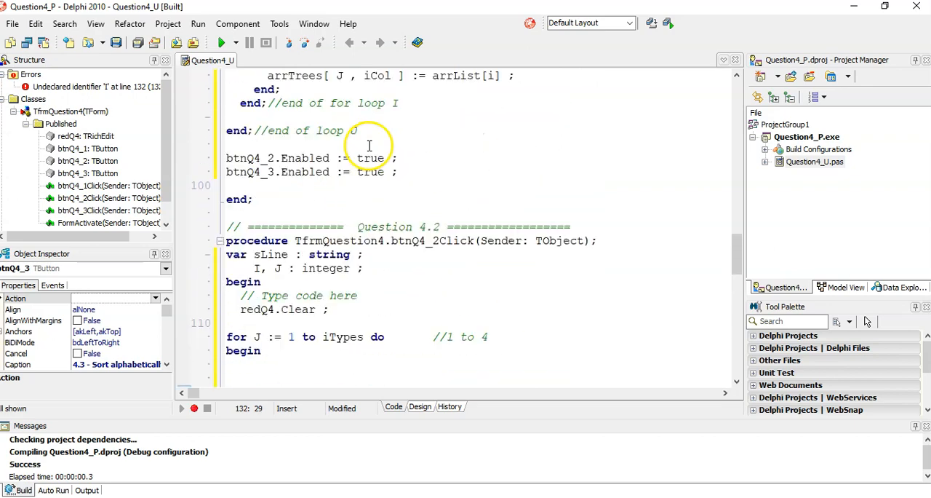
scroll(up, 3)
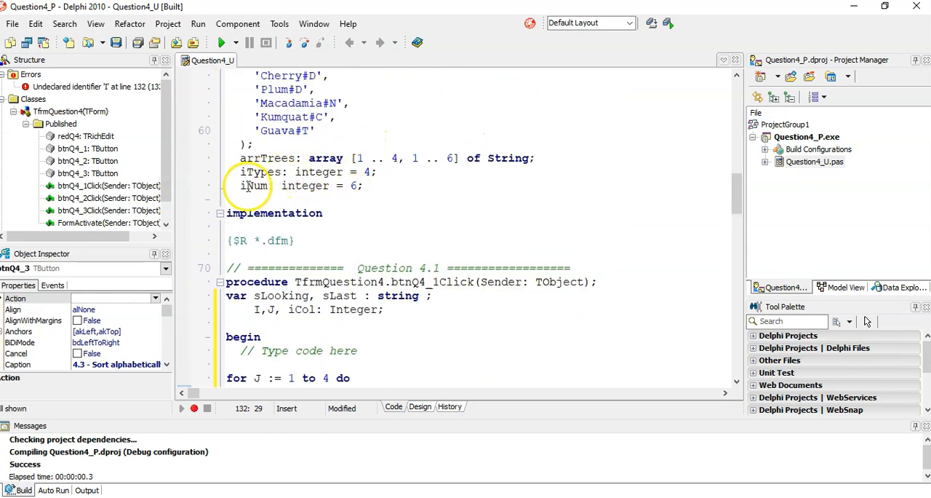
double_click(253, 186)
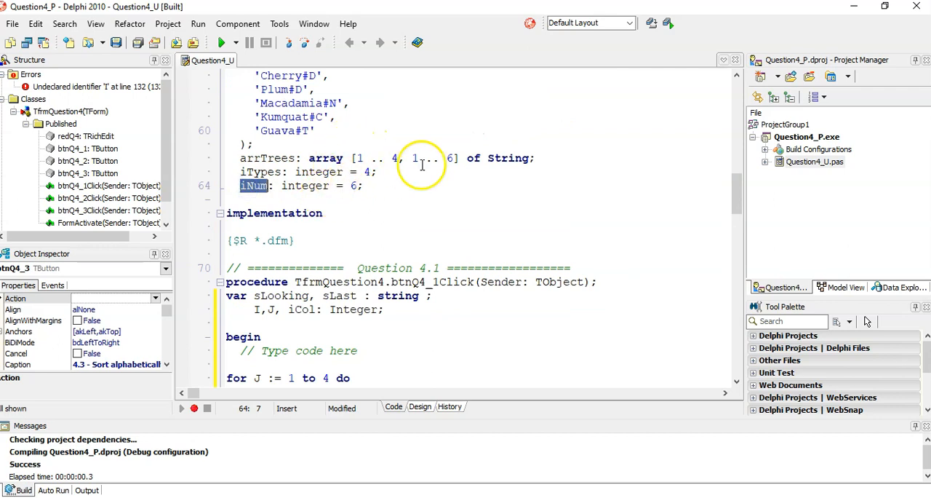
scroll(down, 3)
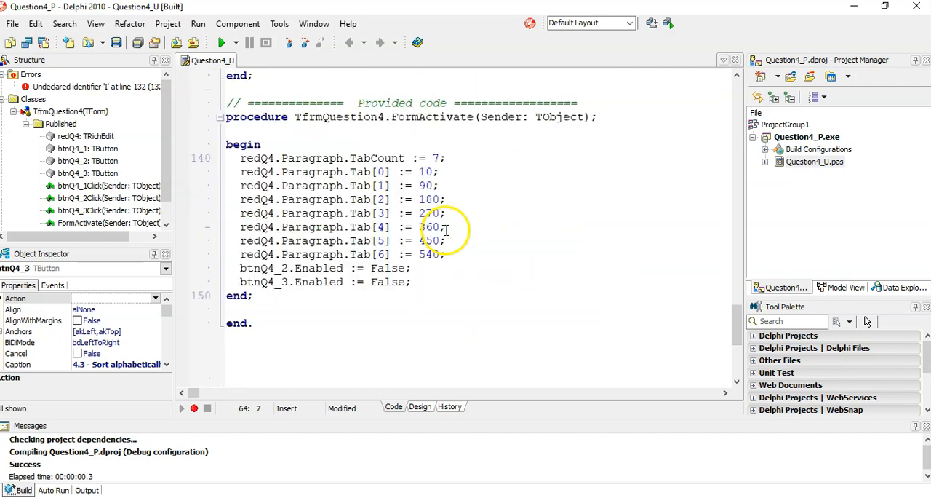
scroll(up, 3)
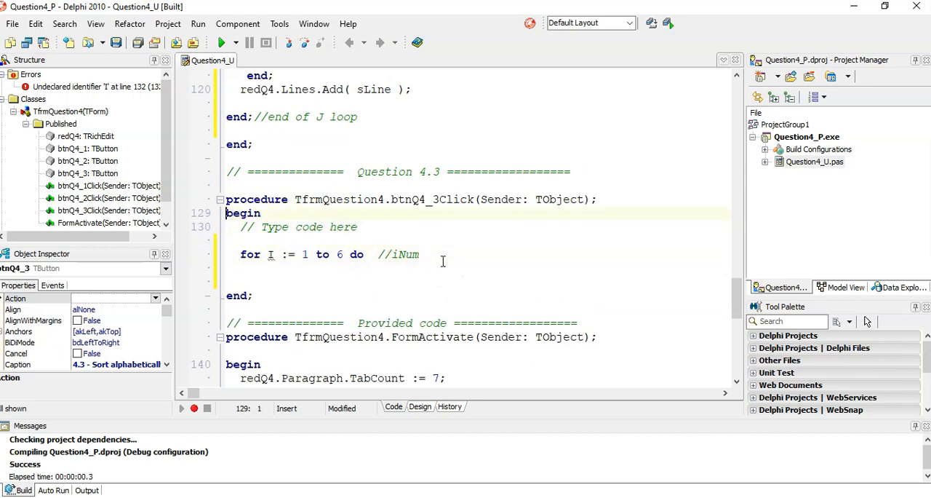
Step: Declare var I : integer and add a new line below the for loop header
text(va)
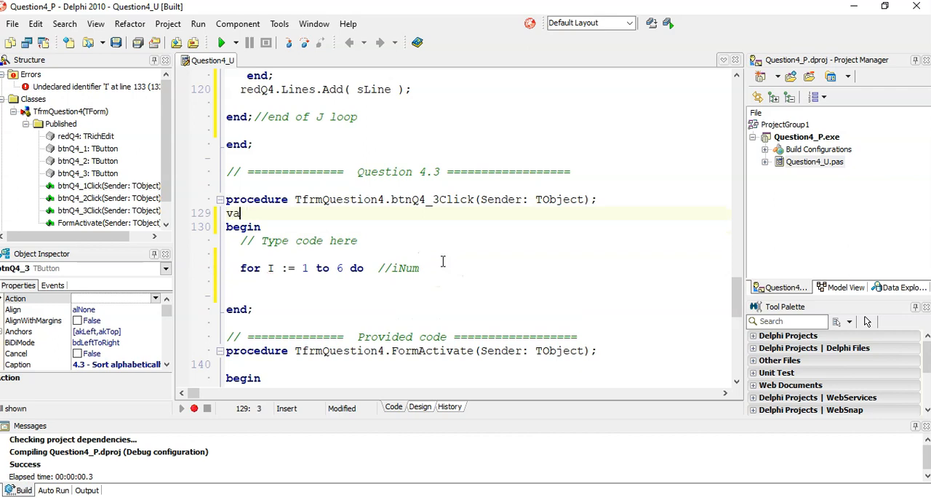
text(r I : integer ;)
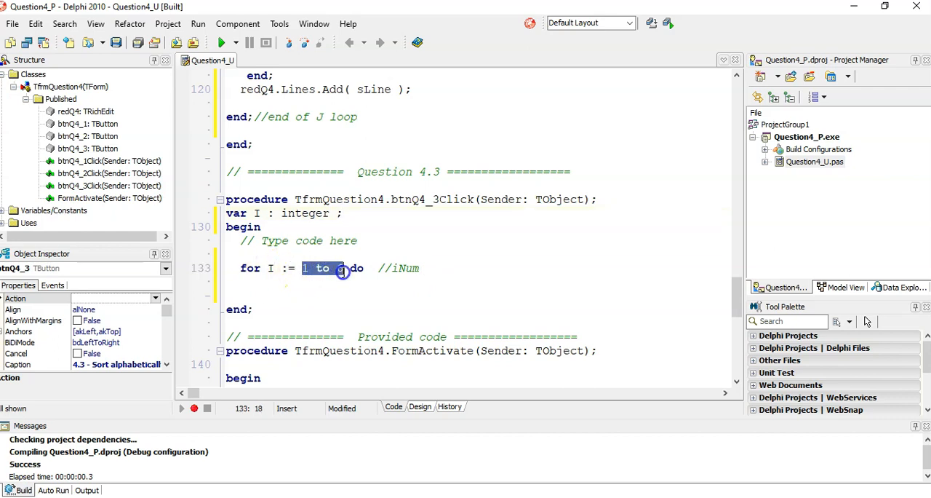
click(429, 268)
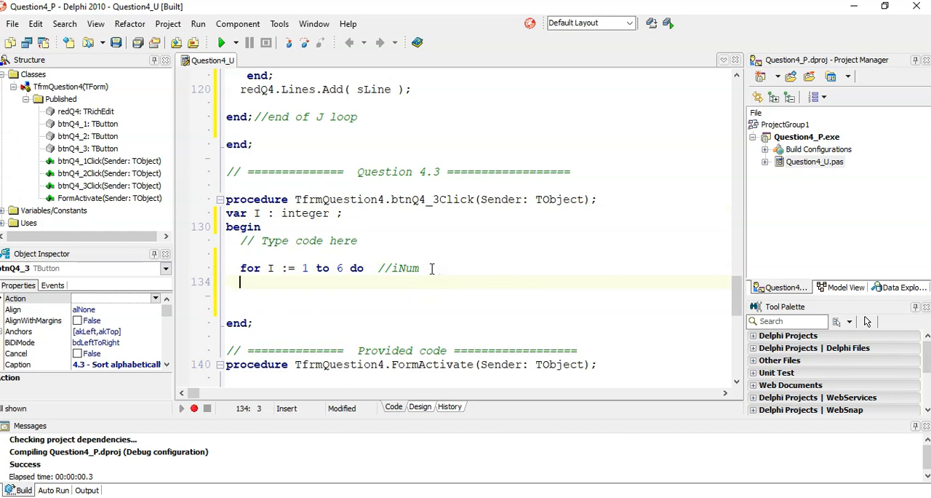
mouse_move(255, 284)
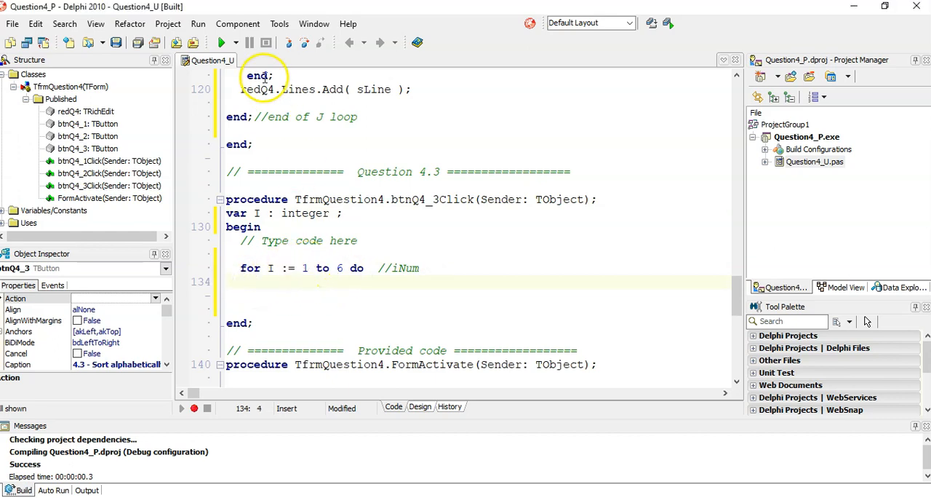
scroll(up, 3)
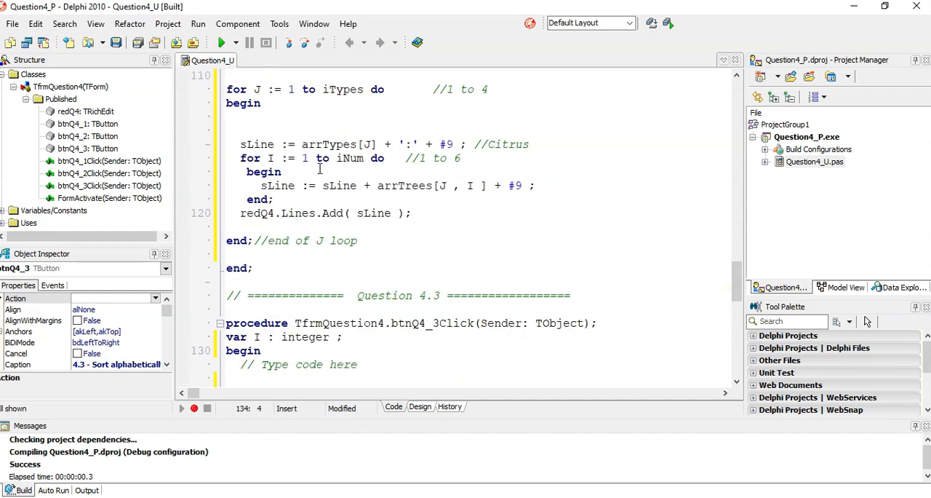
scroll(up, 3)
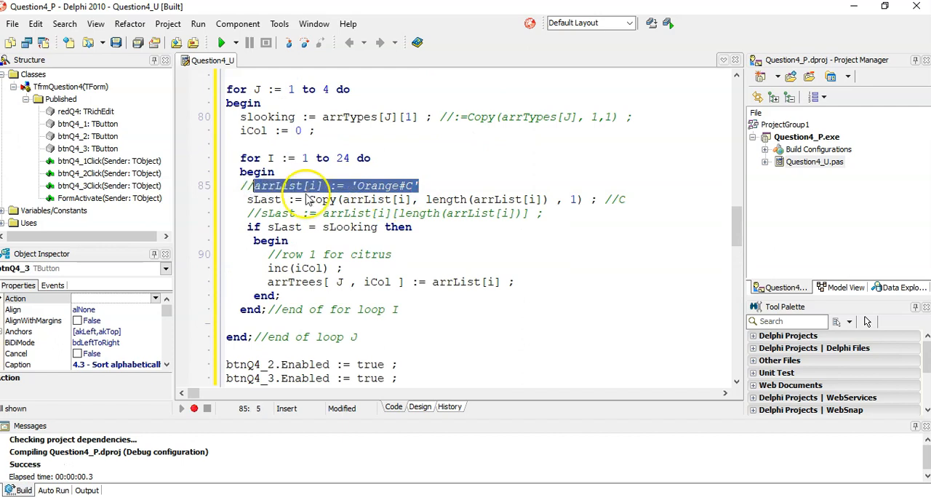
Step: Add the example line arrTree[1,I] := 'Orange#C' under the loop as a comment
scroll(down, 3)
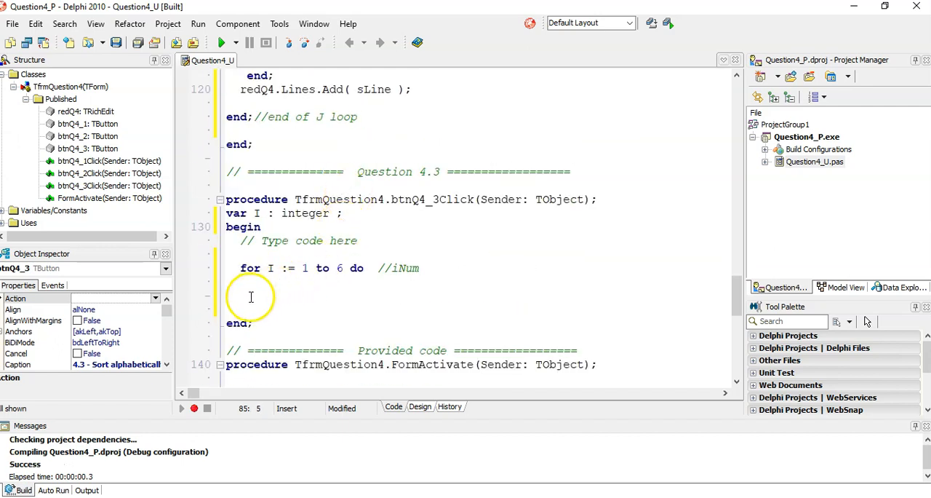
text(arrList[i] := 'Orange#C')
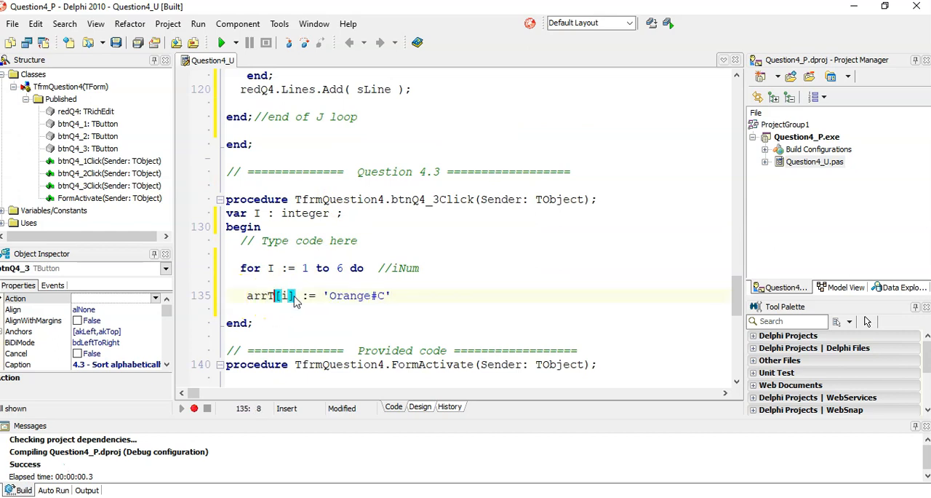
text(ree)
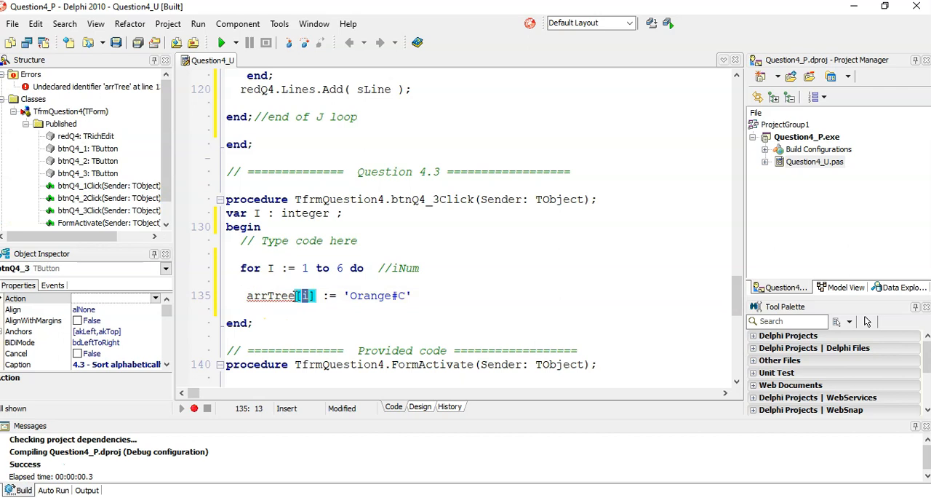
text(,)
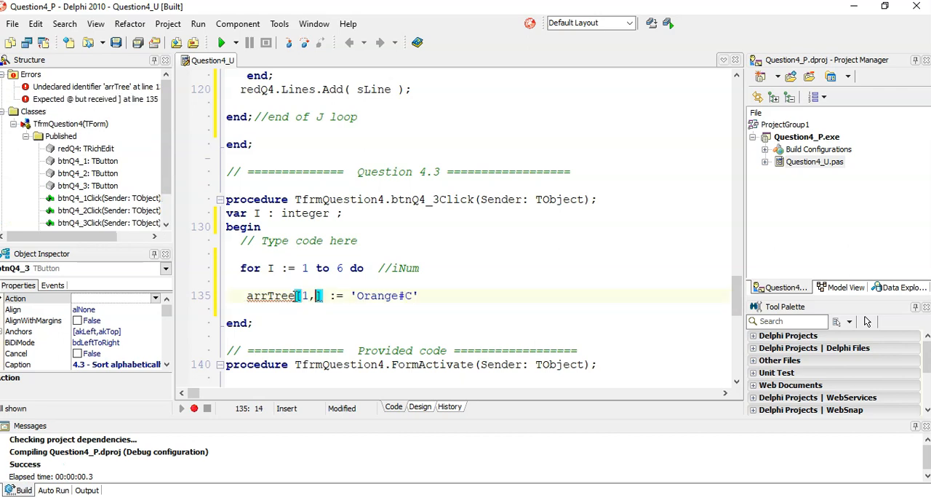
text(I)
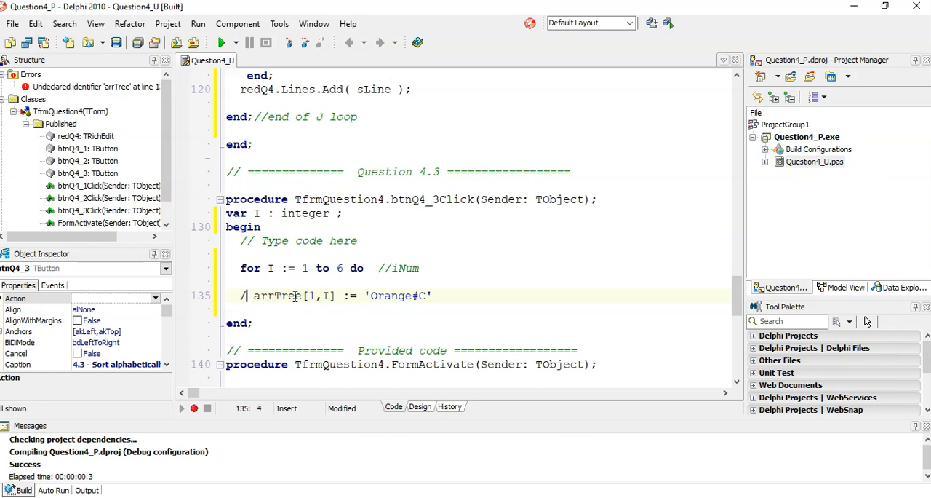
Step: Give the loop a begin…end block and start typing Delete( arrTree[1,I] inside it
text(beg)
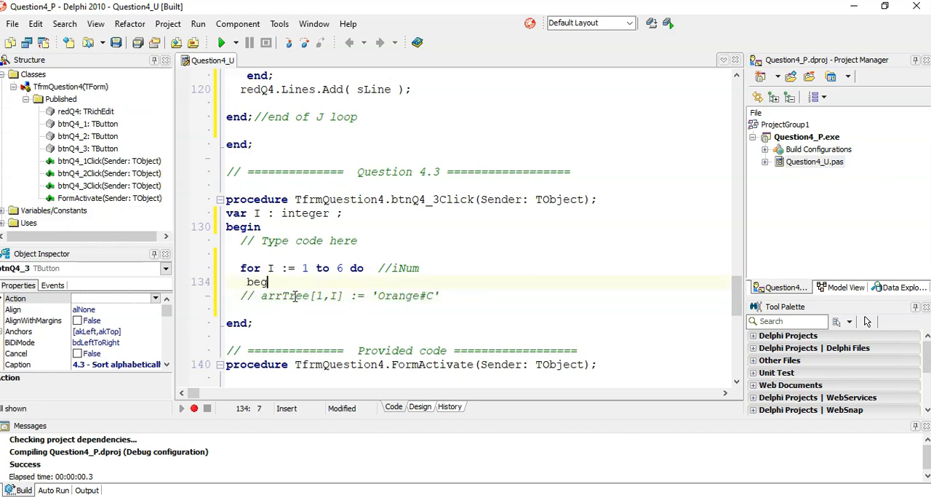
key(Return)
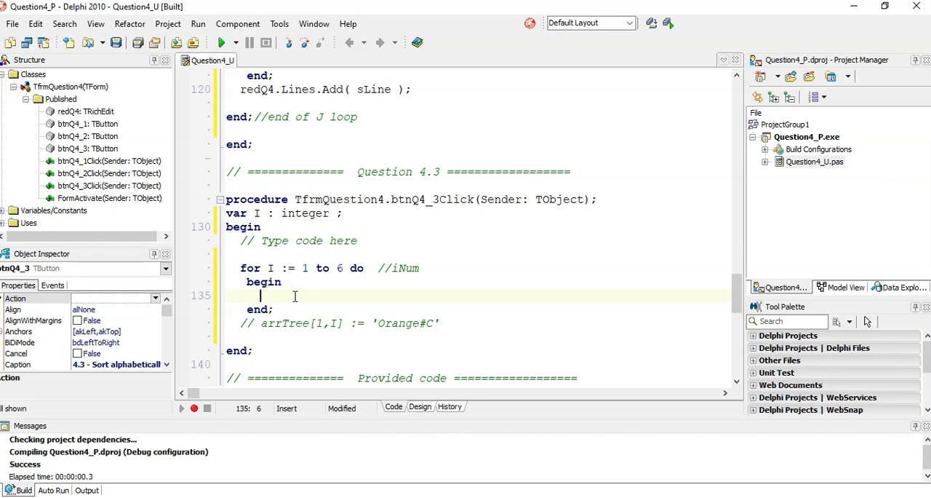
text(Delete)
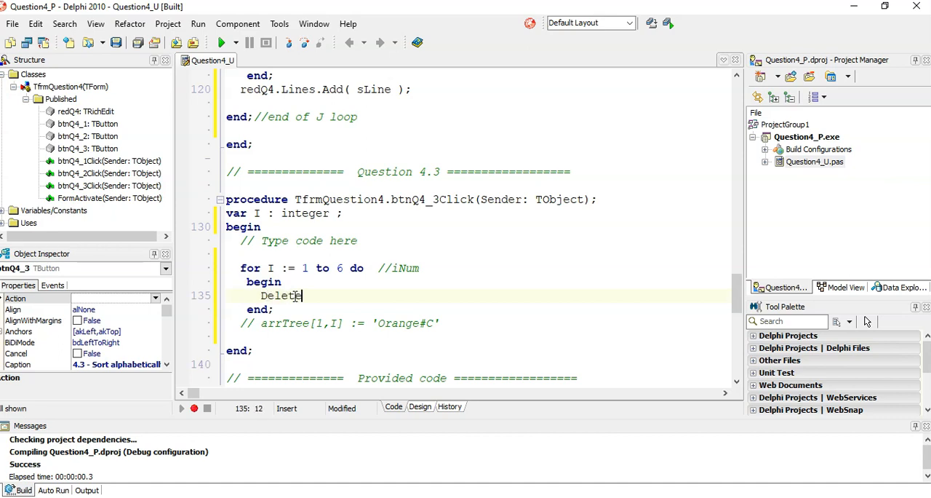
text(( arr)
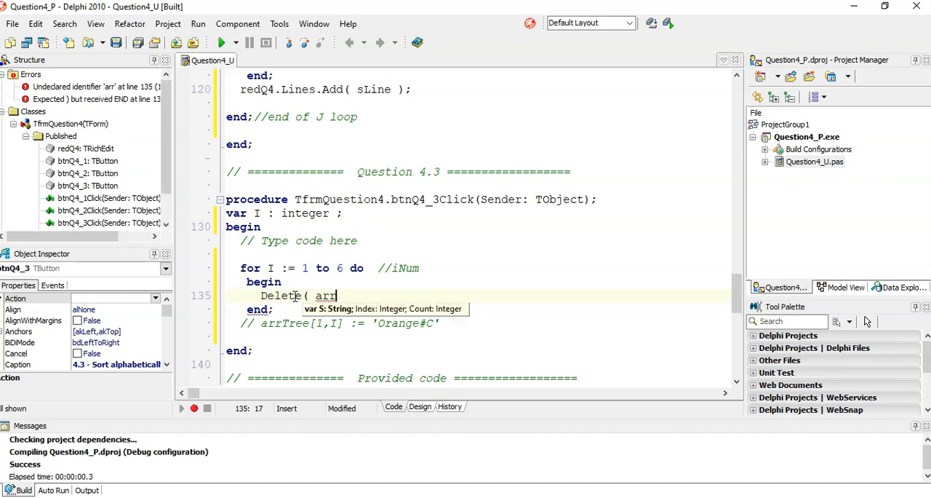
text(Tree[)
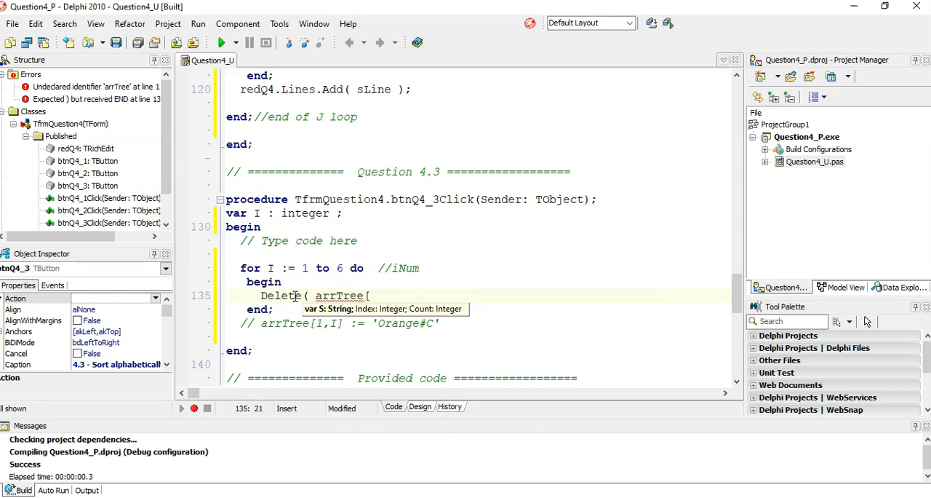
text(1)
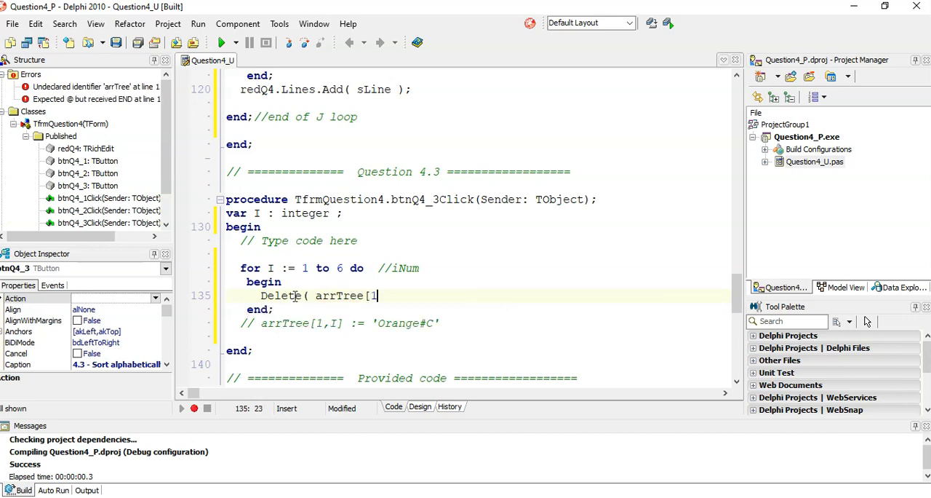
text(,I)
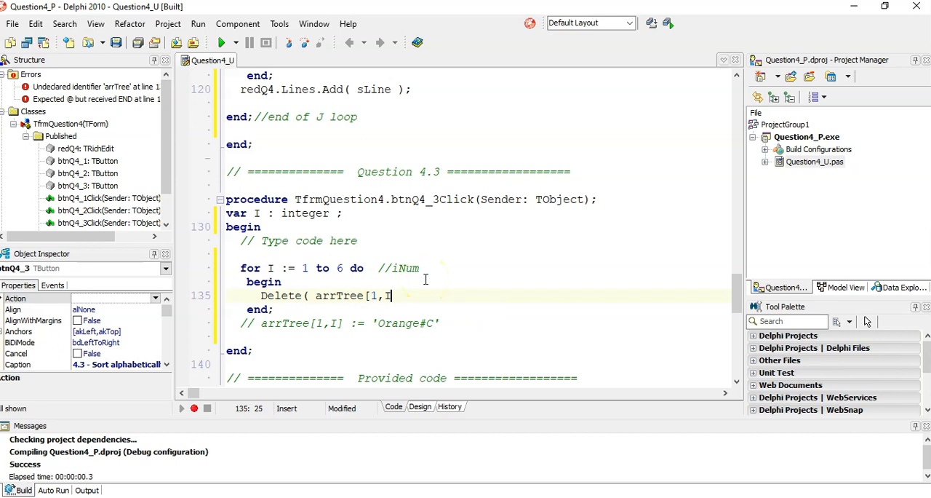
text(])
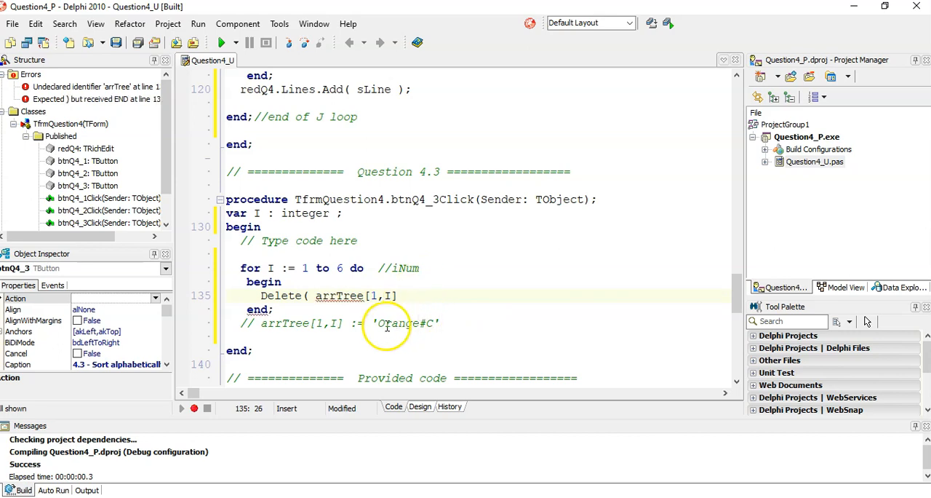
mouse_move(470, 307)
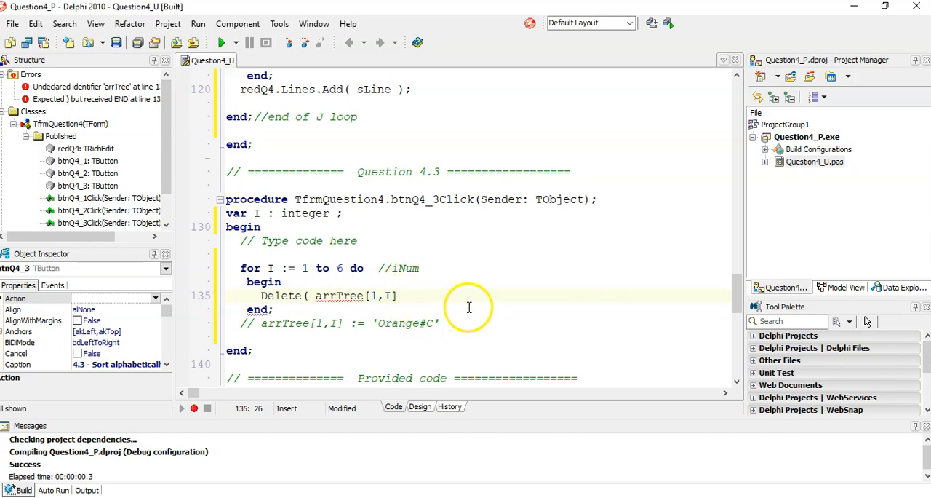
mouse_move(356, 295)
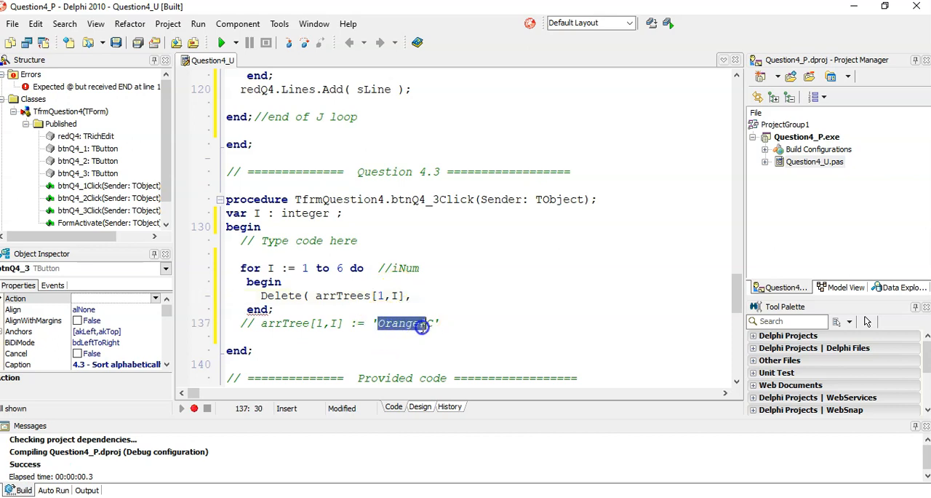
Step: Complete Delete( arrTrees[1,I], length( arrTrees[1,I] ) - 1 , 2 ); to strip the type suffix
click(460, 322)
text(   8)
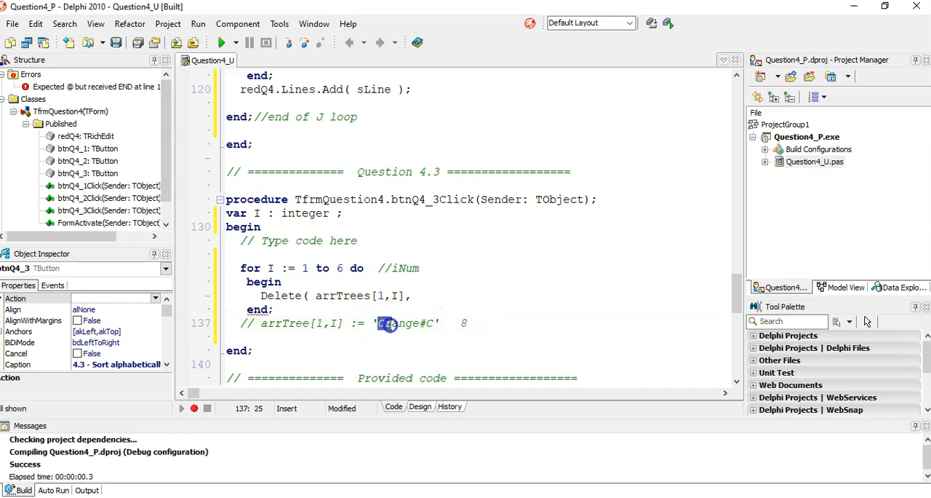
text(Orange)
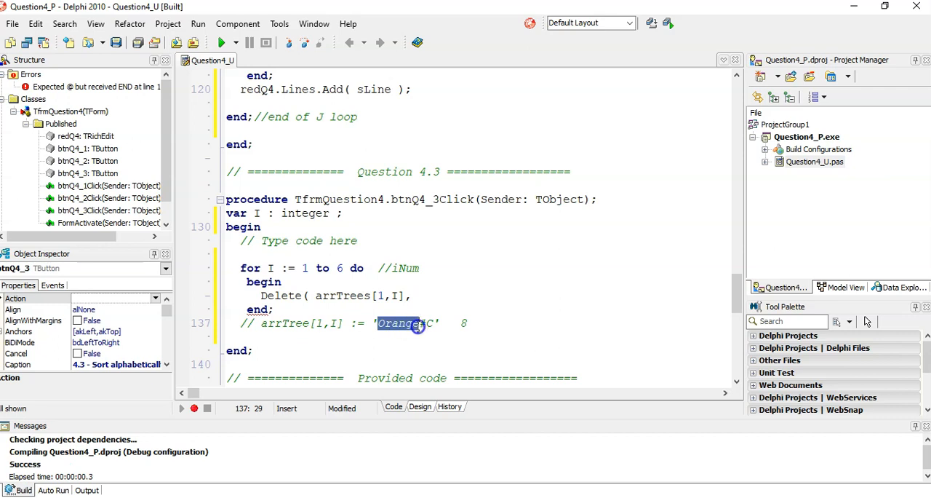
click(426, 309)
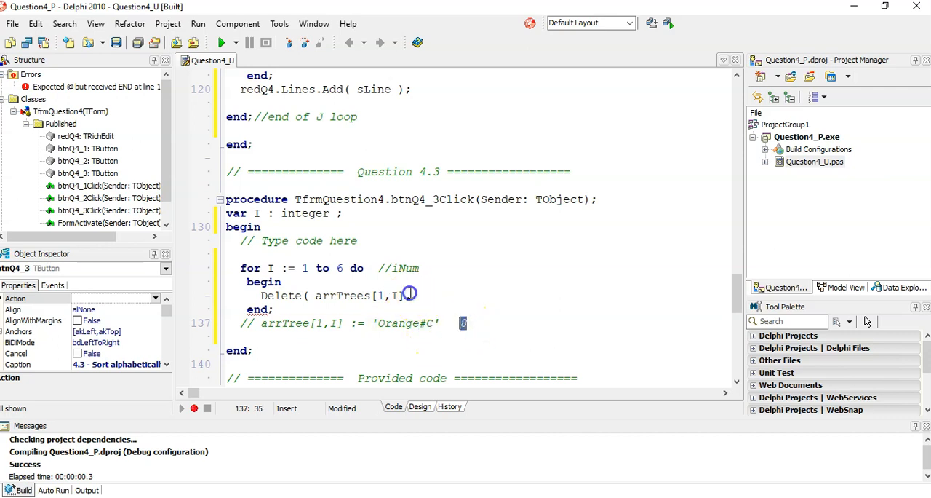
text(, lengt)
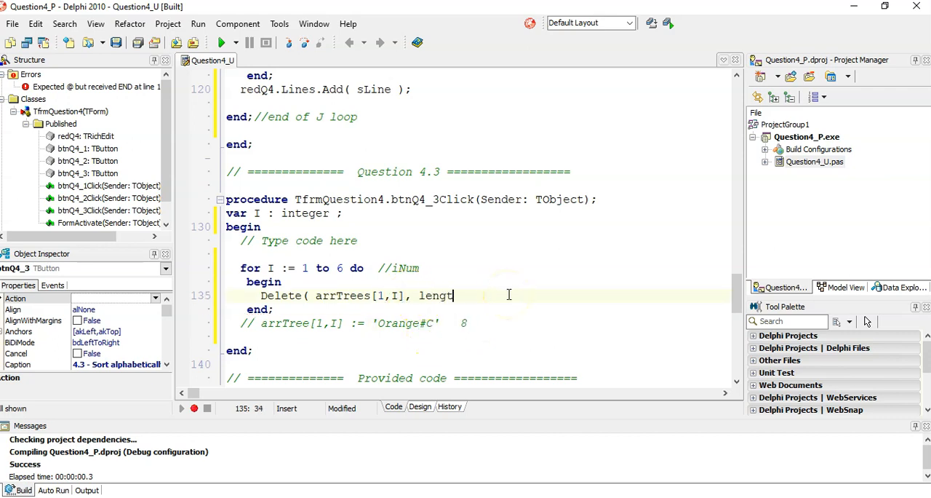
text(h( arr)
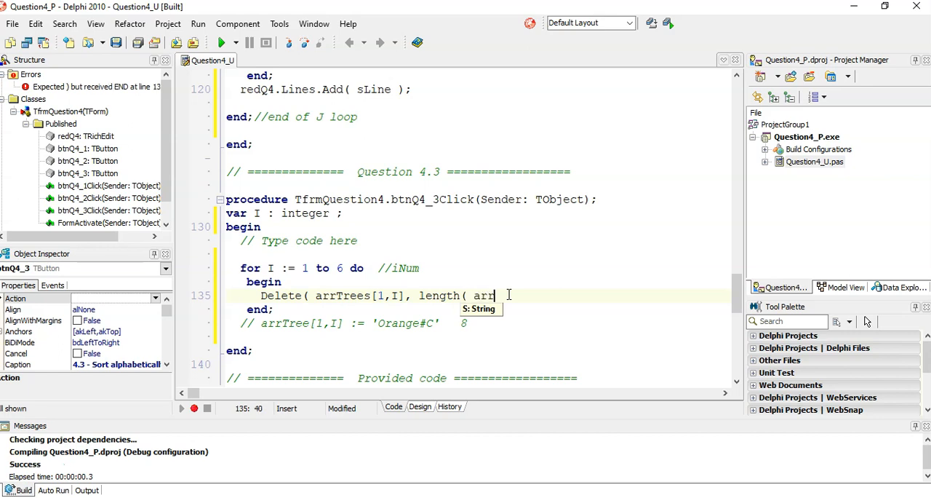
text(Trees)
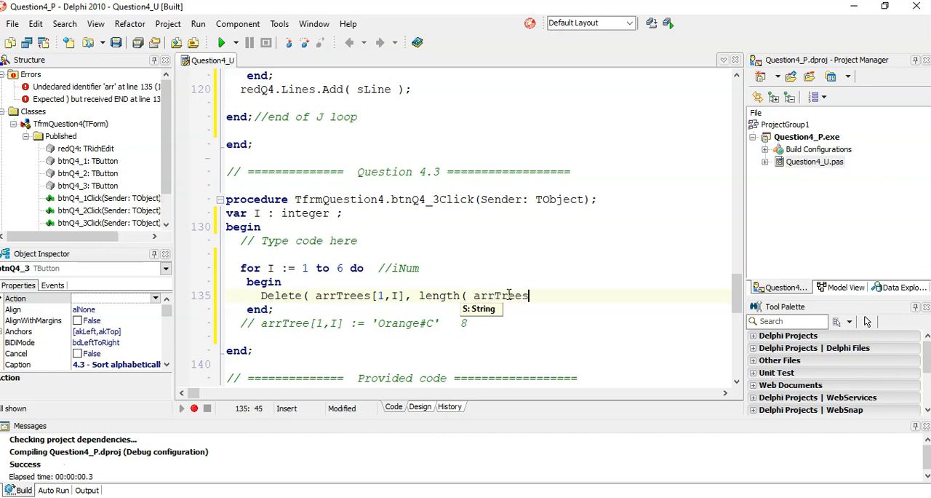
text([1)
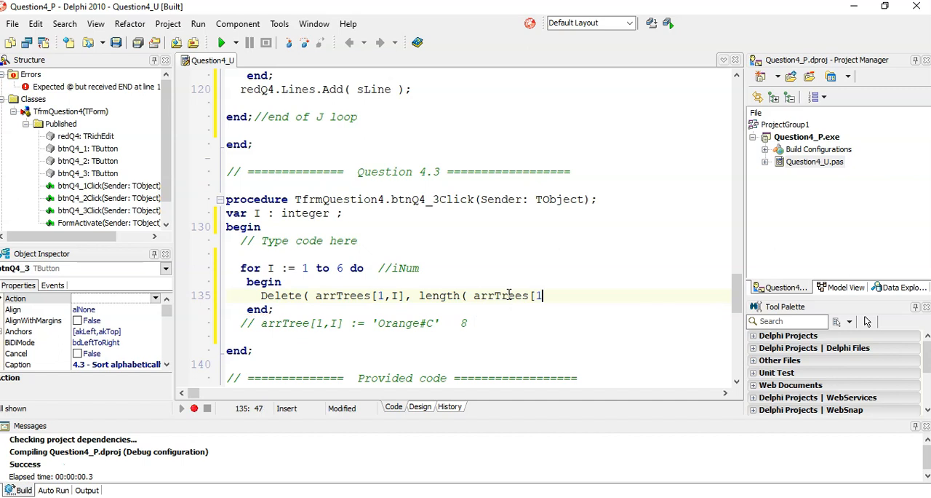
text(,i)
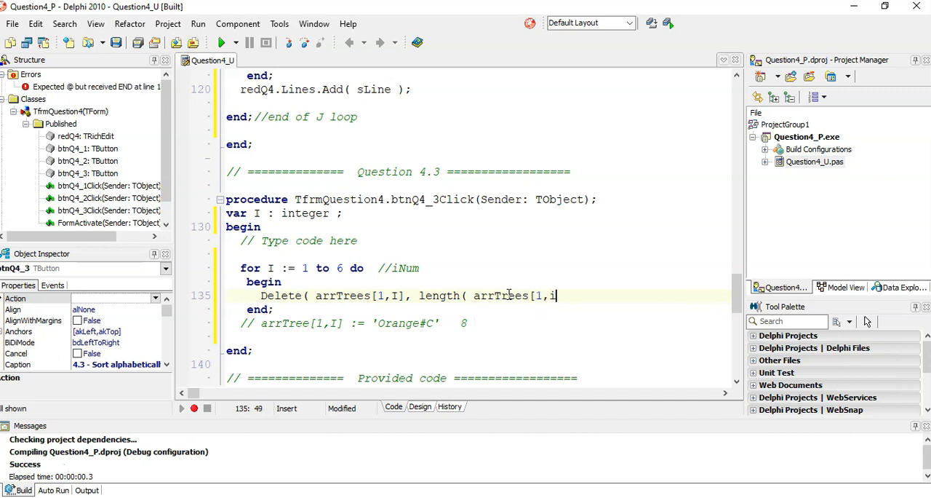
text(])
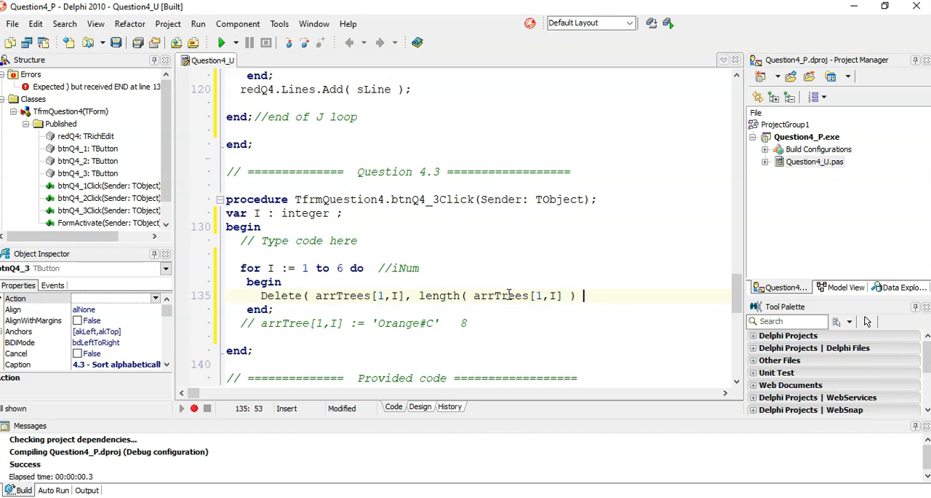
text(- 1 , 2)
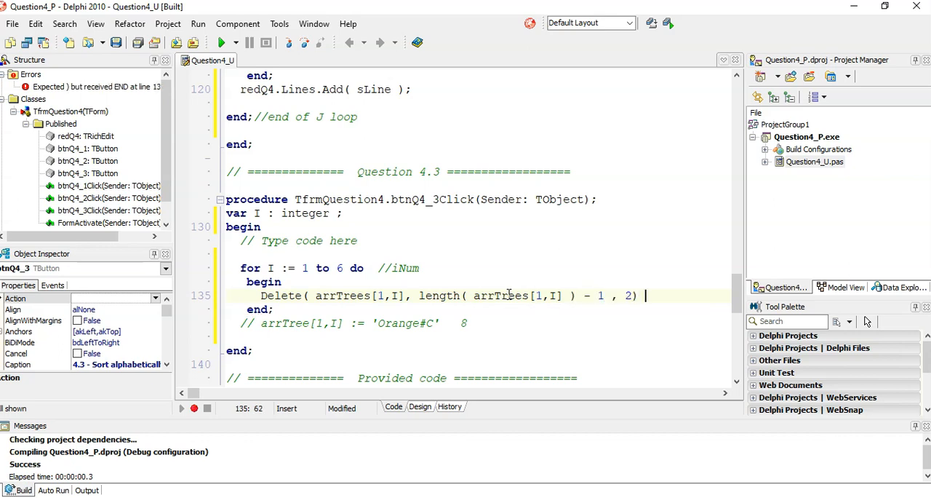
text(;)
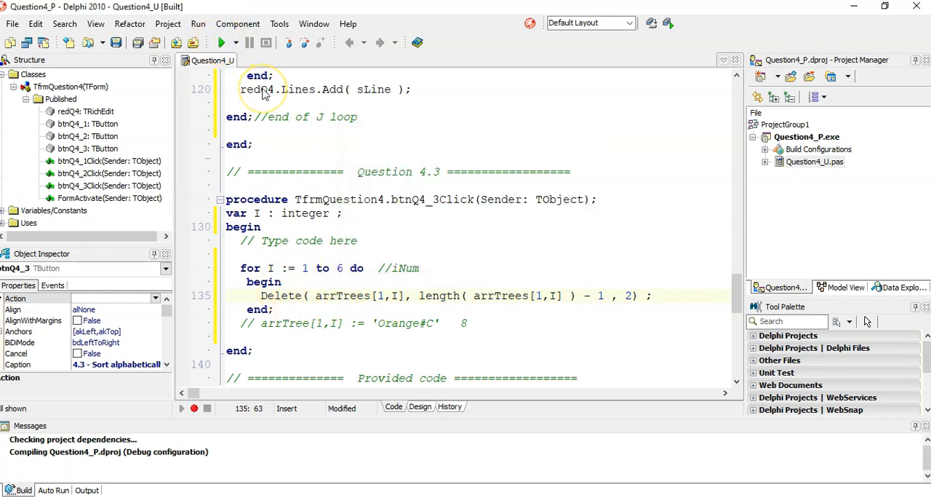
click(222, 42)
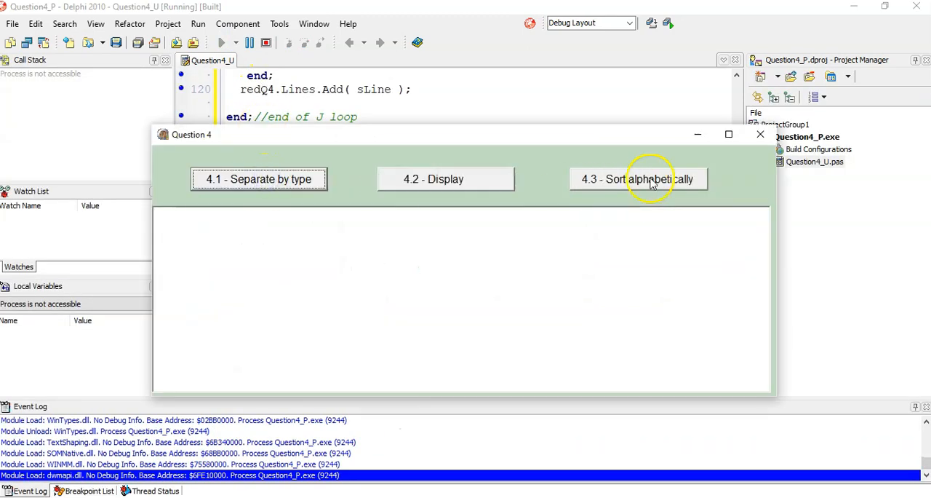
click(445, 179)
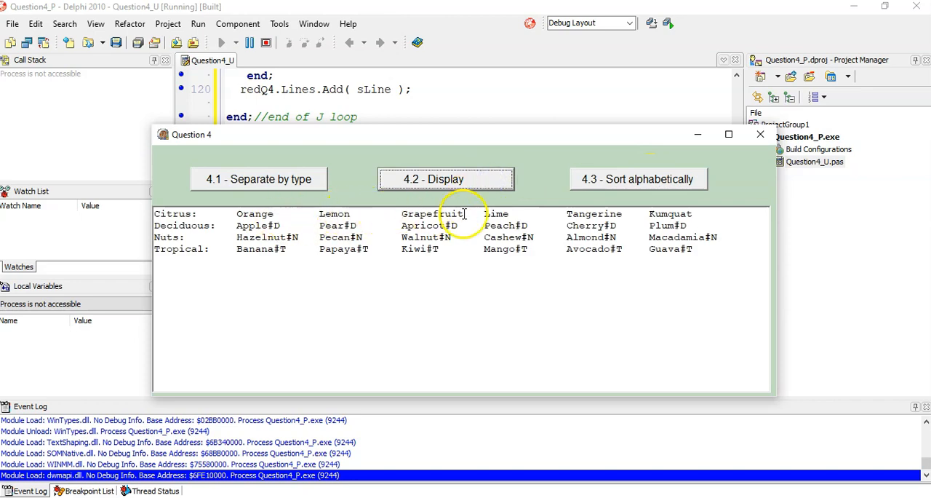
mouse_move(761, 135)
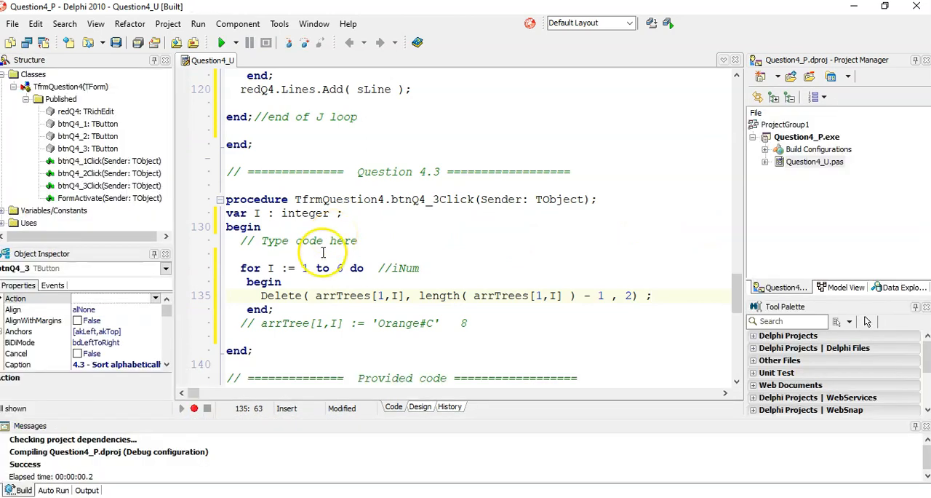
mouse_move(373, 299)
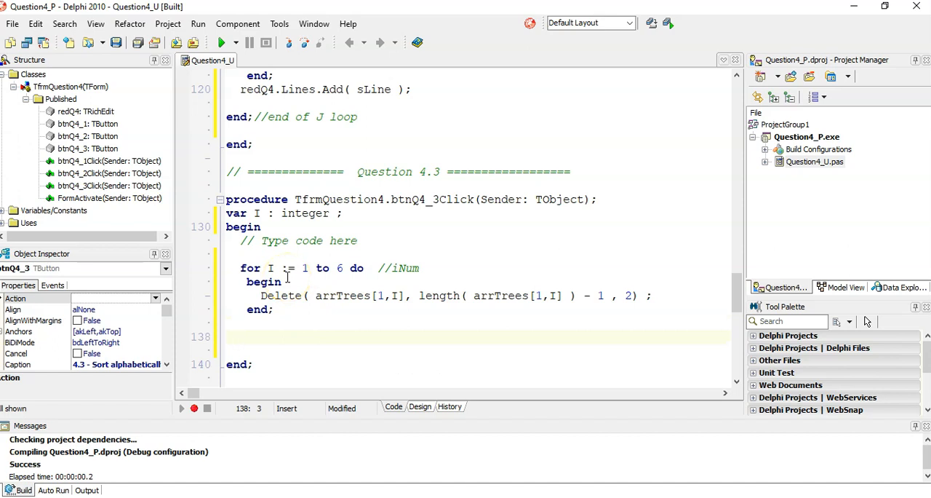
Step: Add nested loops for J := 1 to iNum - 1 and for I := J + 1 to iNum
text(F)
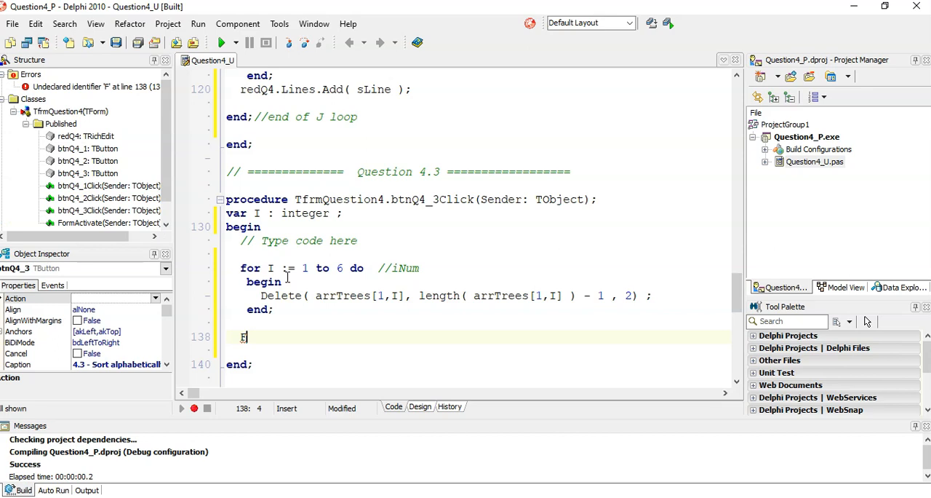
text(for j := 0 to List.Count - 1 do)
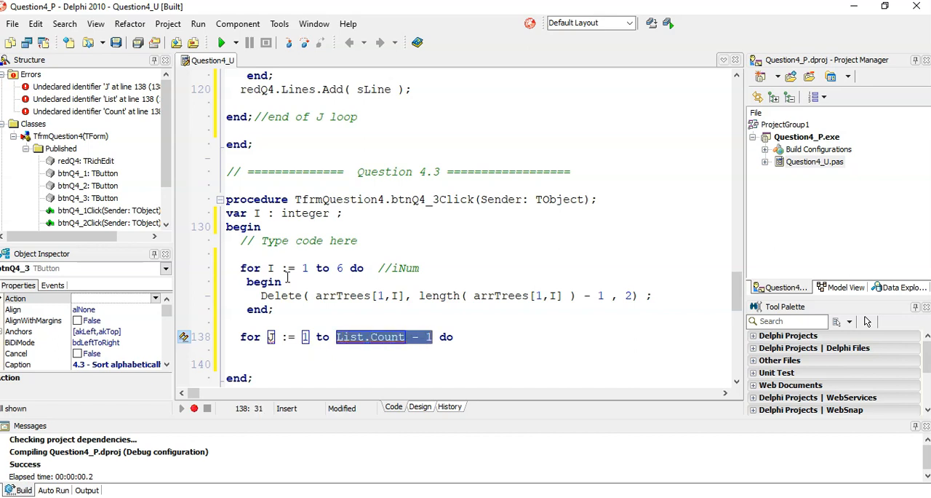
text(iNum - 1)
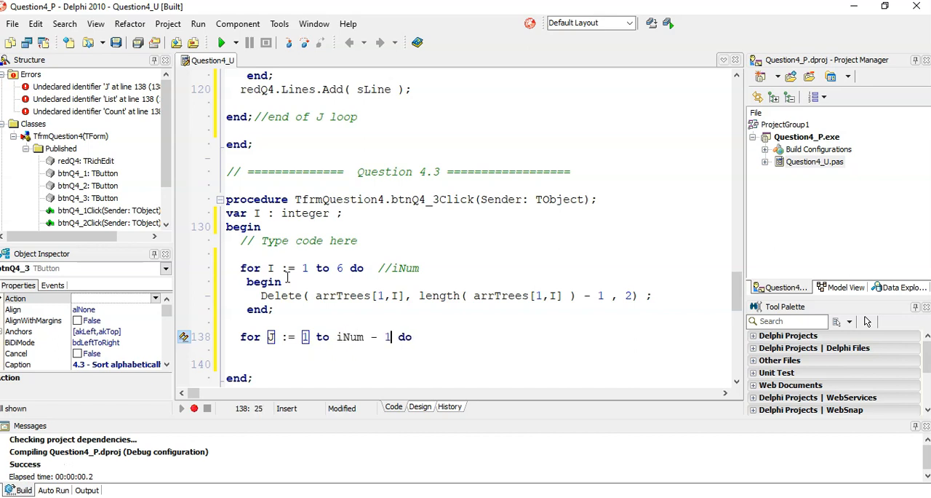
key(enter)
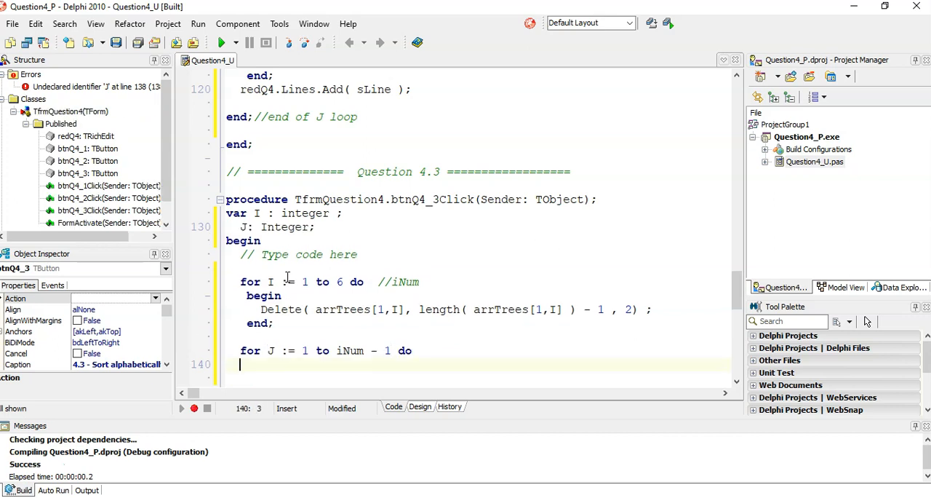
text(for I := 0 to List.Count - 1 do)
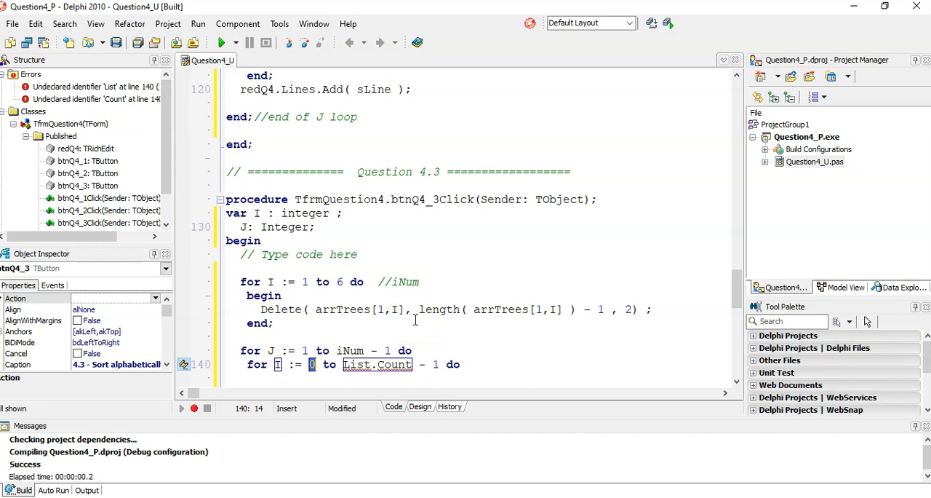
text(J + 1)
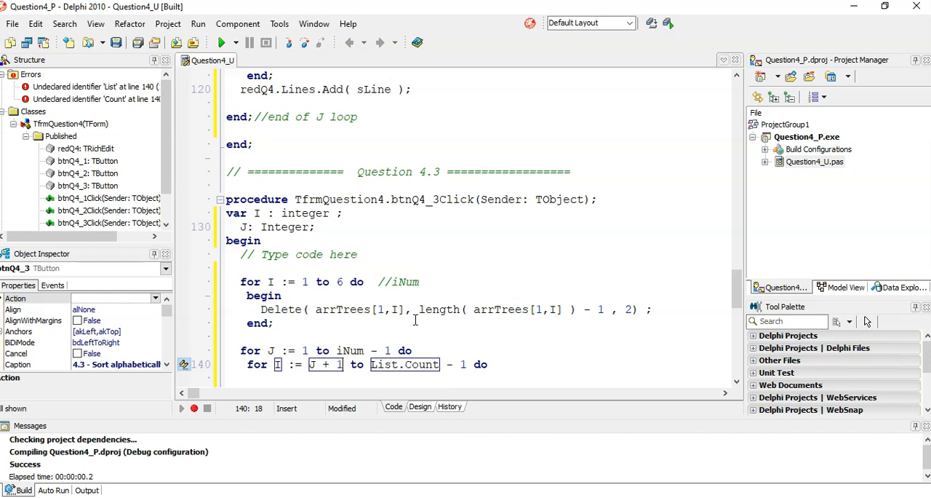
double_click(404, 364)
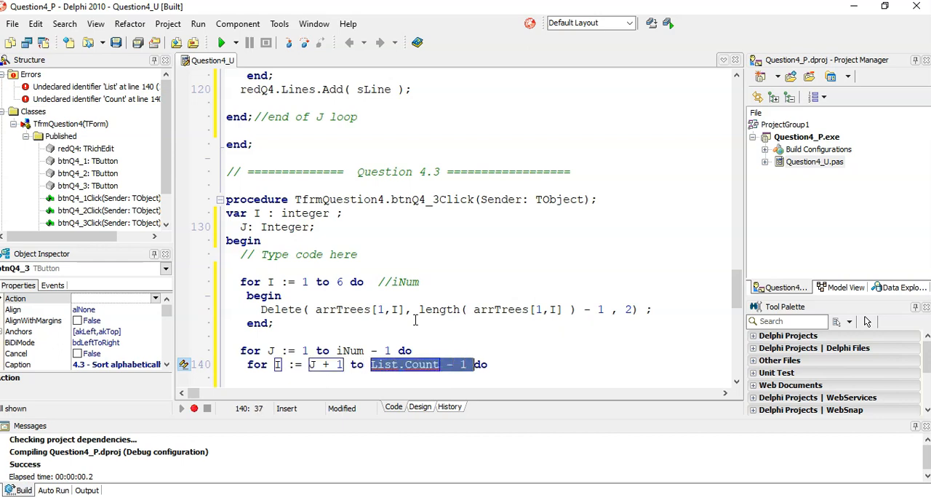
text(iNum)
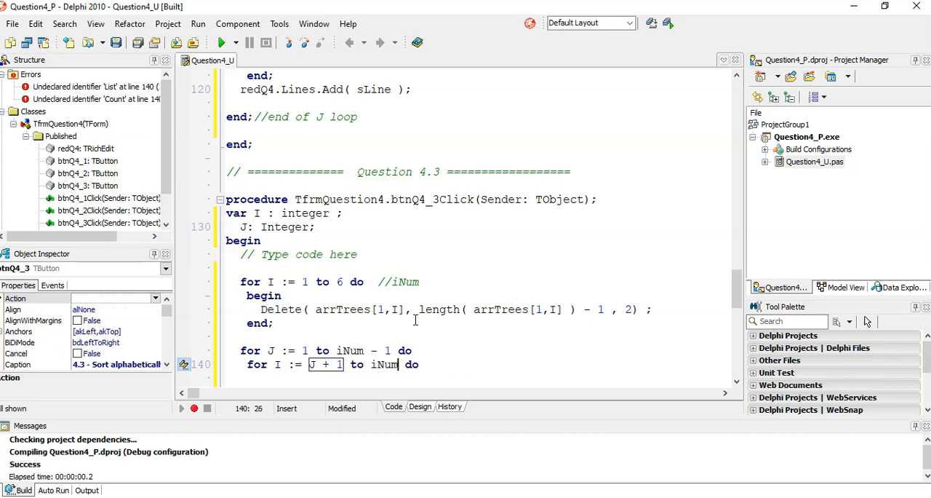
key(Return)
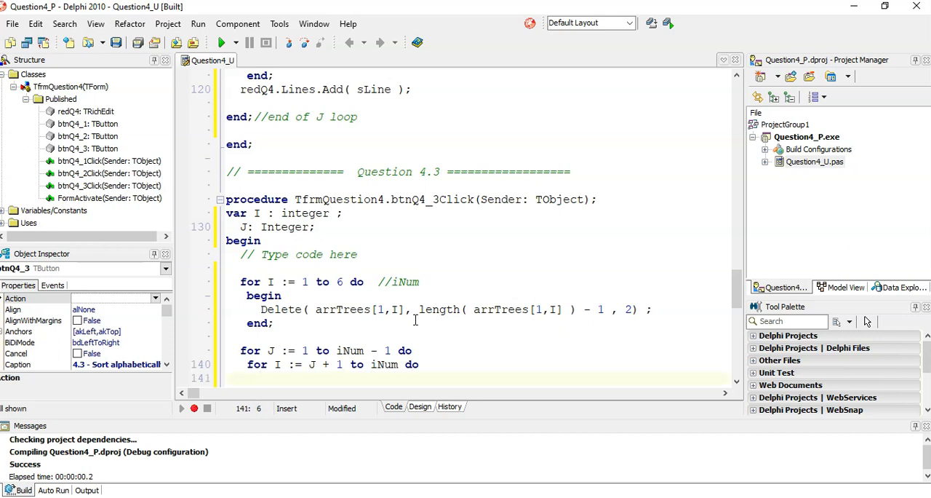
Step: Add if arrTrees[1,J] > arrTrees[1,I] then with an empty begin…end block
text(begin)
text(end; //)
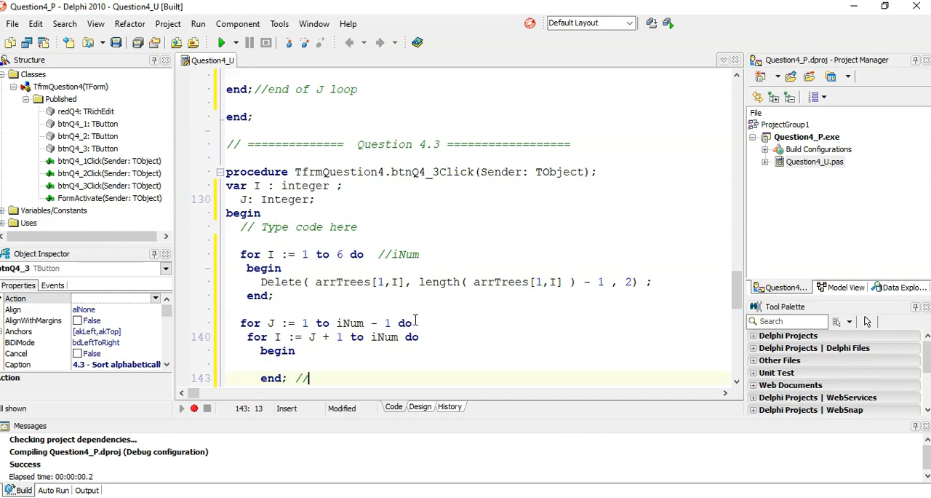
text(end of so)
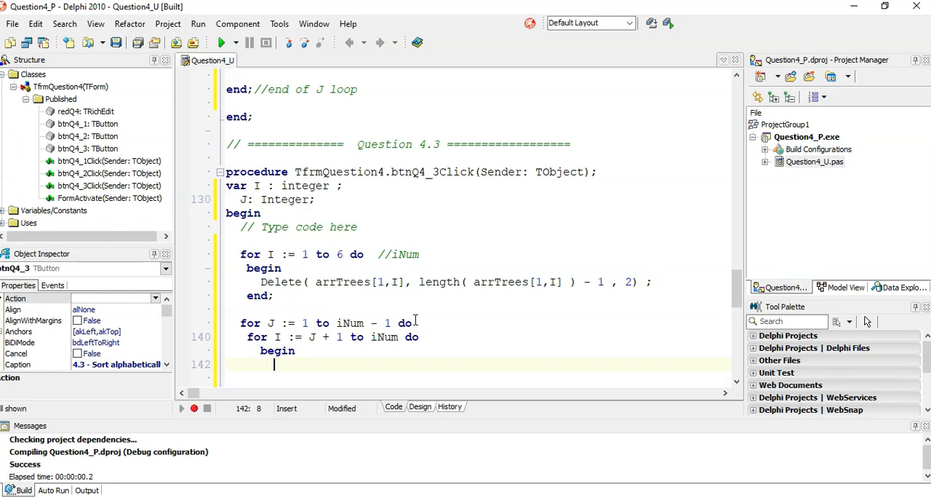
text(if arr then)
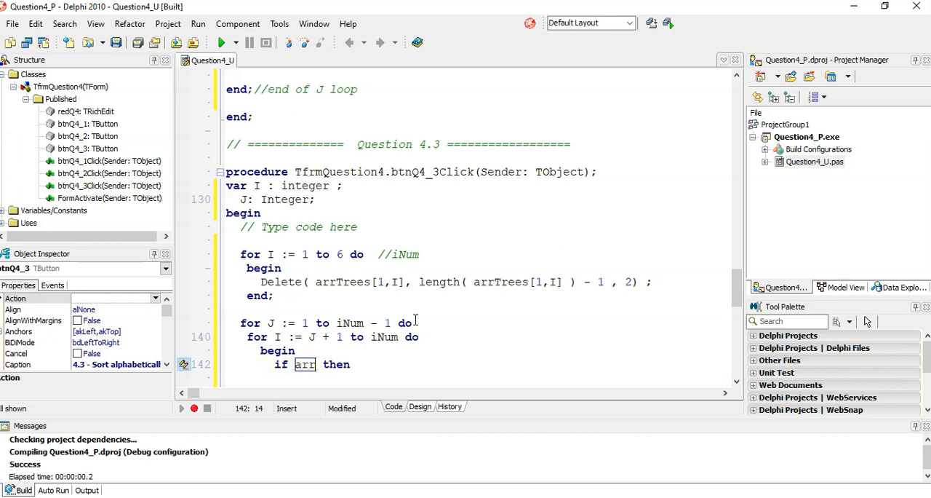
text(Trees)
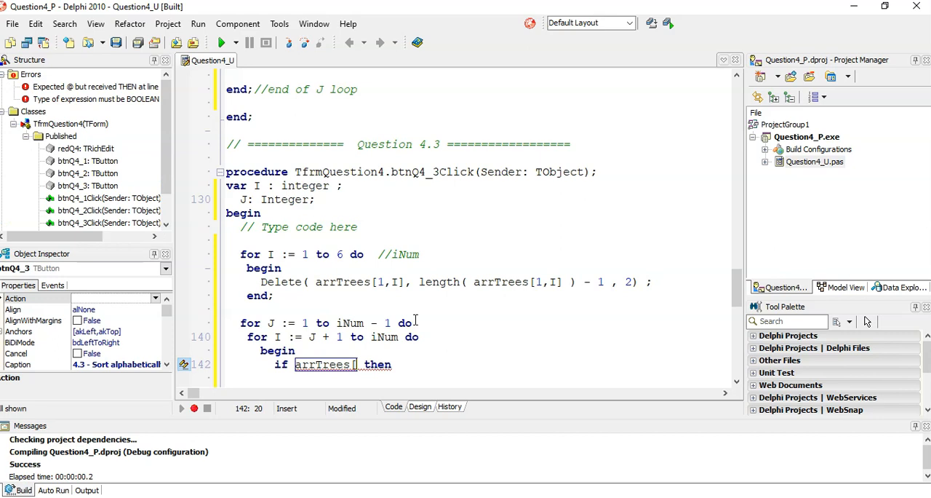
text([1)
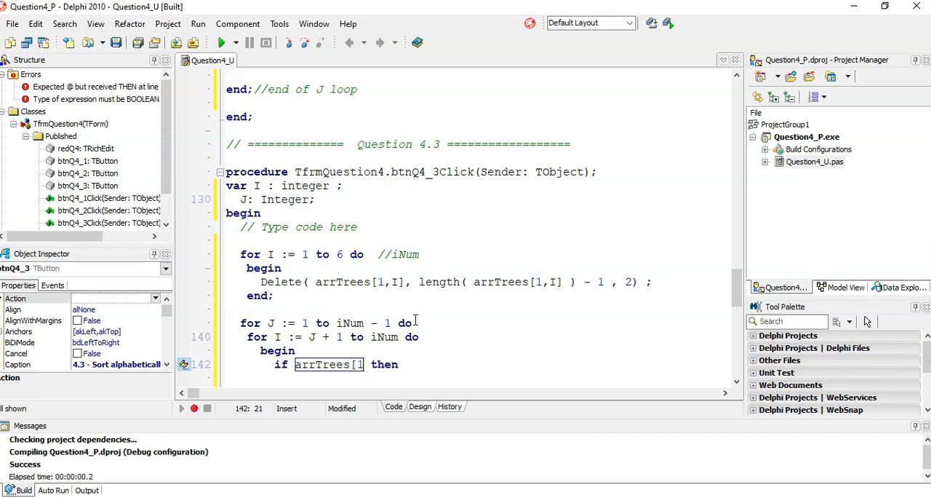
text(,)
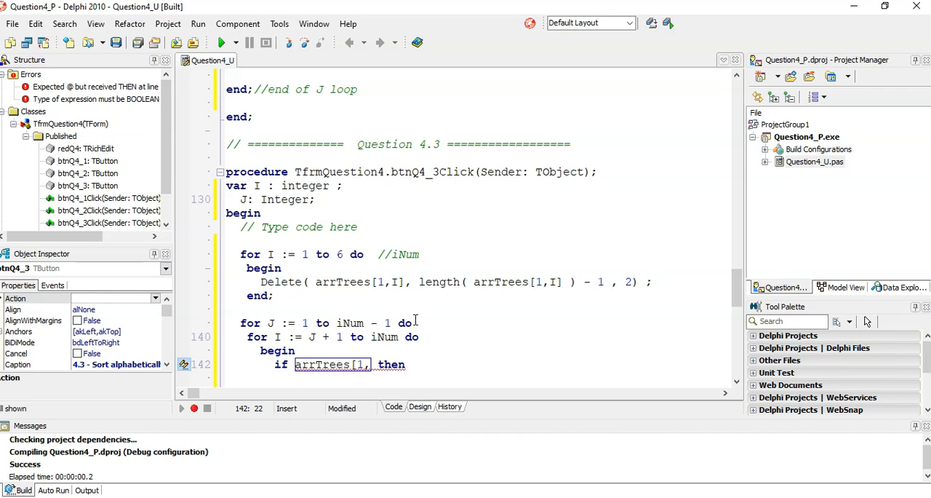
text(J])
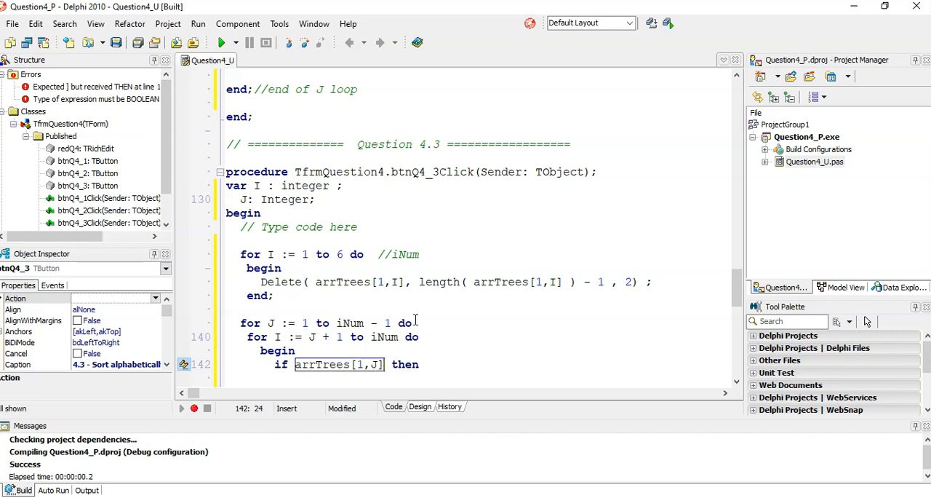
text(> ar)
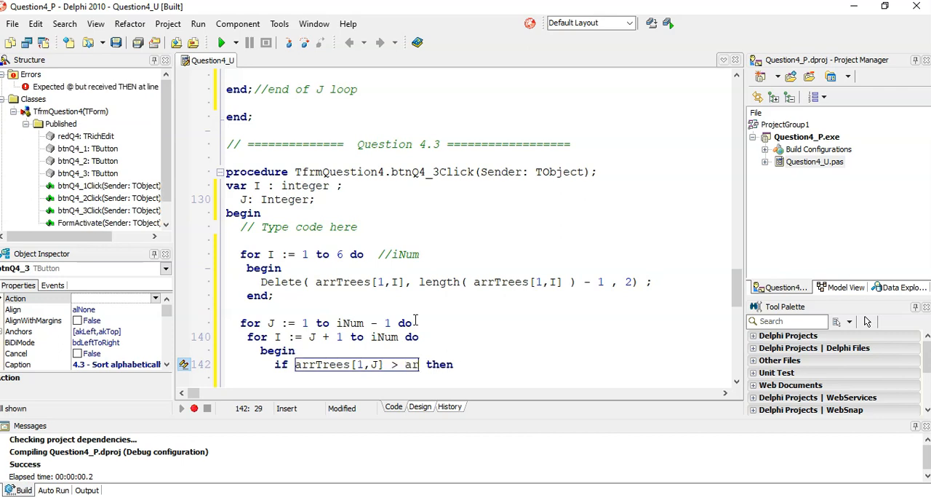
text(rTrees[1,)
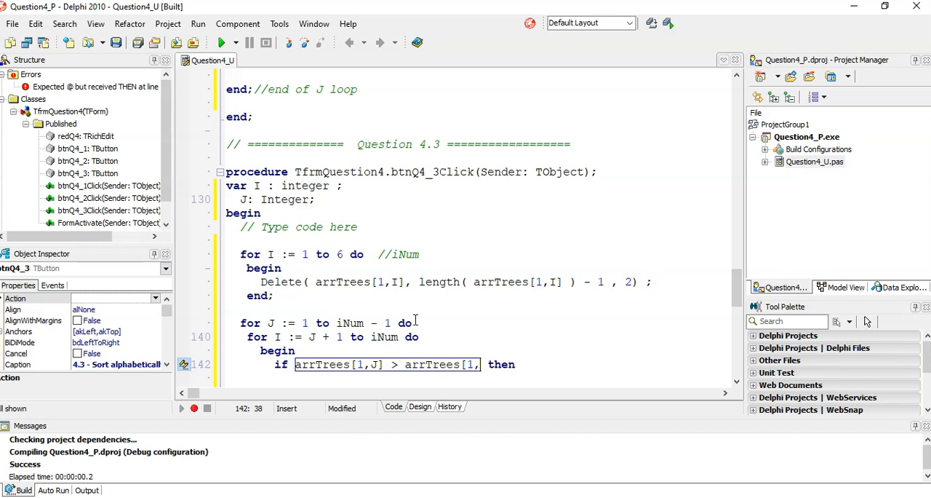
text(I])
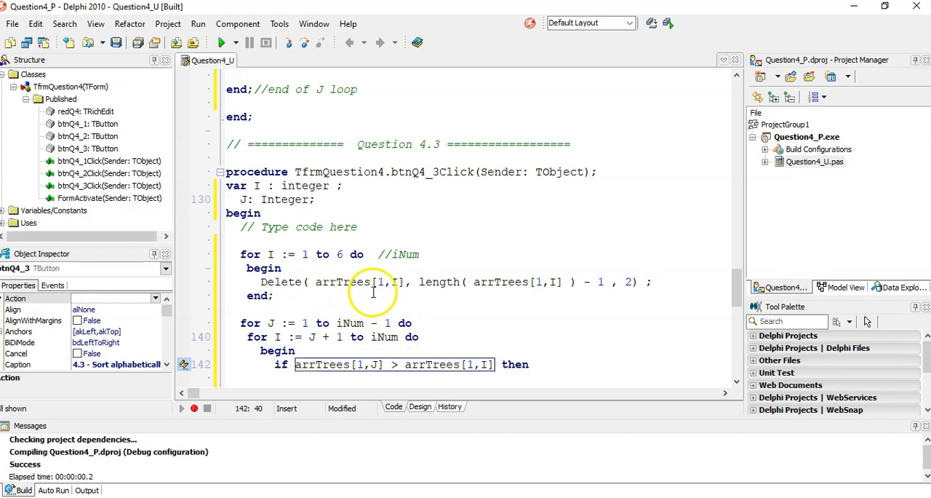
click(362, 364)
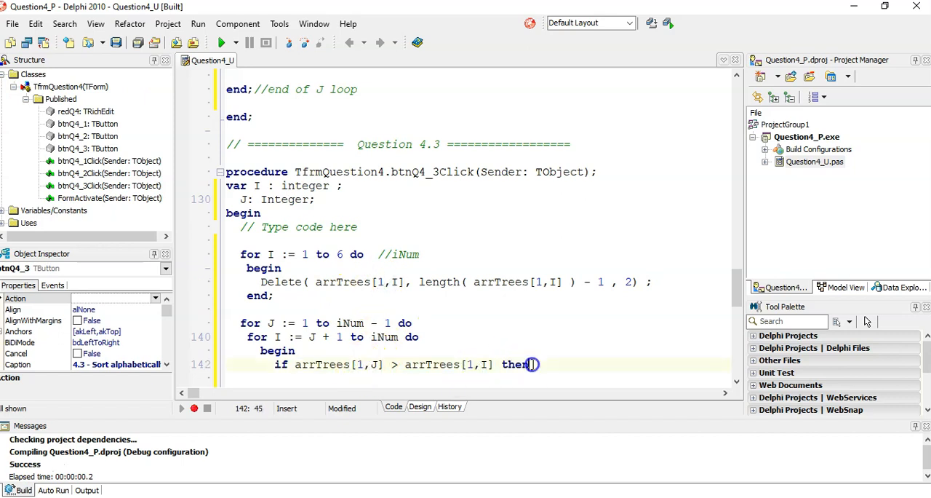
key(Return)
text(begin)
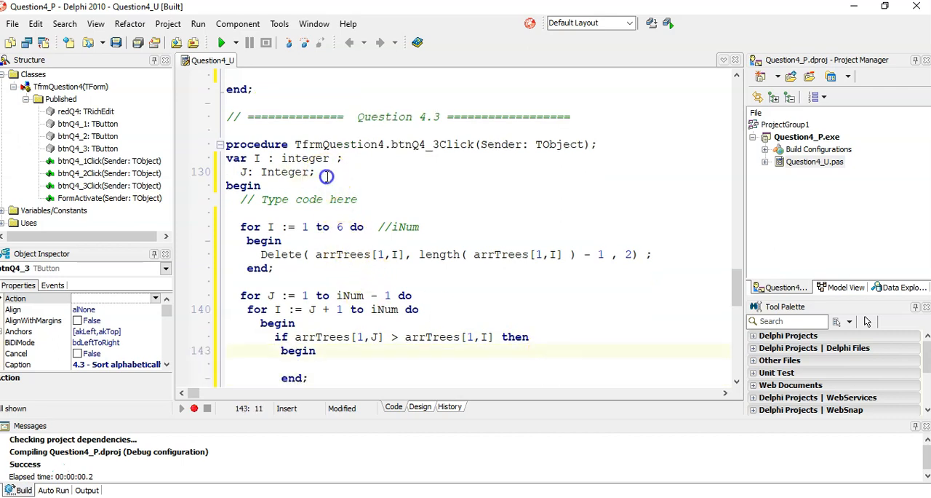
Step: Declare sTemp as a string and assign sTemp := arrTrees[1,I]
text(sT)
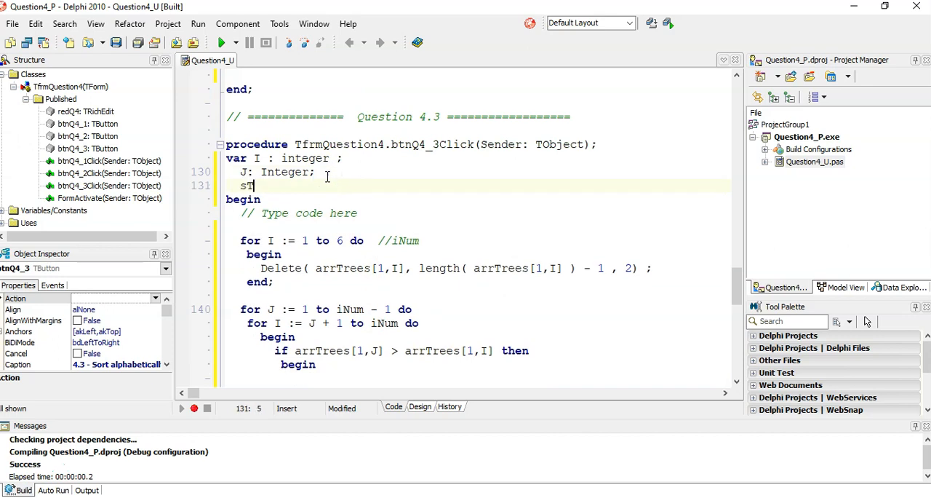
text(emp : string ;)
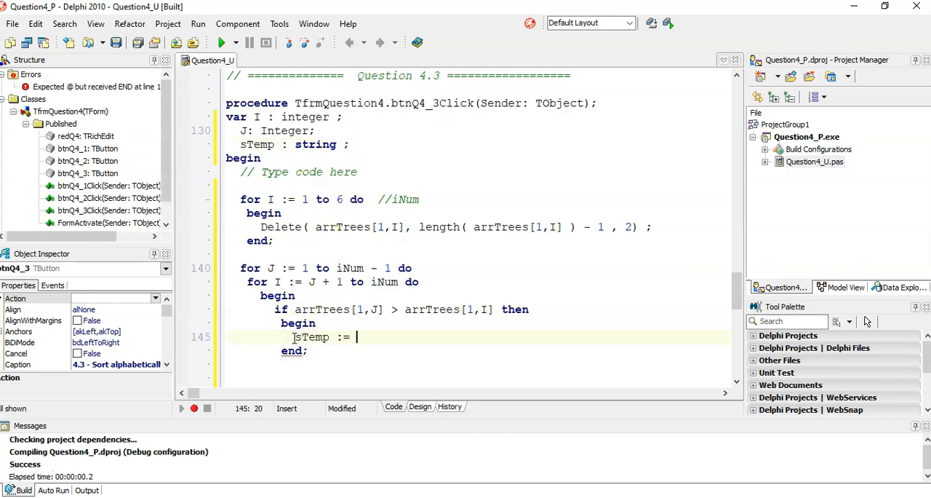
text(arr)
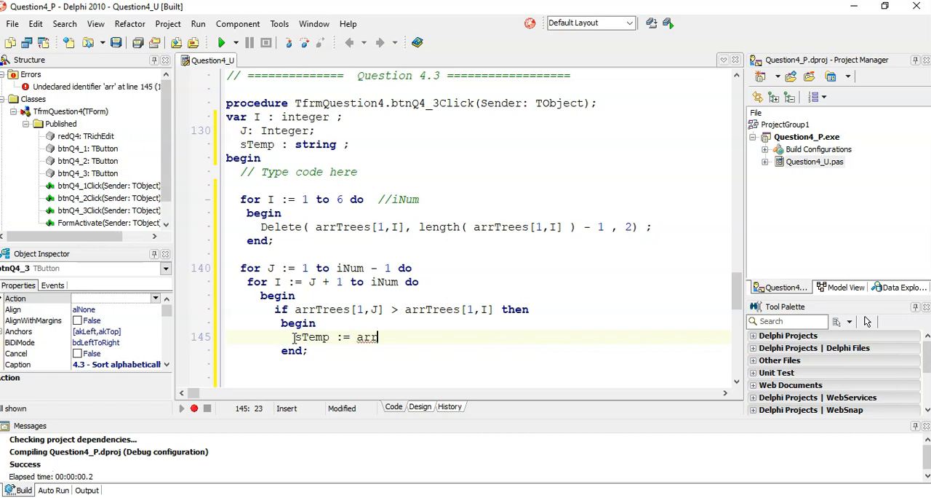
text(Trees[)
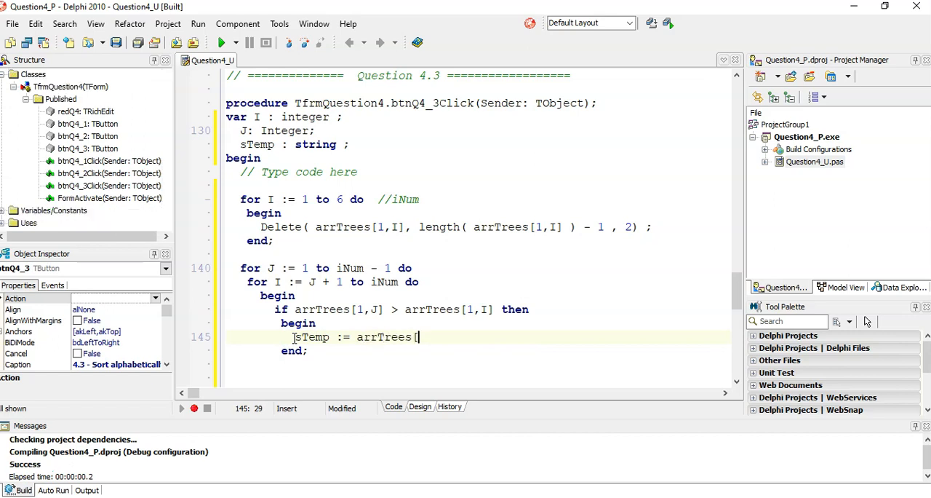
text(1,)
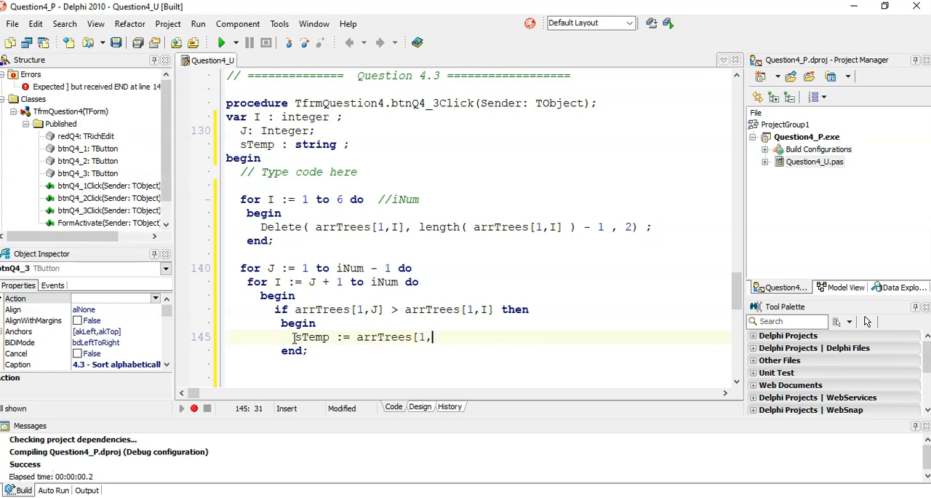
text(I] ;)
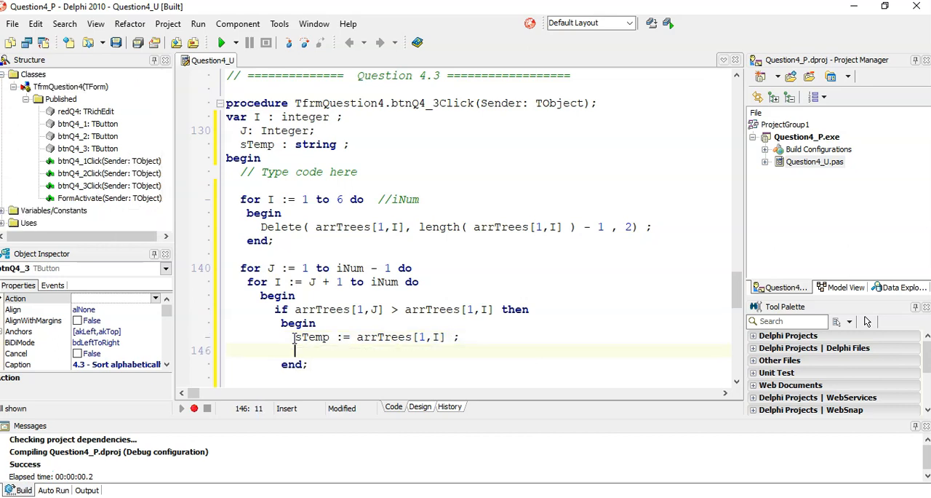
Step: Finish the swap with arrTrees[1,I] := arrTrees[1,J] and arrTrees[1,J] := sTemp
text(arrTree)
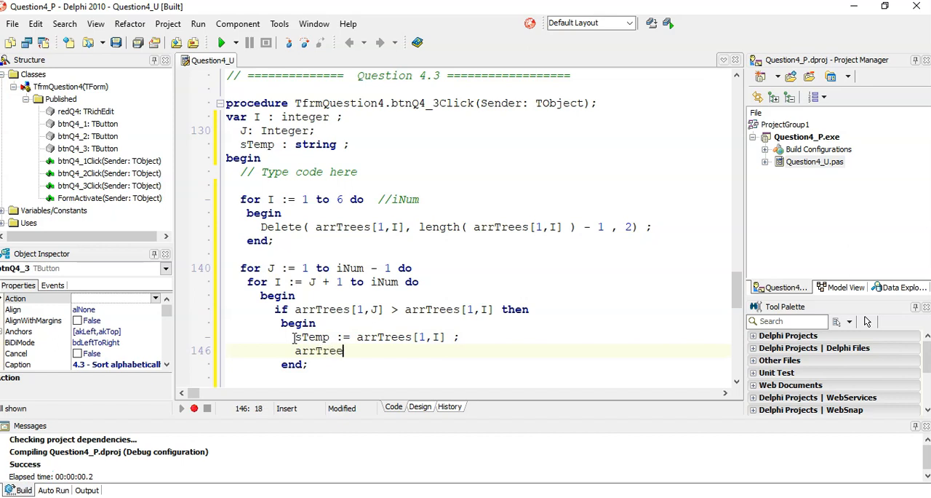
text(s[)
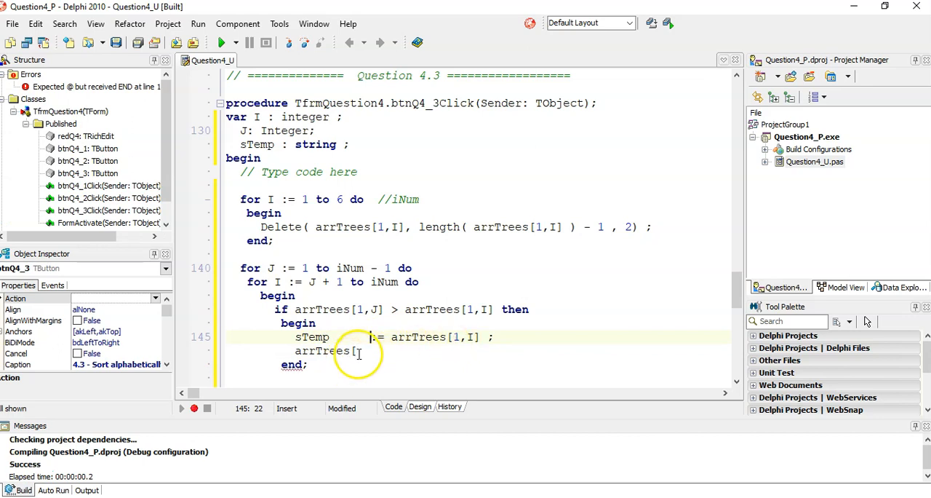
text(1,J] := arrTrees[)
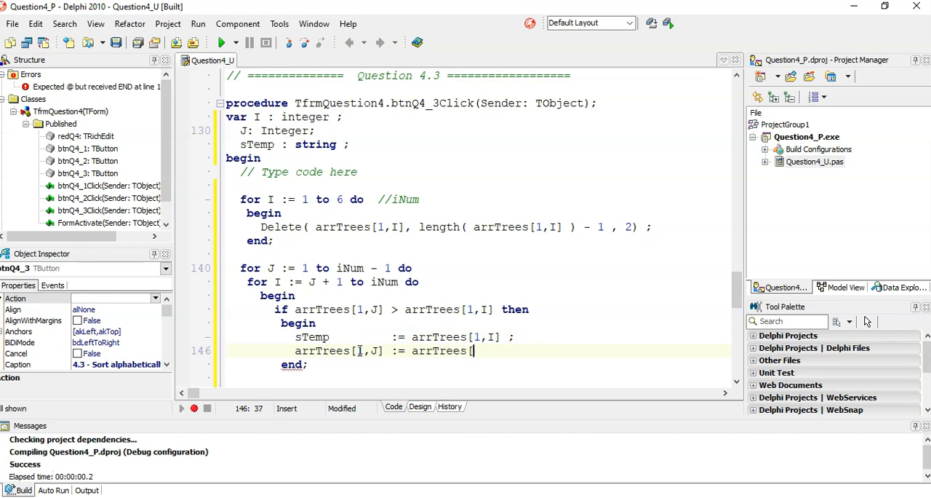
text(1,J] ;)
text(arr)
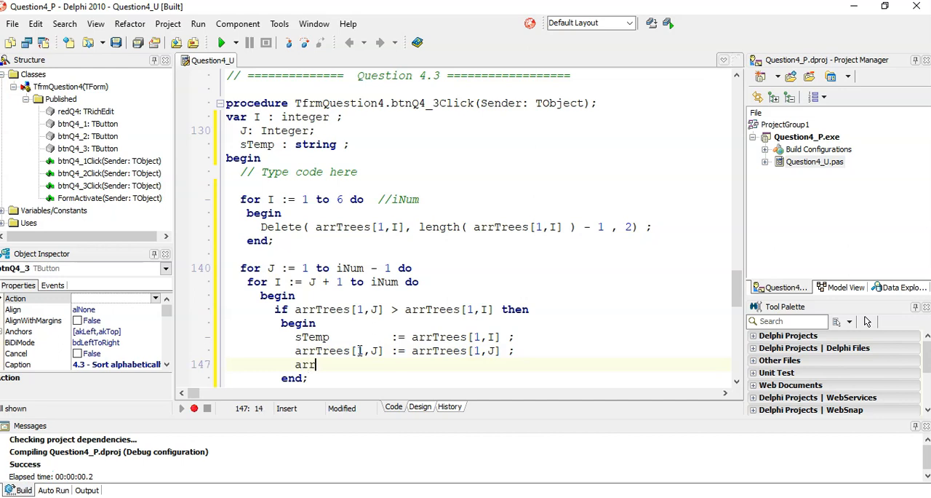
text(Trees)
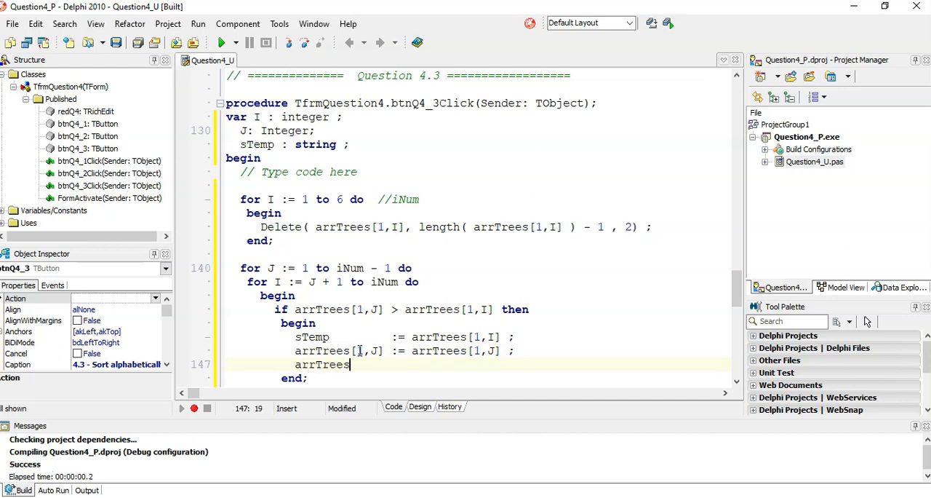
text([1)
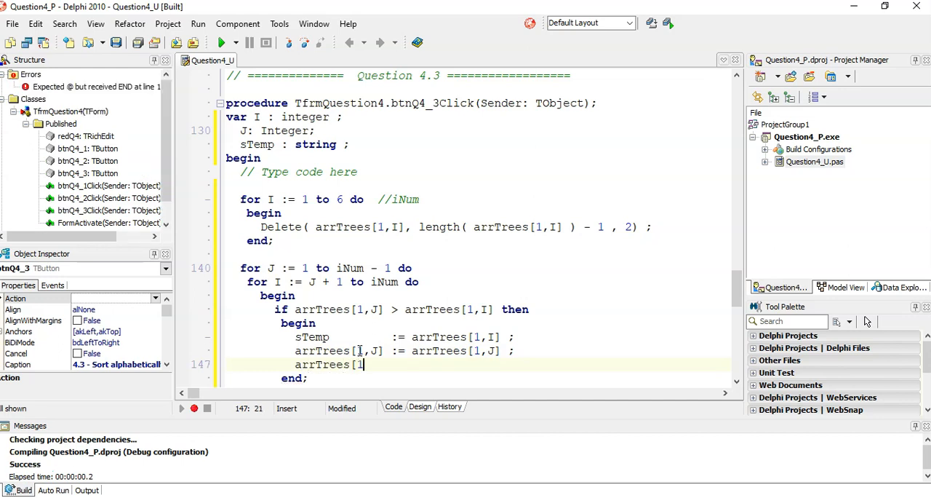
text(,J] :=)
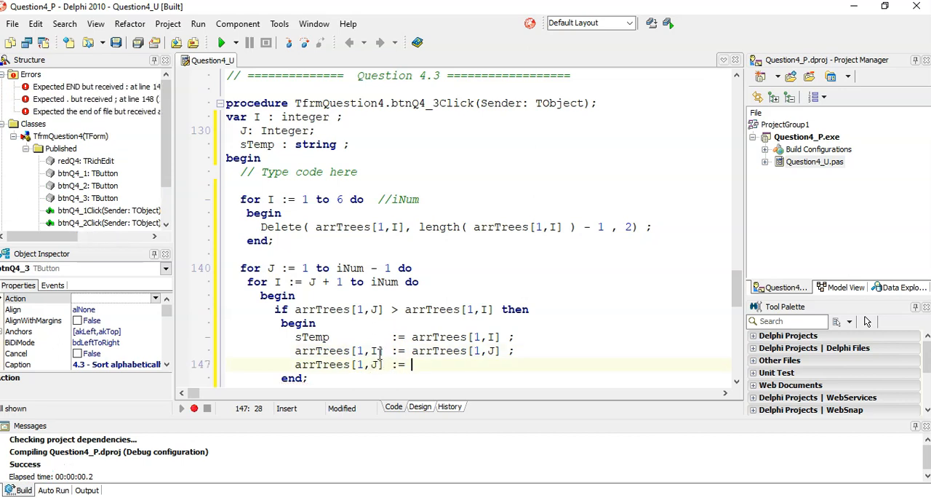
text(sTemp ;)
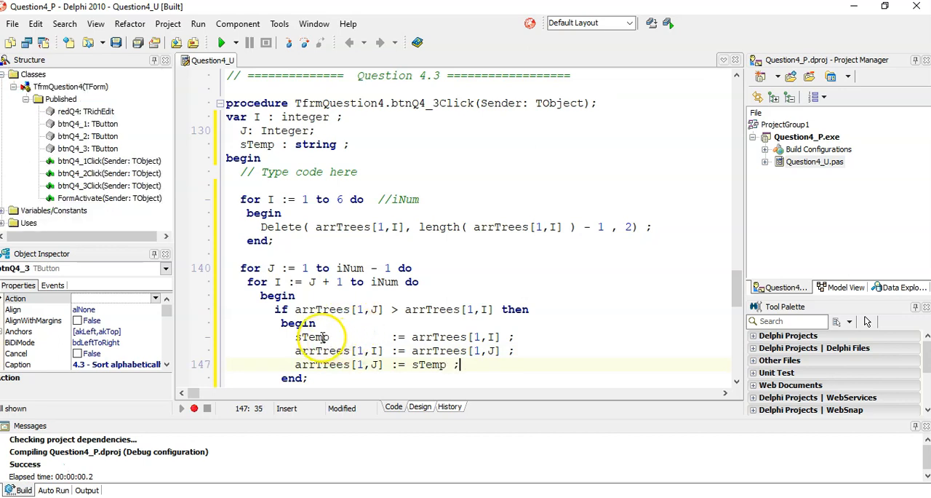
double_click(310, 336)
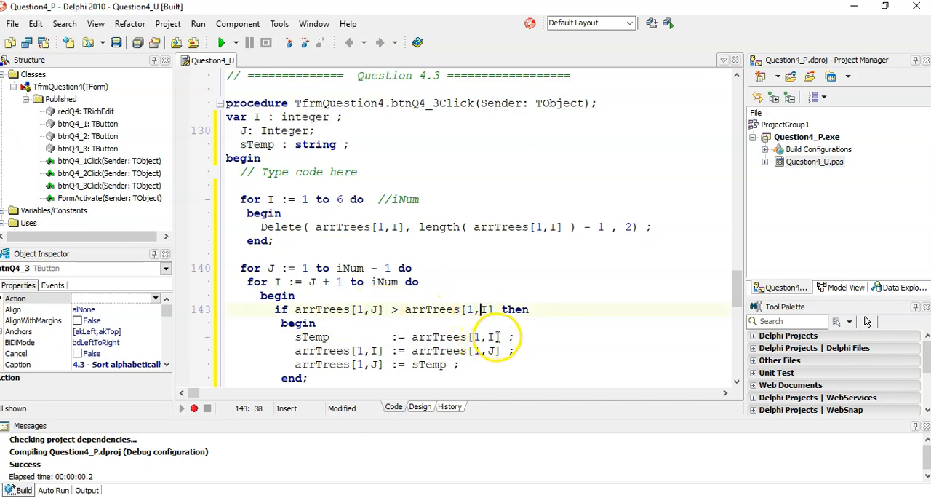
double_click(451, 336)
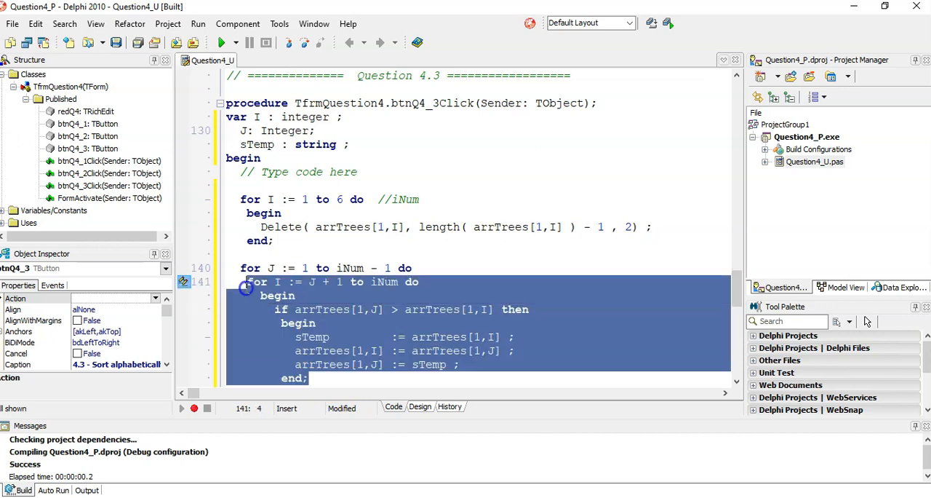
click(249, 267)
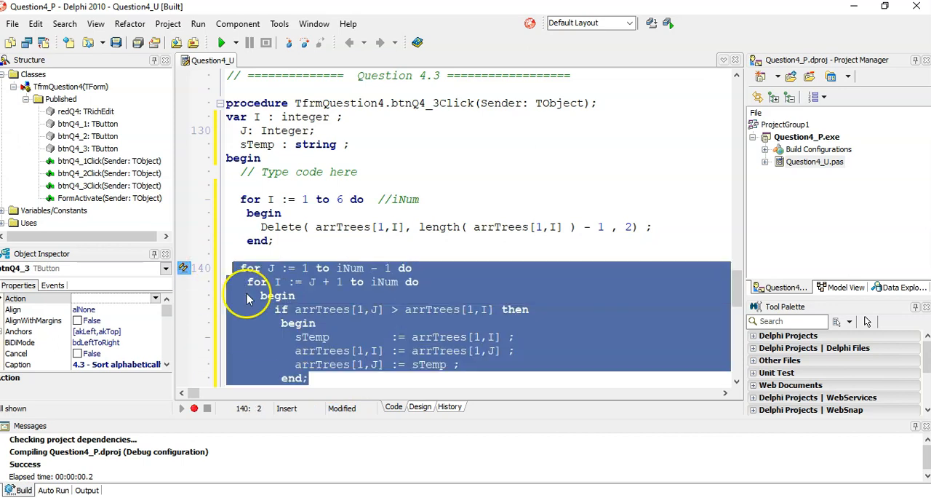
mouse_move(364, 308)
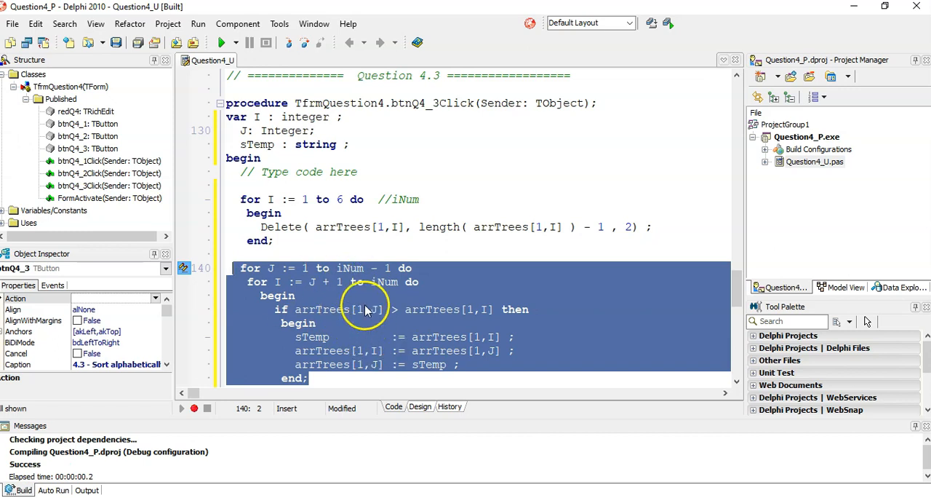
scroll(down, 3)
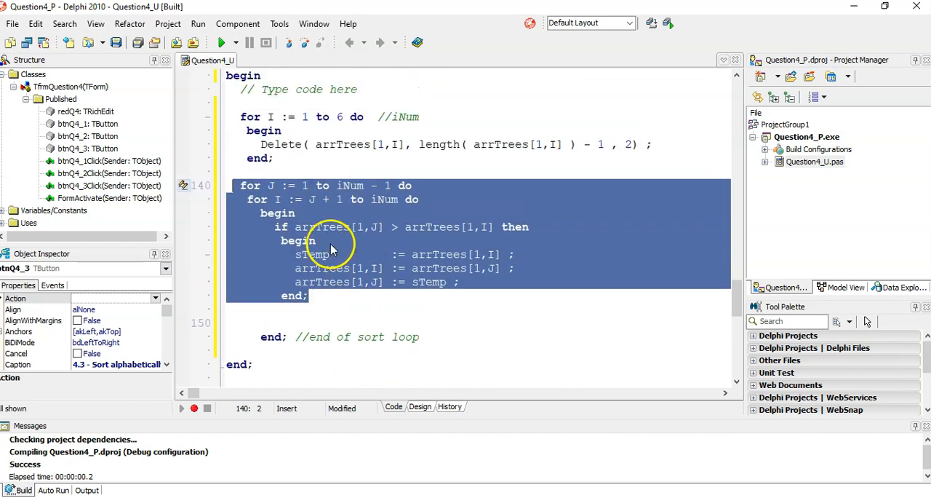
click(335, 240)
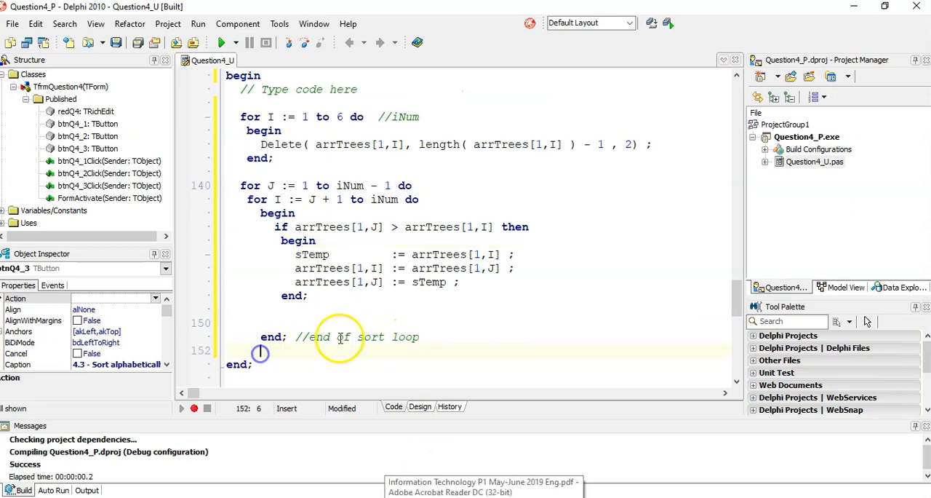
Step: Add btnQ4_2.Click ; after the sort loop to redisplay the sorted arrTrees
scroll(down, 3)
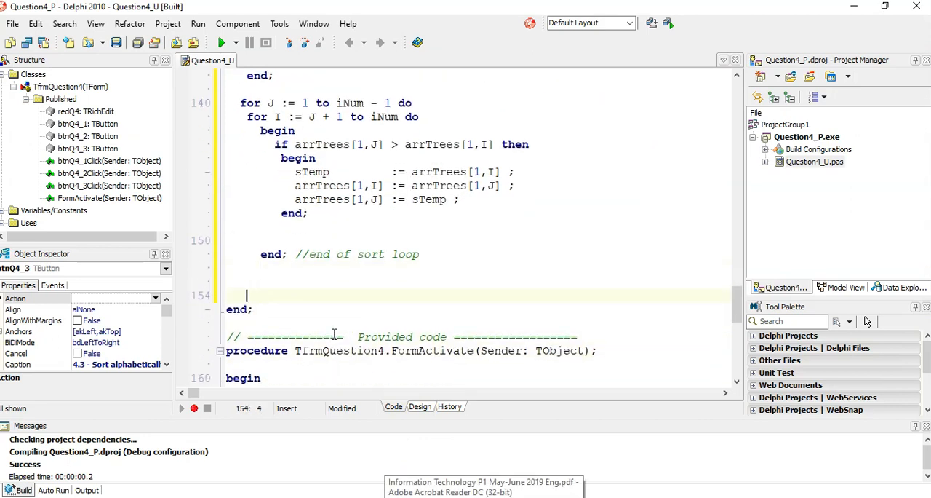
text(btnQ4_2.Click ;)
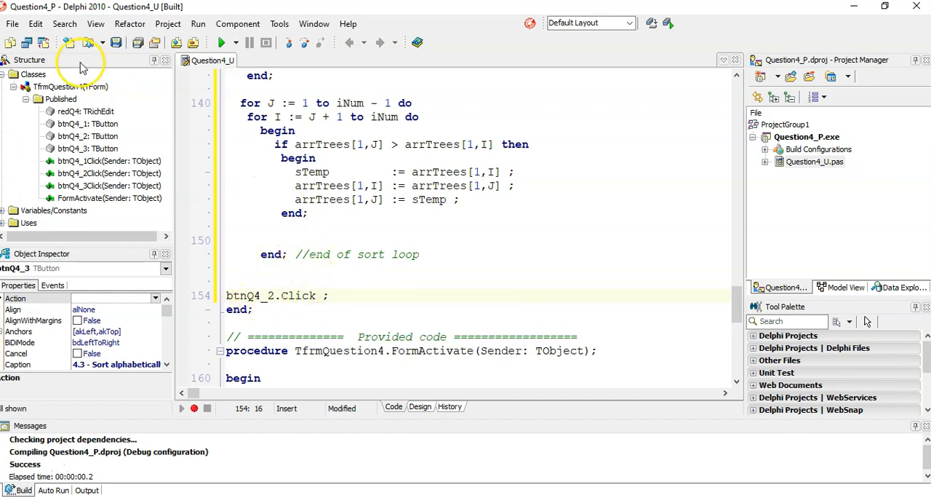
scroll(up, 3)
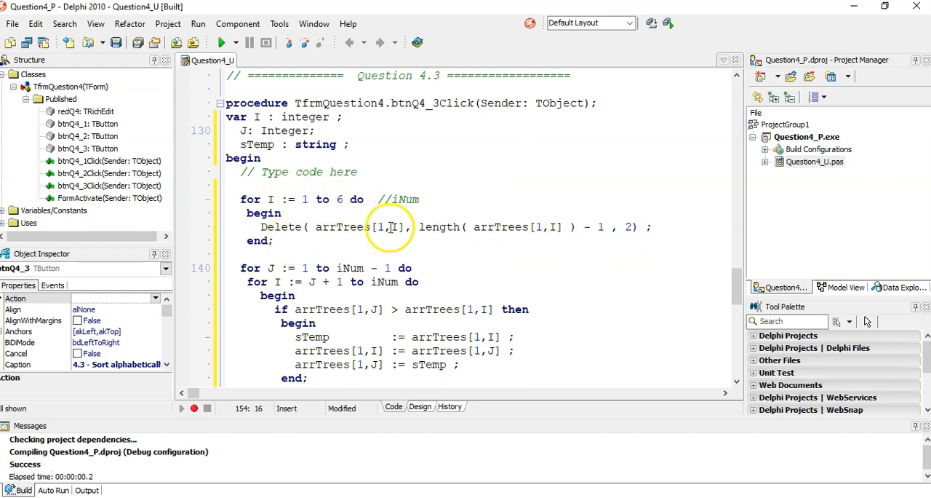
click(341, 226)
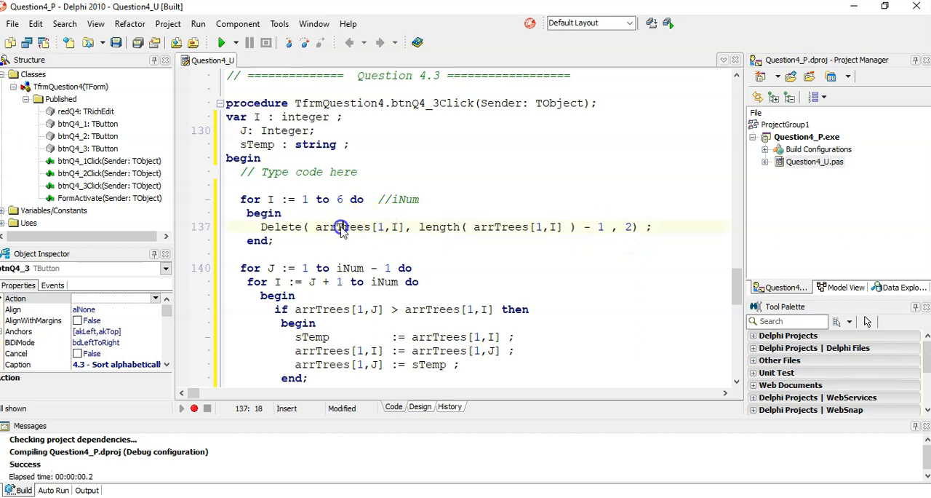
double_click(342, 227)
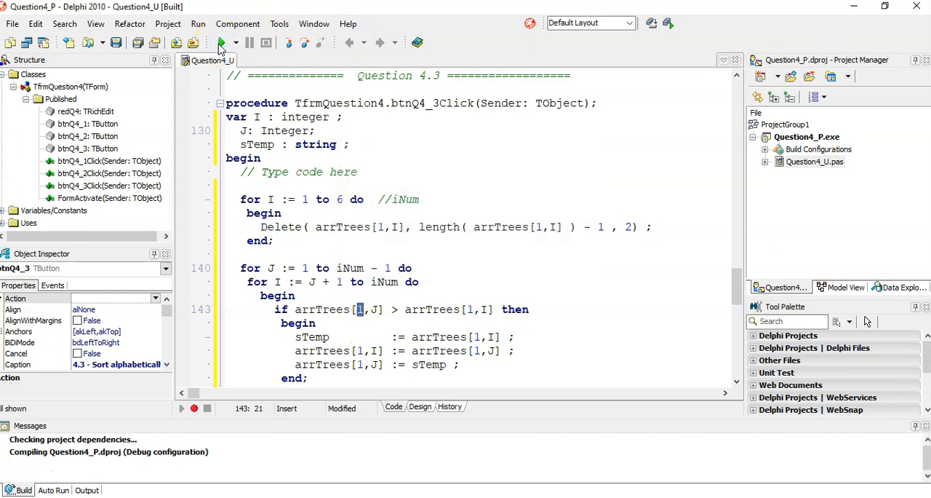
Step: Test-run Question 4 with 4.1, 4.2 and 4.3, check the sorted Citrus row, then close the form
click(222, 42)
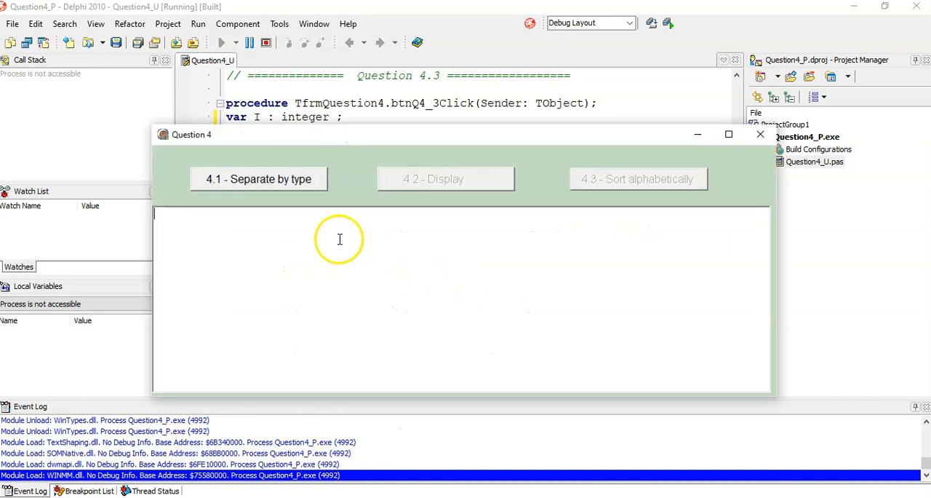
click(446, 179)
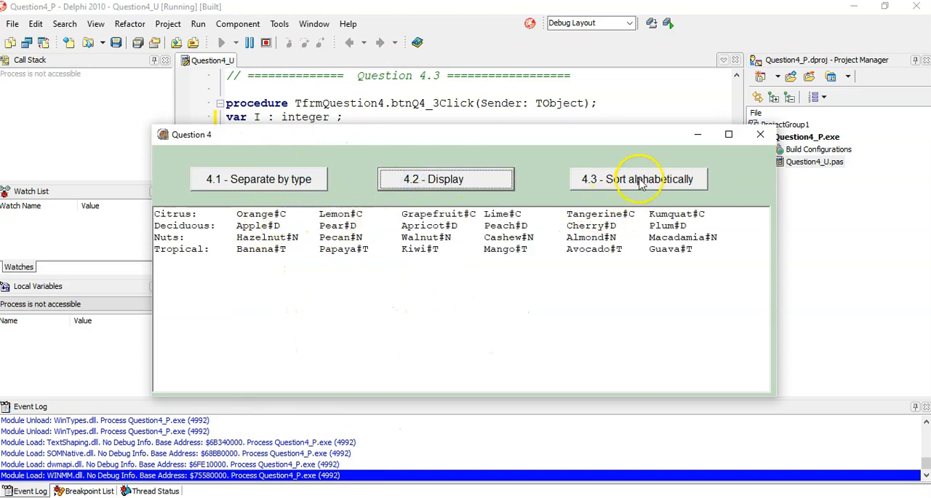
click(638, 179)
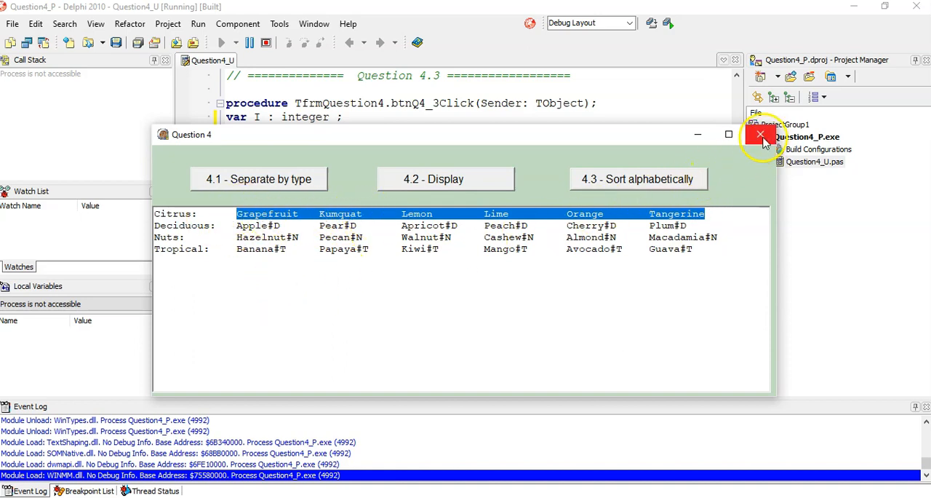
click(760, 134)
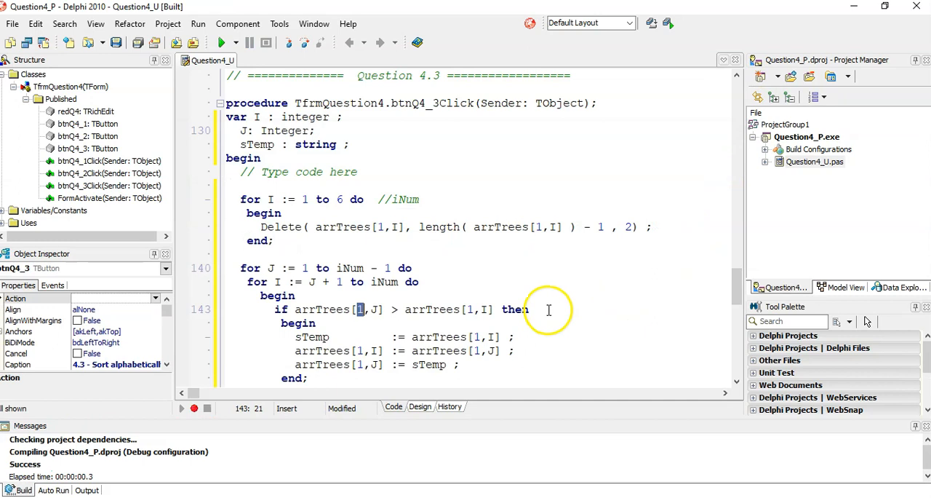
Step: Delete the blank line before 'end; //end of sort loop' and add an empty line above the strip loop
scroll(down, 3)
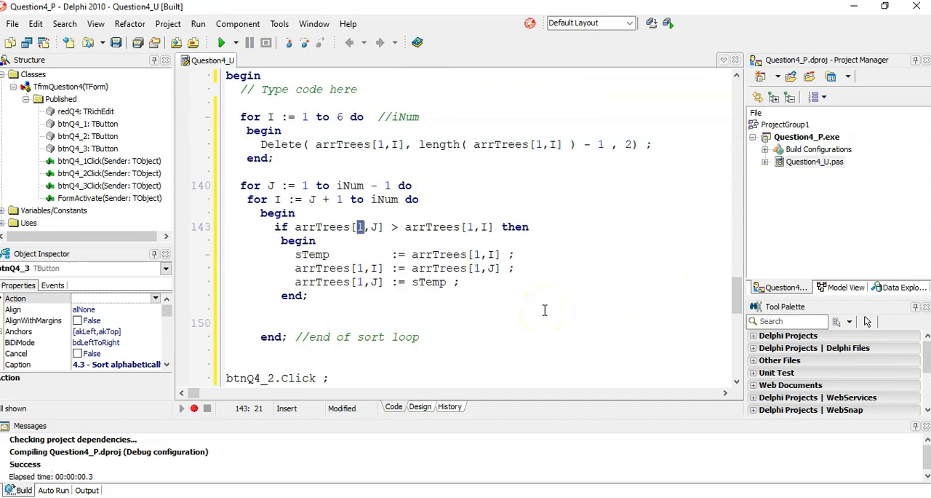
scroll(up, 3)
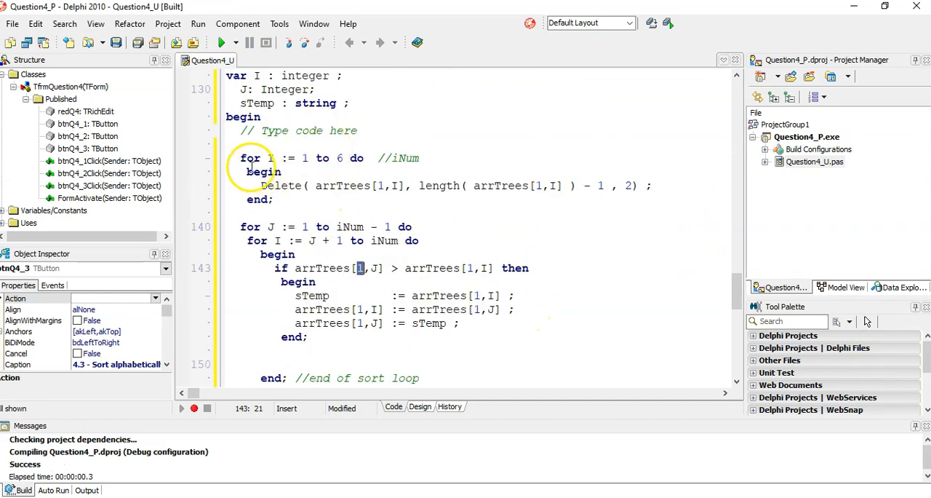
mouse_move(317, 220)
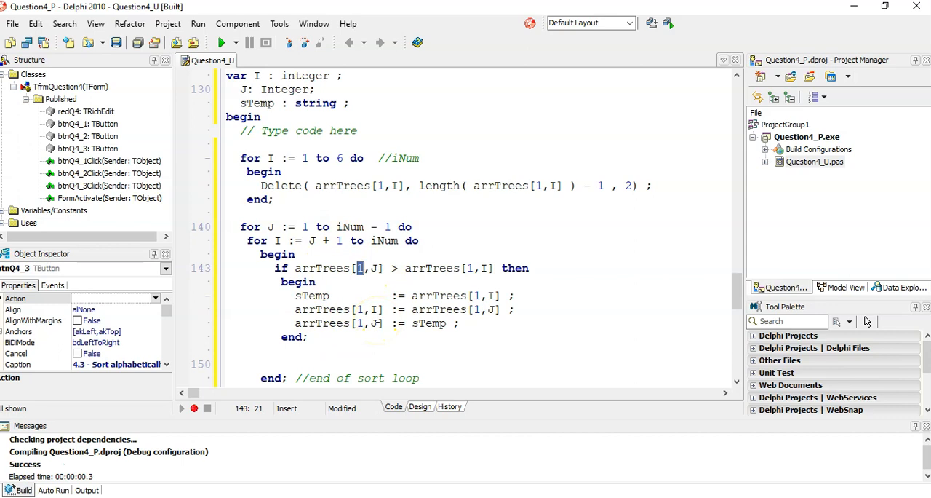
scroll(down, 3)
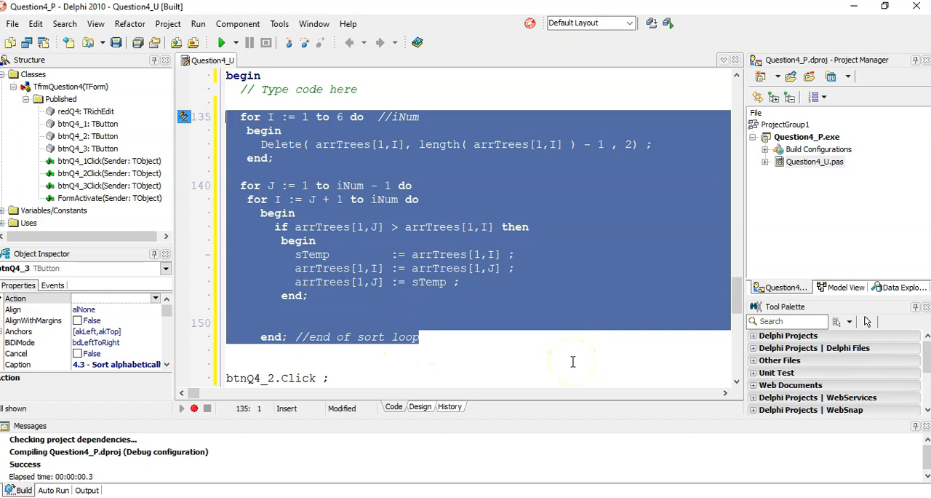
click(433, 349)
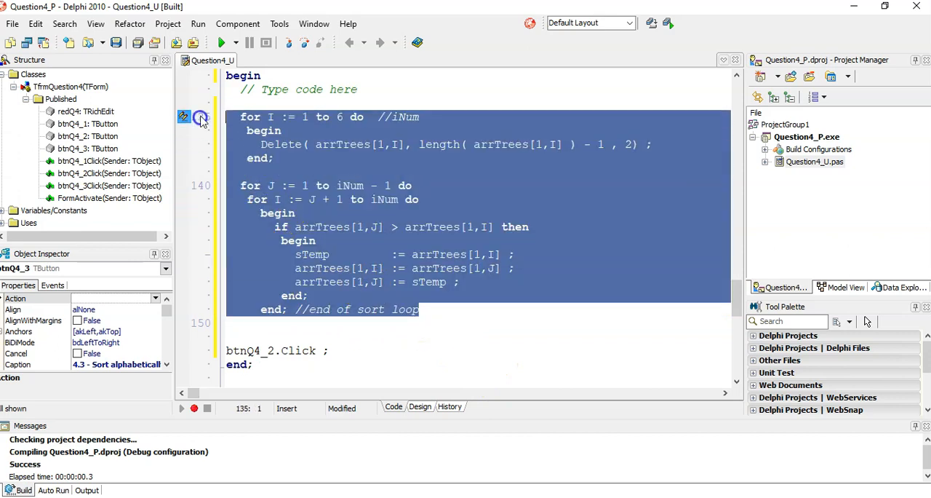
click(360, 89)
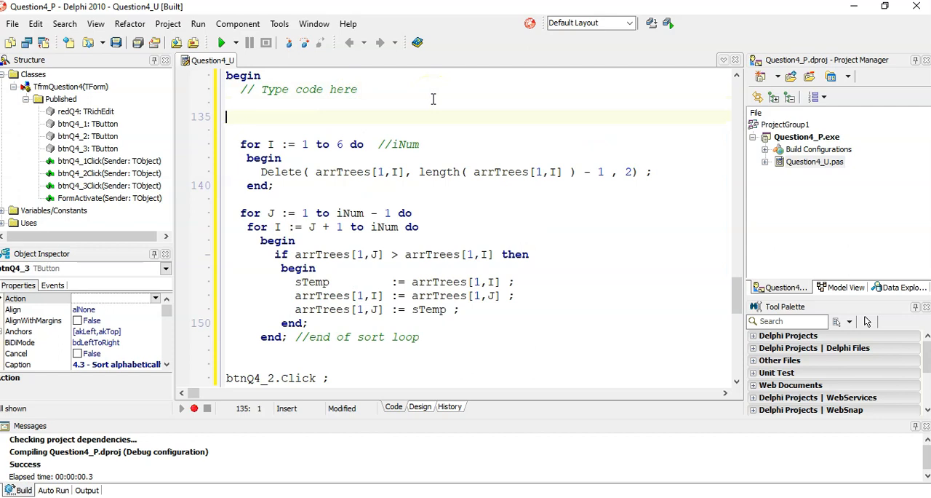
Step: Insert the outer loop 'for K := 1 to 4 do //1 to iTypes' and declare K as Integer
text(for I := 0 to List.Count - 1 do)
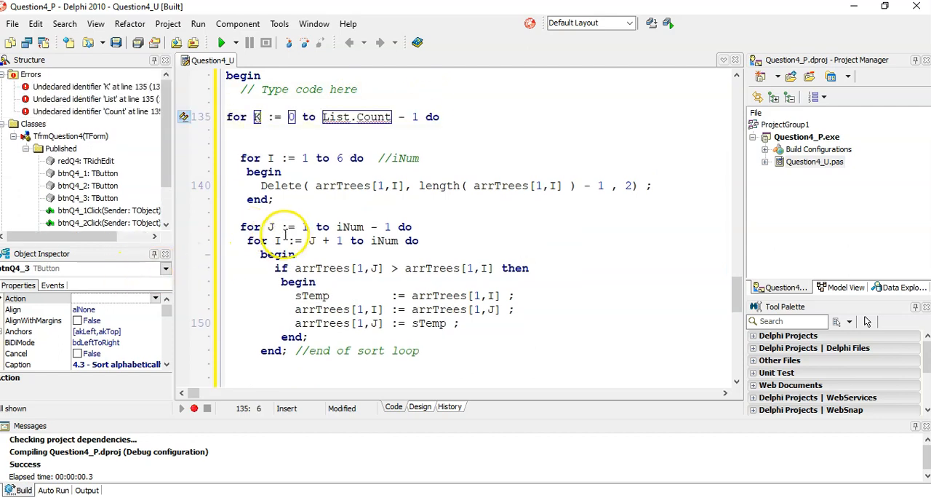
click(292, 214)
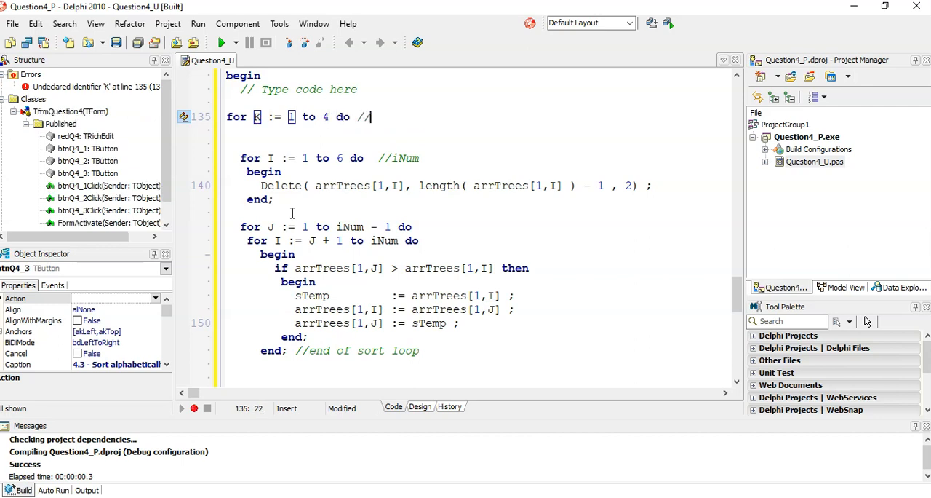
text(1 to iTy)
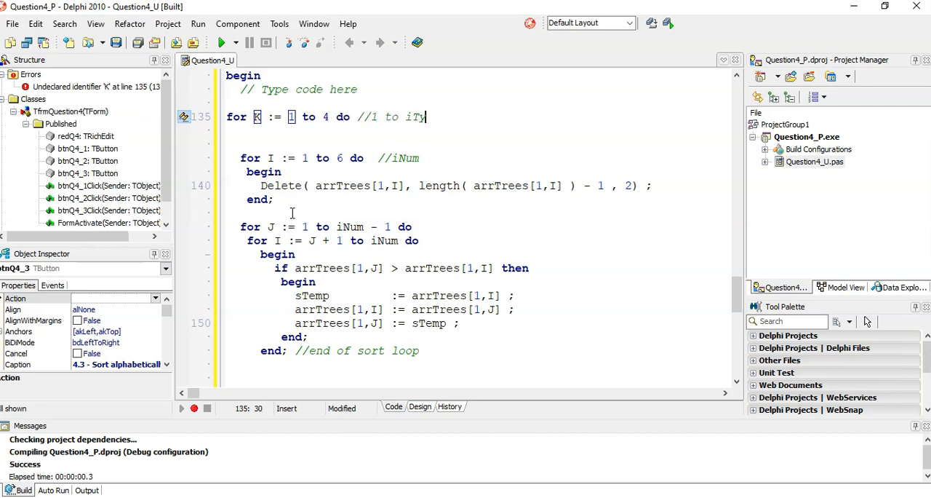
text(pe)
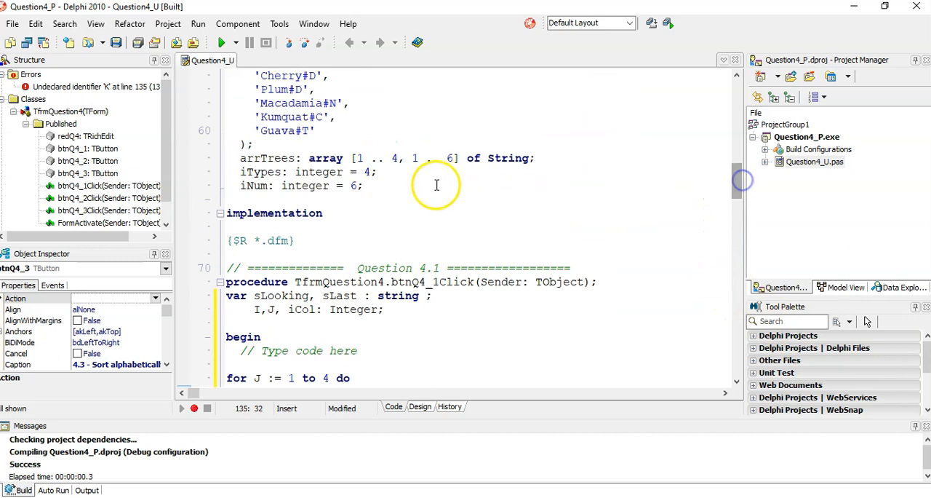
double_click(260, 172)
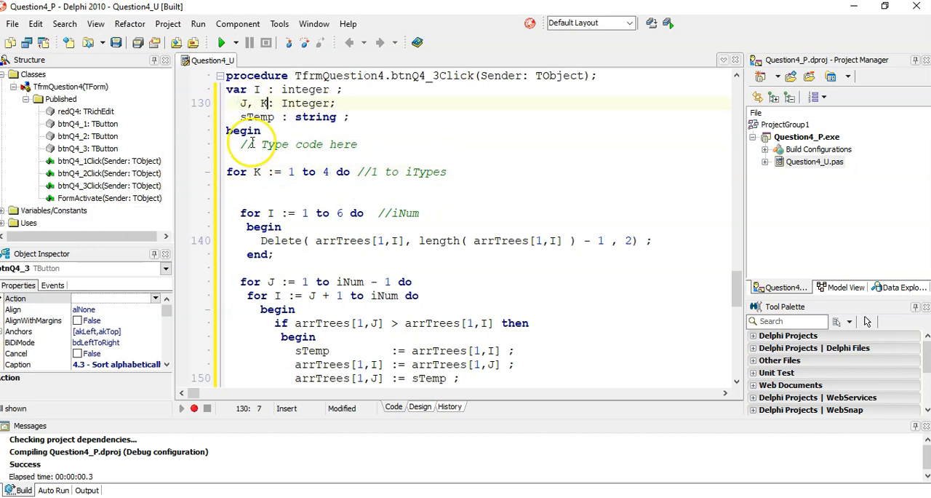
Step: Add begin under the K loop header and 'end;//end of K loop' after the sort loop
text(be)
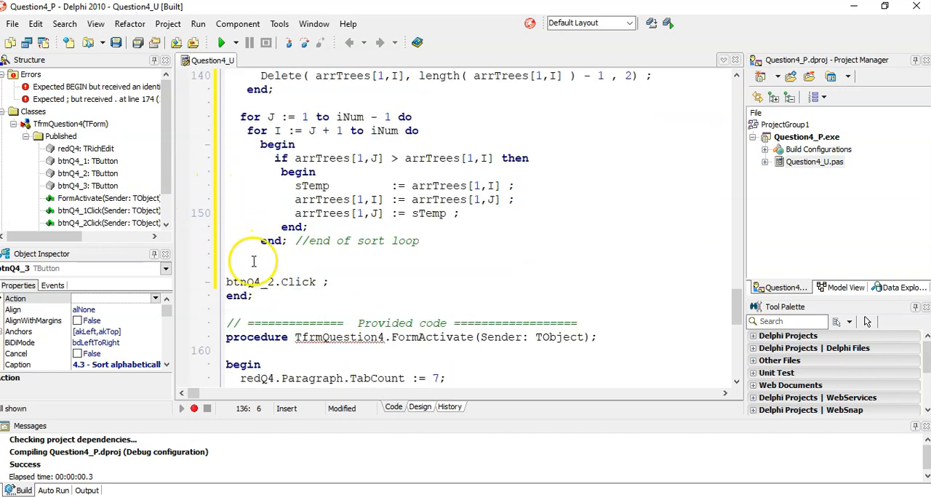
text(end)
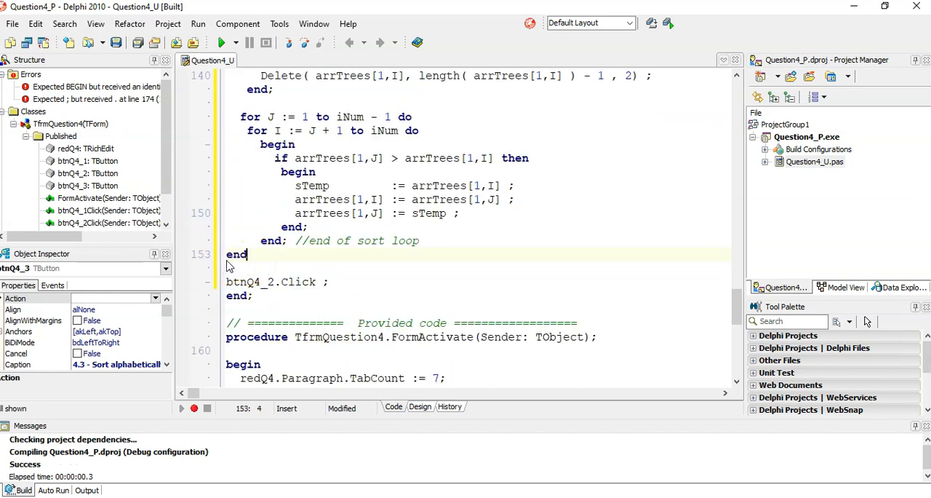
text(;//end of)
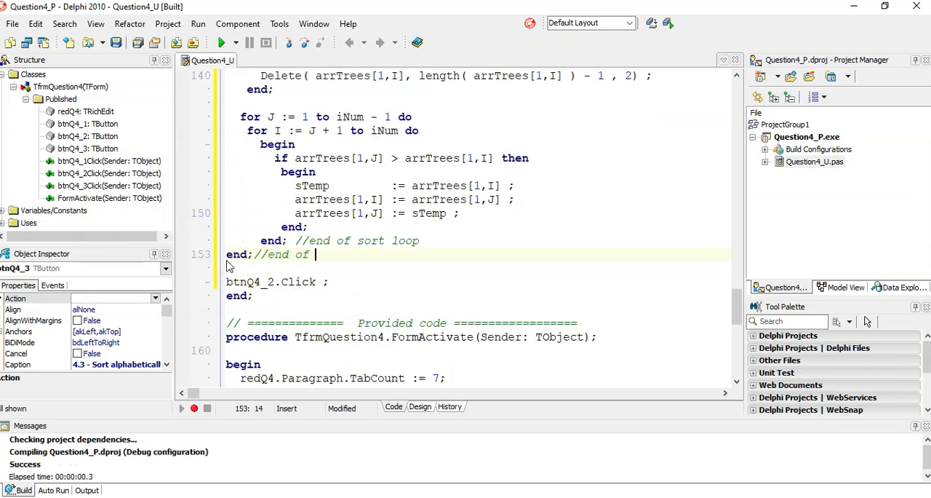
text(K loop)
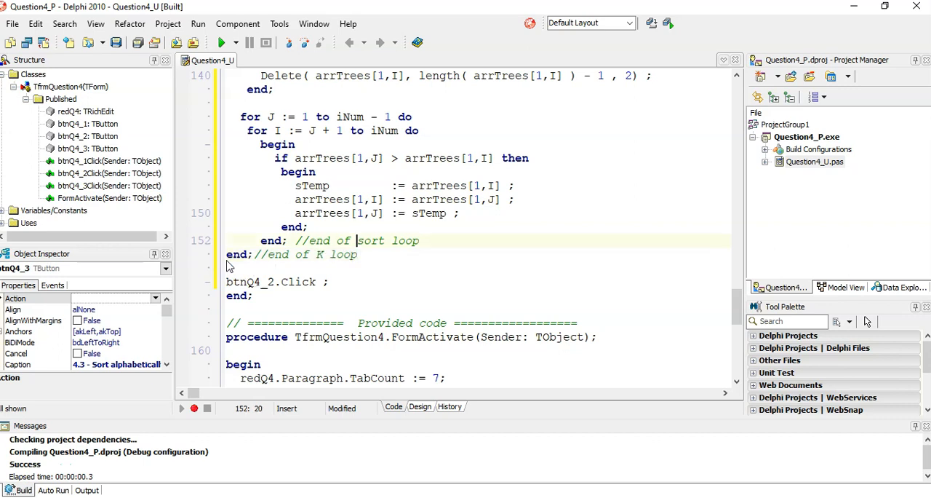
key(Return)
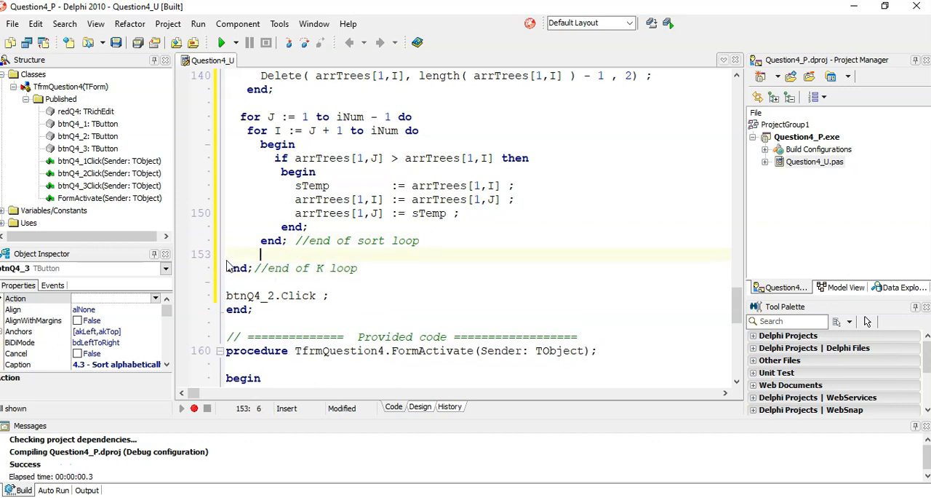
scroll(up, 3)
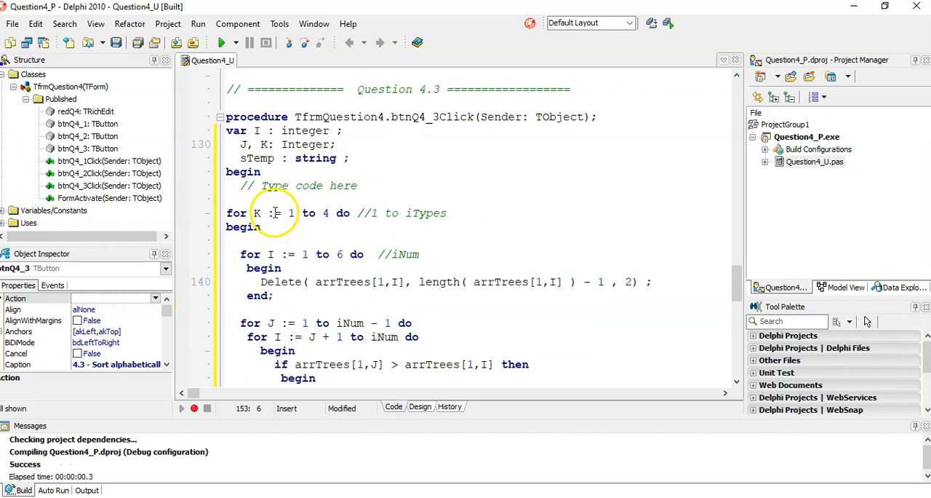
mouse_move(269, 256)
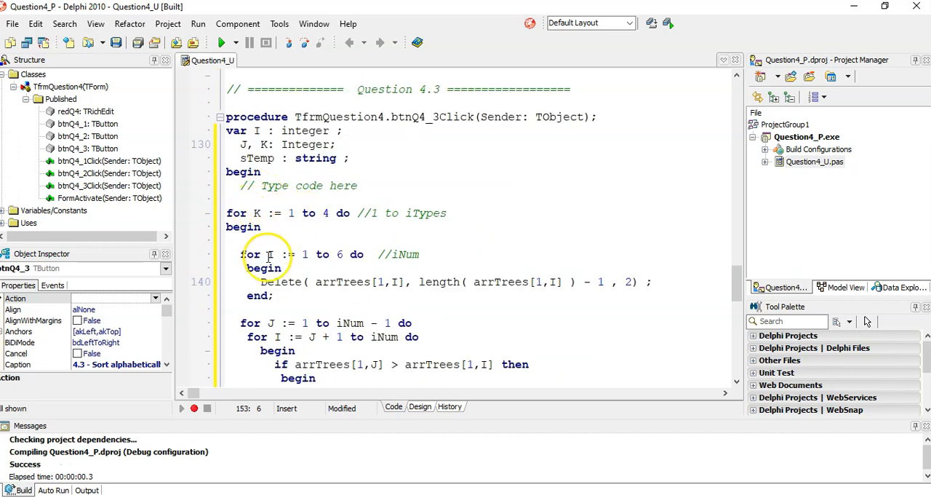
mouse_move(379, 282)
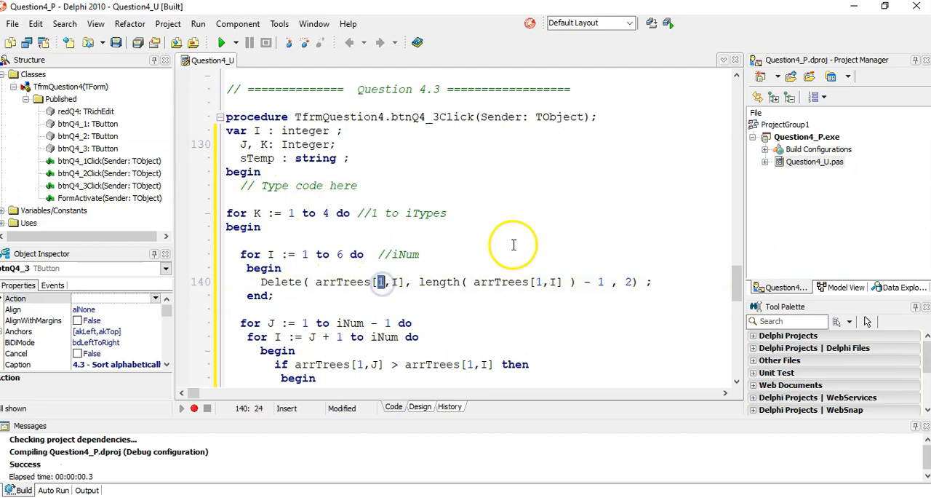
mouse_move(261, 208)
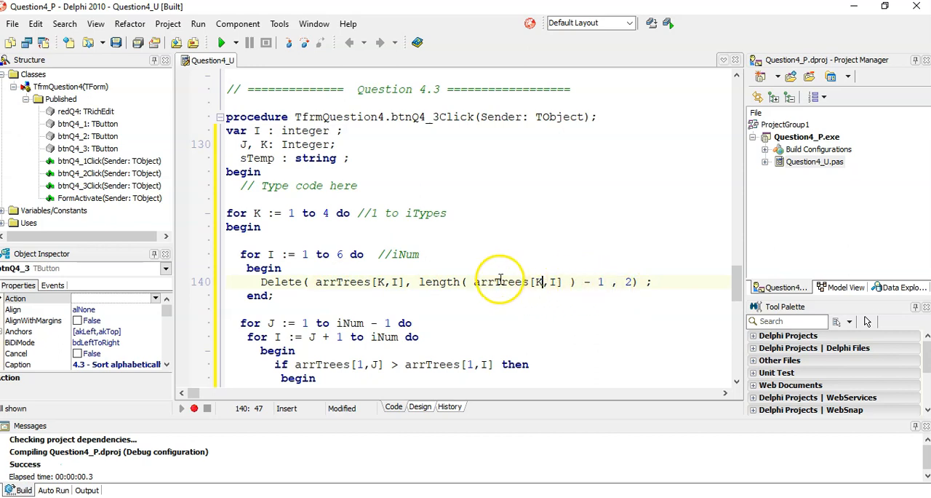
mouse_move(591, 282)
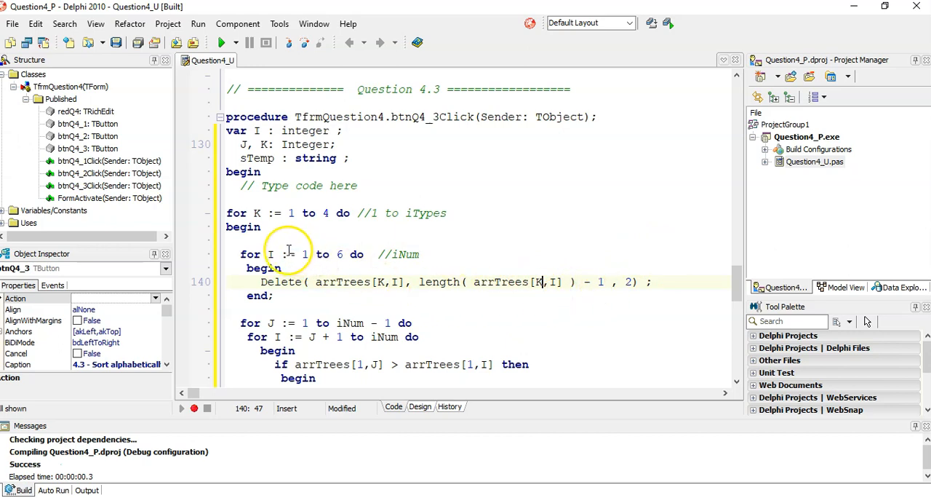
mouse_move(342, 337)
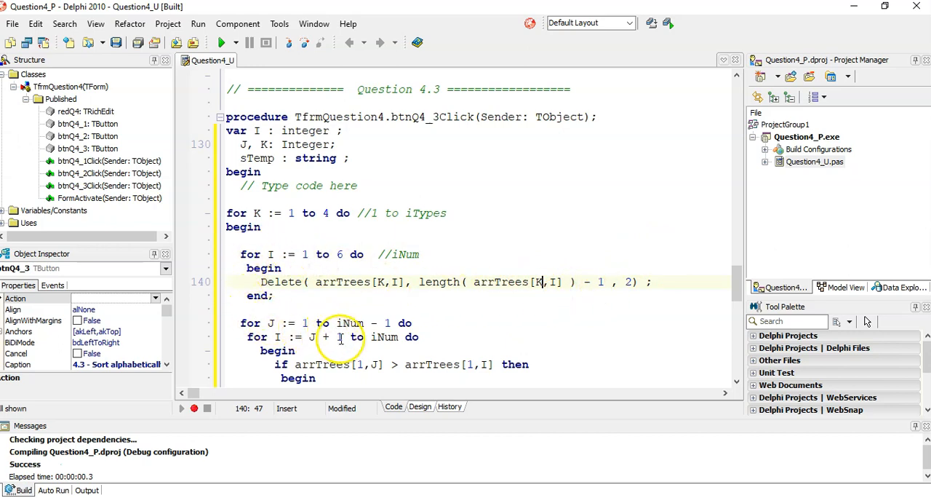
Step: Change the arrTrees row index from 1 to K on lines 140, 146, 148, 149 and 150
click(364, 364)
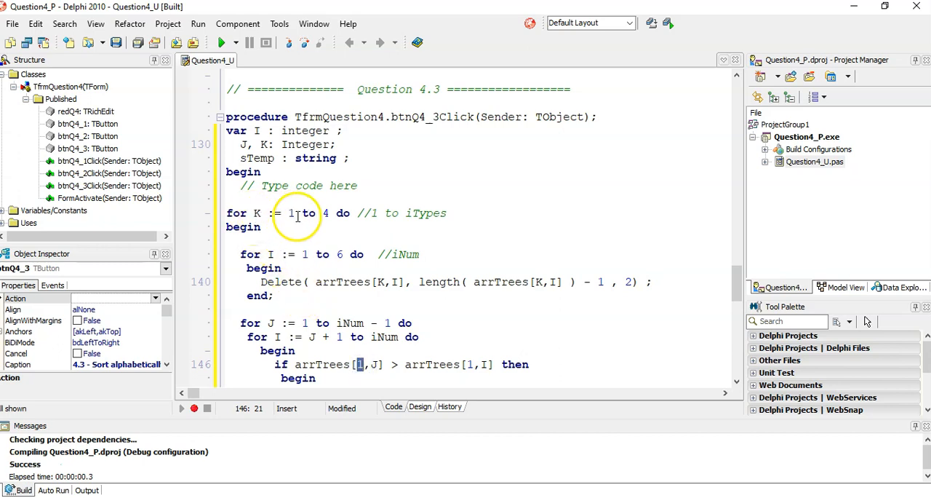
mouse_move(414, 331)
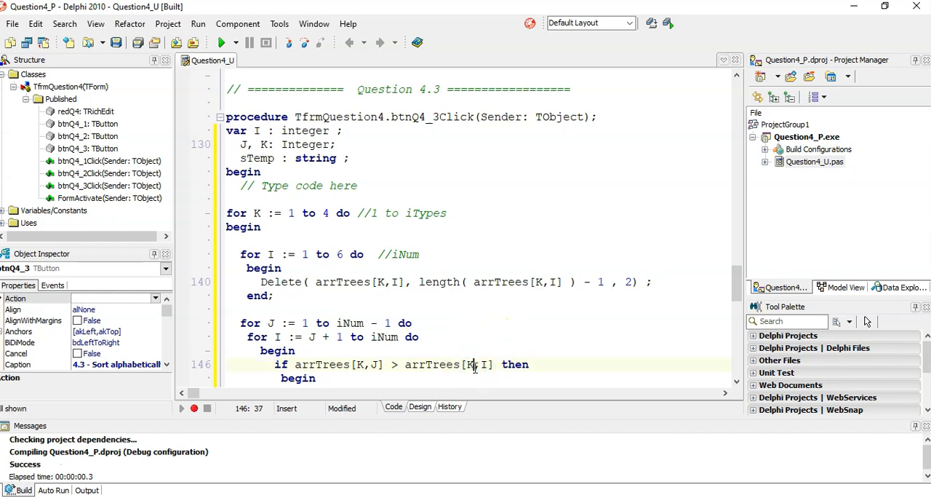
scroll(down, 3)
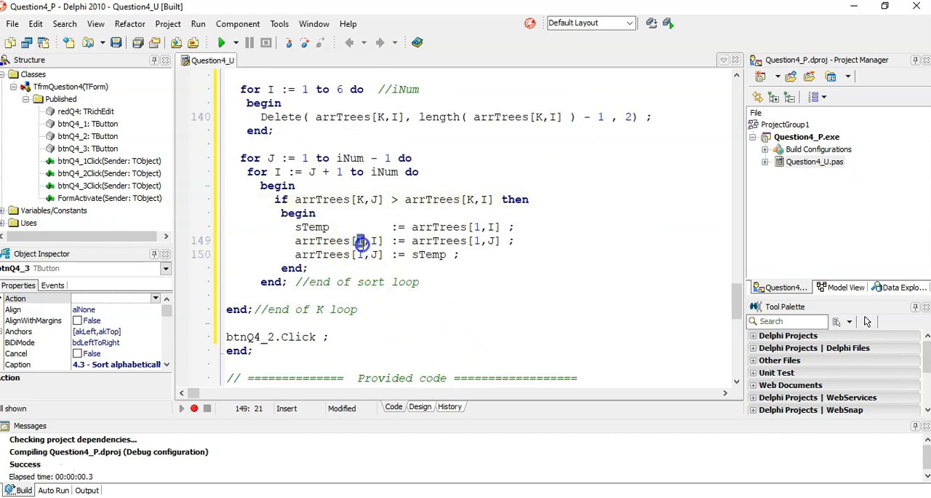
click(359, 254)
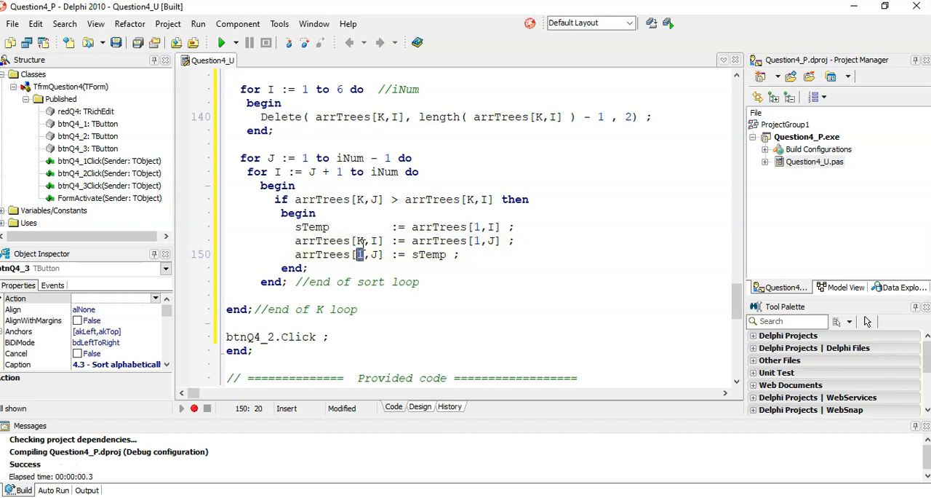
click(362, 241)
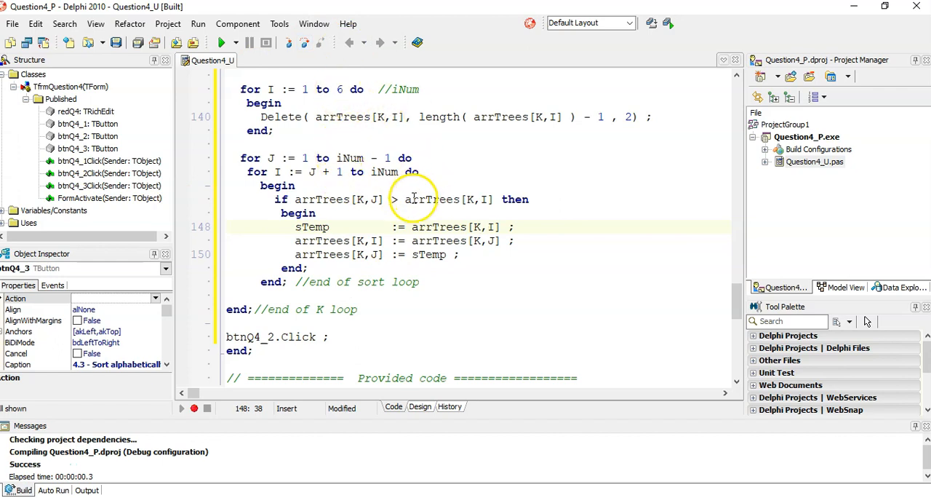
scroll(up, 3)
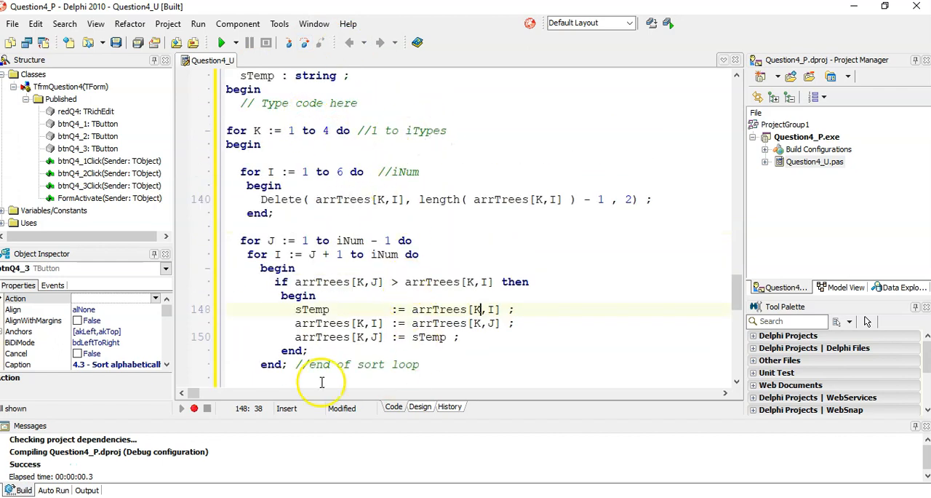
mouse_move(261, 120)
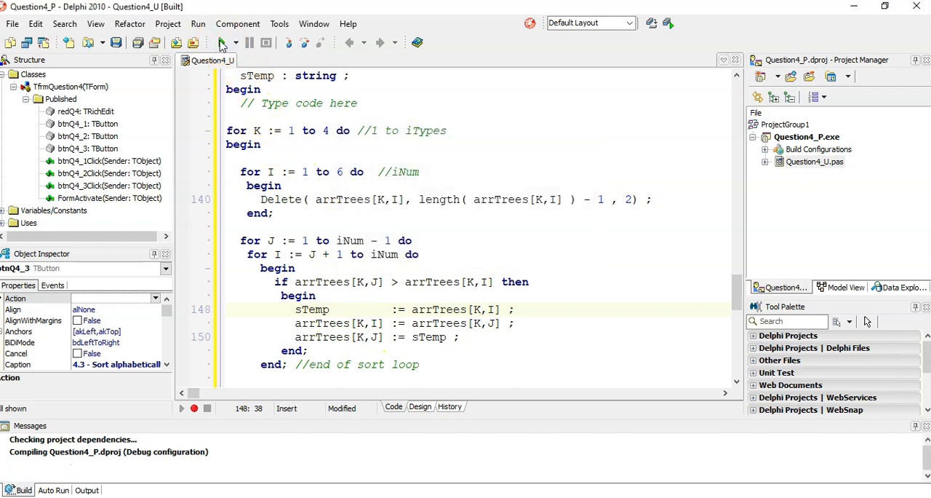
Step: Run Question 4 again and use 4.1, 4.2 and 4.3 to sort all four tree rows
click(198, 42)
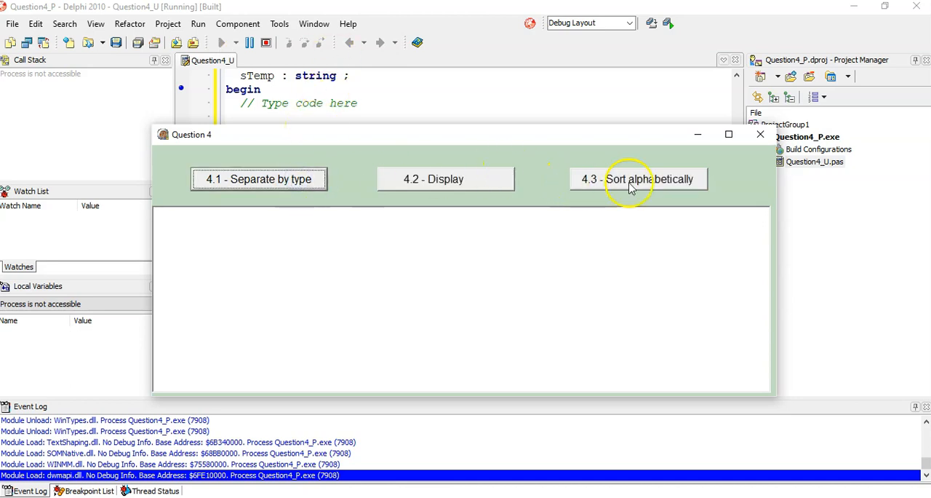
click(445, 179)
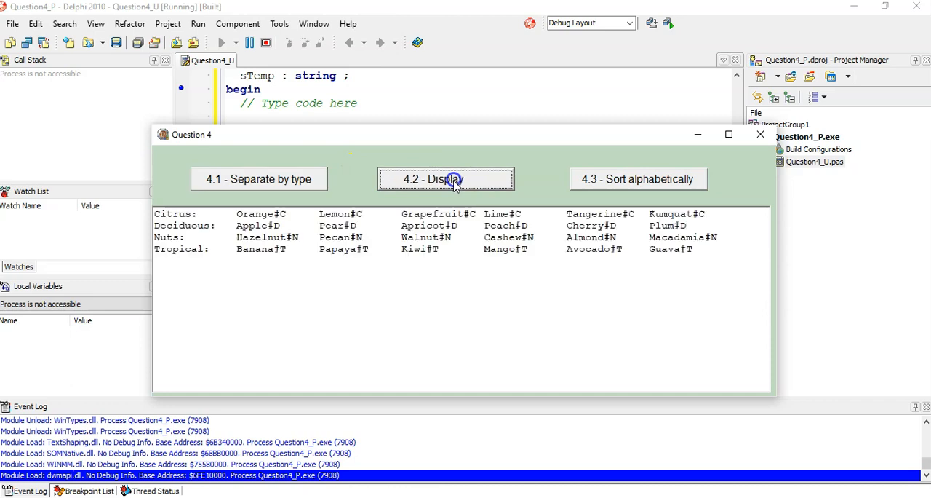
click(639, 179)
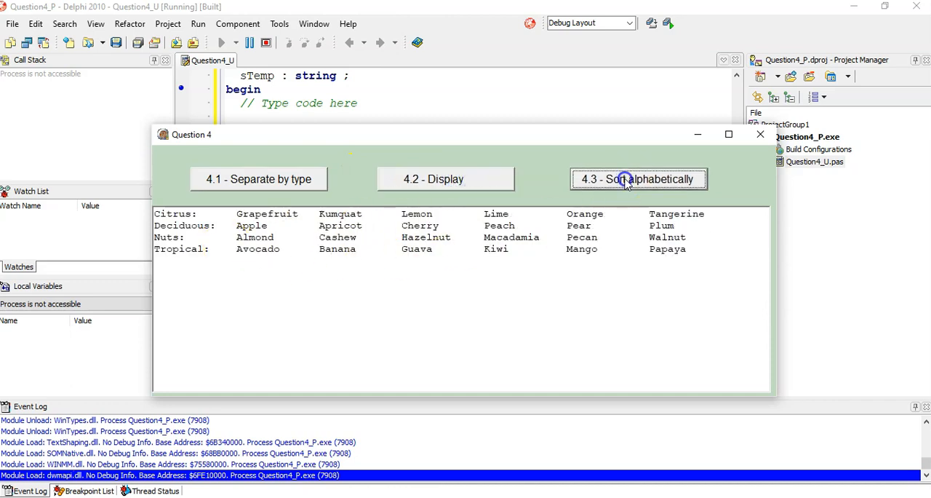